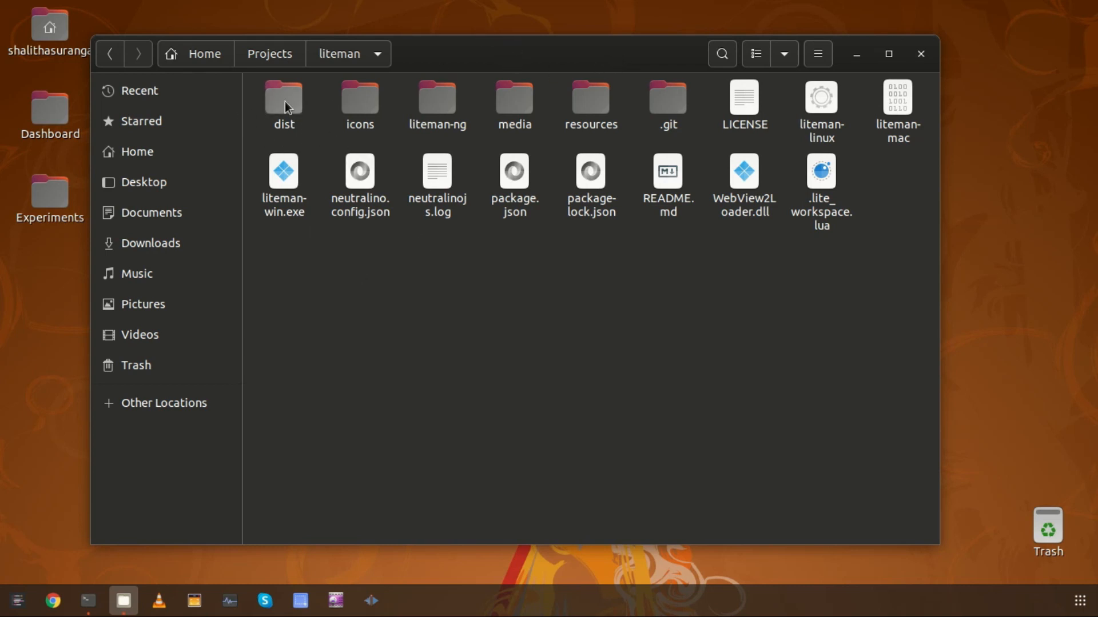
# Step: Browse into dist/liteman and launch the liteman-linux binary
pyautogui.doubleClick(283, 99)
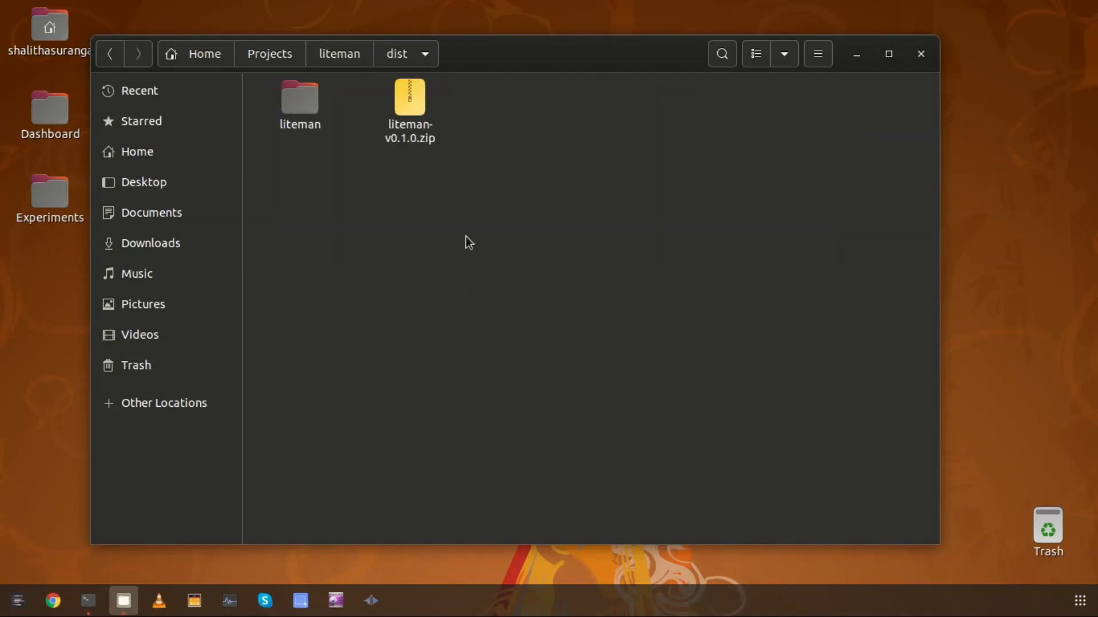
pyautogui.moveTo(416, 63)
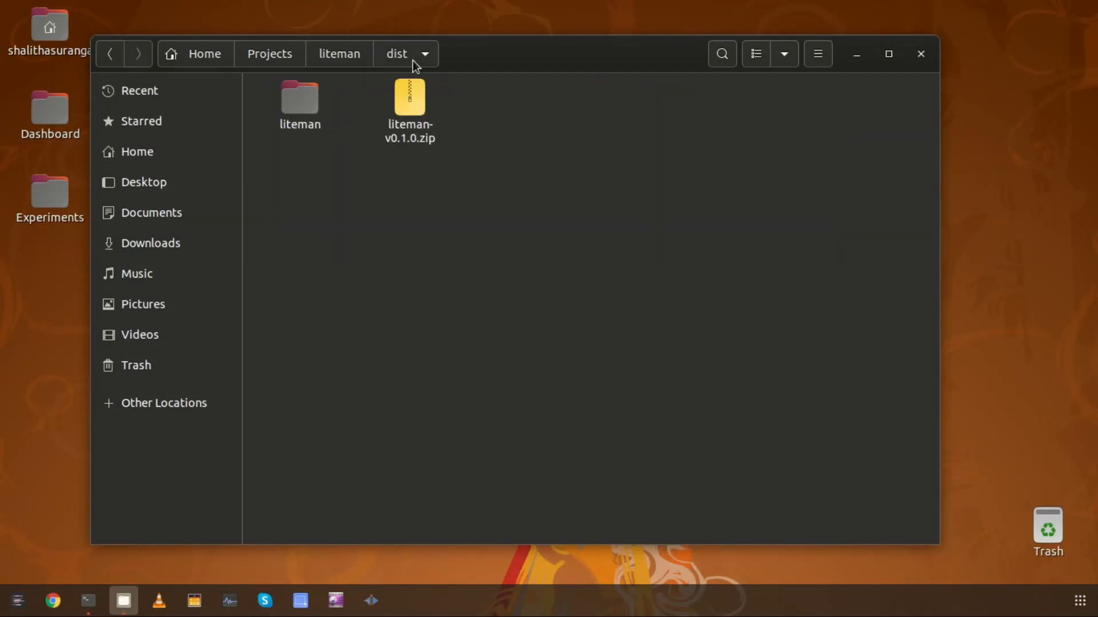
pyautogui.doubleClick(299, 98)
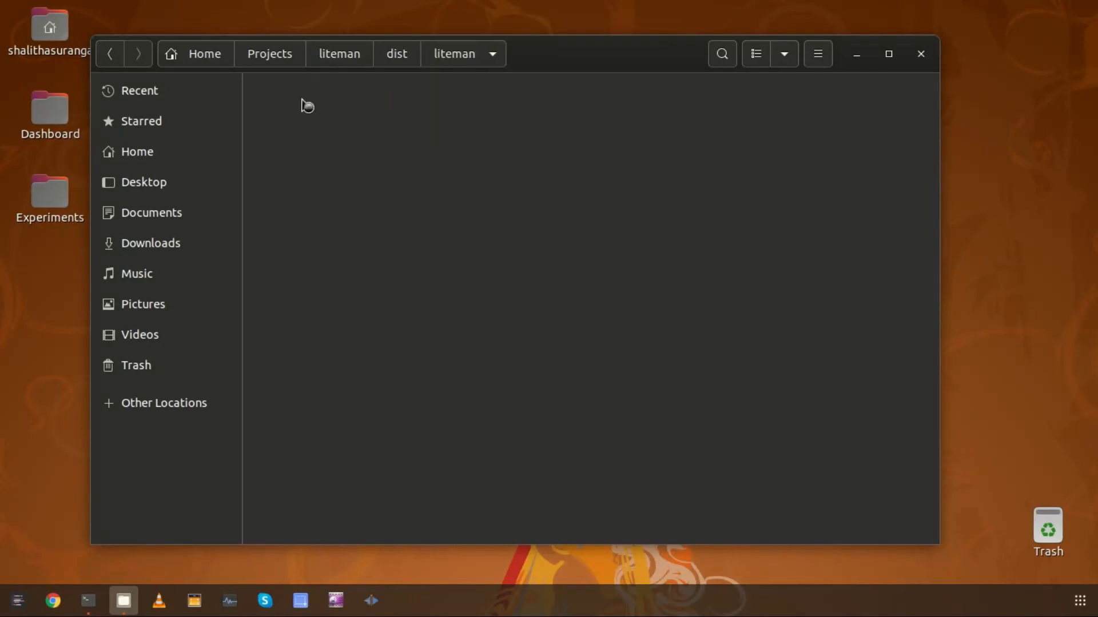
pyautogui.click(369, 112)
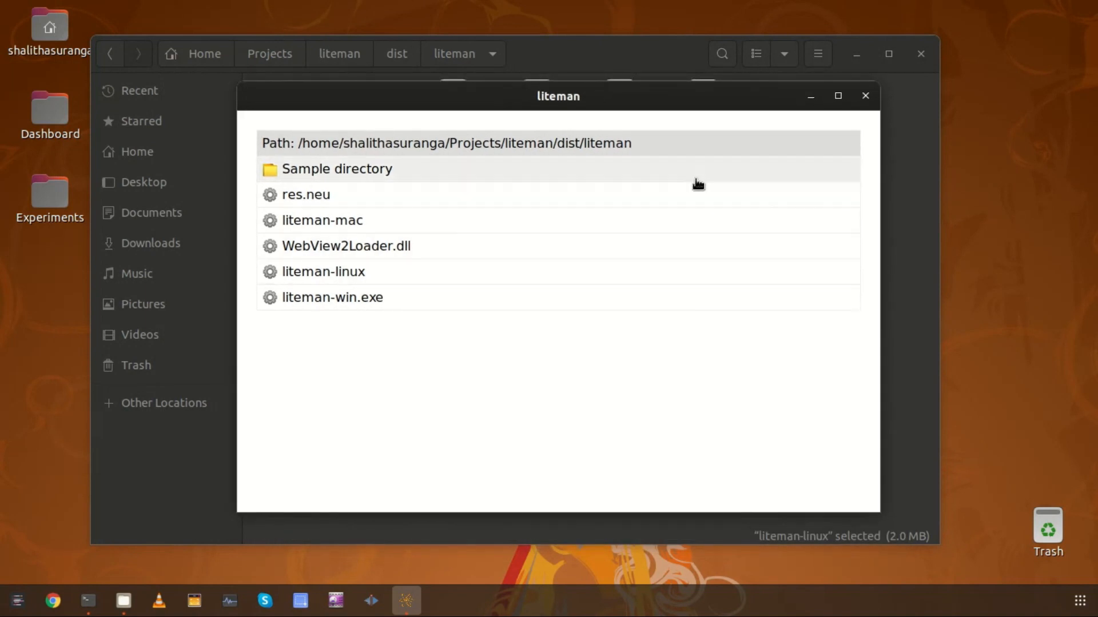
pyautogui.moveTo(512, 170)
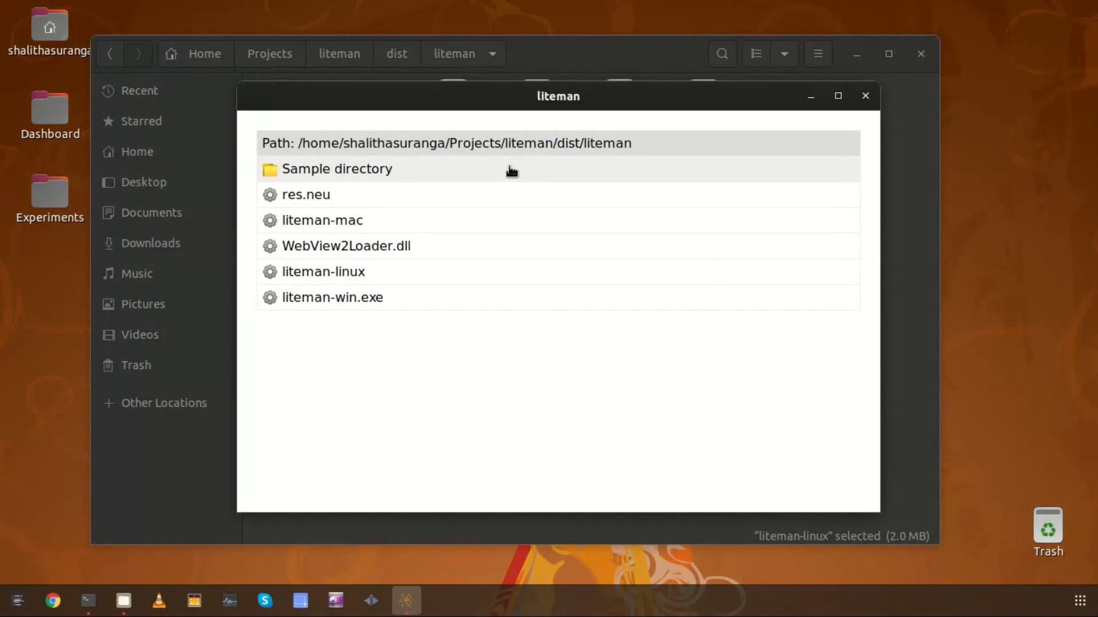
pyautogui.moveTo(396, 174)
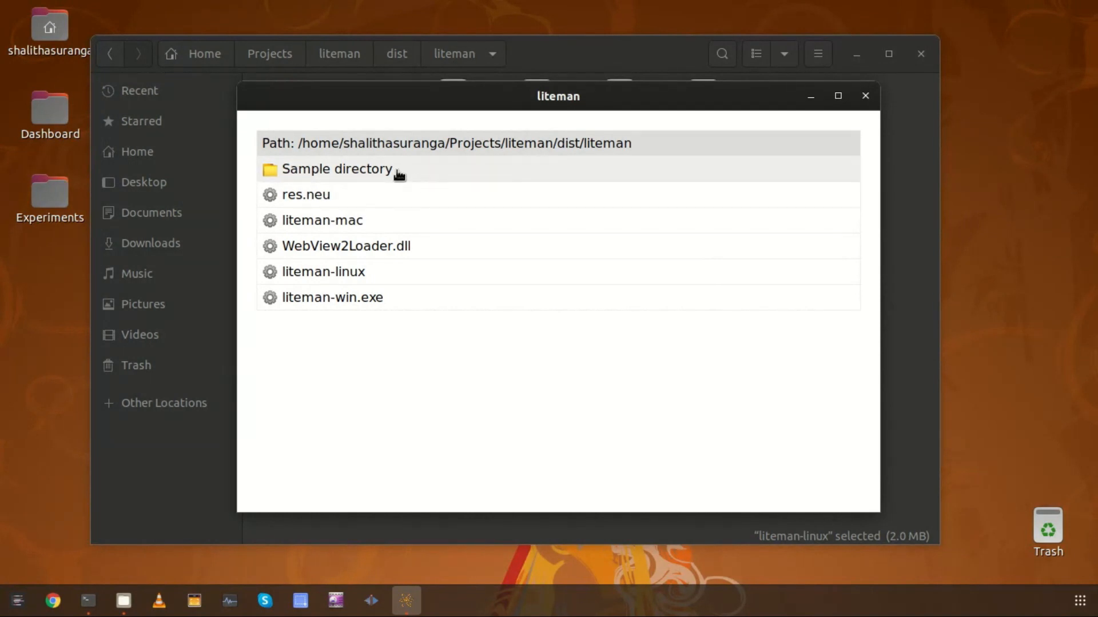
pyautogui.moveTo(348, 174)
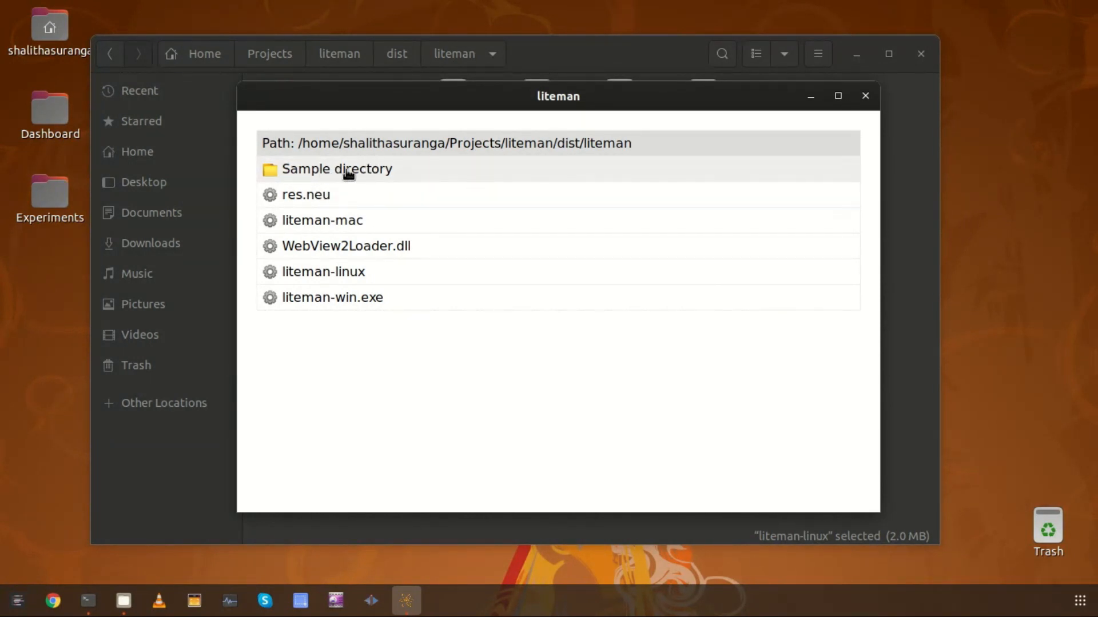
pyautogui.doubleClick(336, 169)
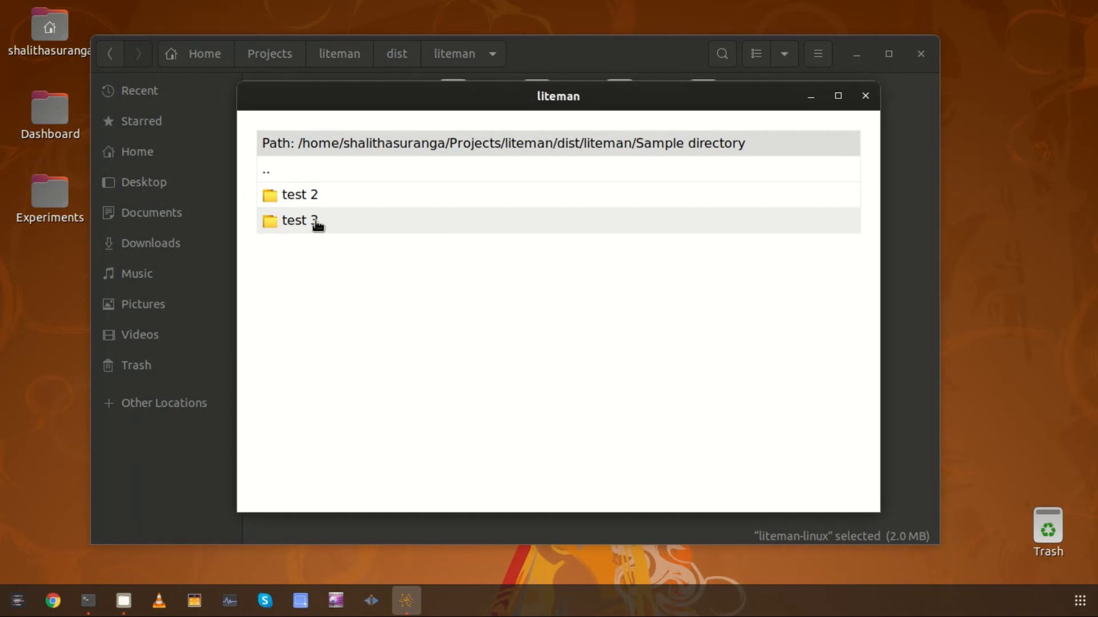
pyautogui.doubleClick(300, 195)
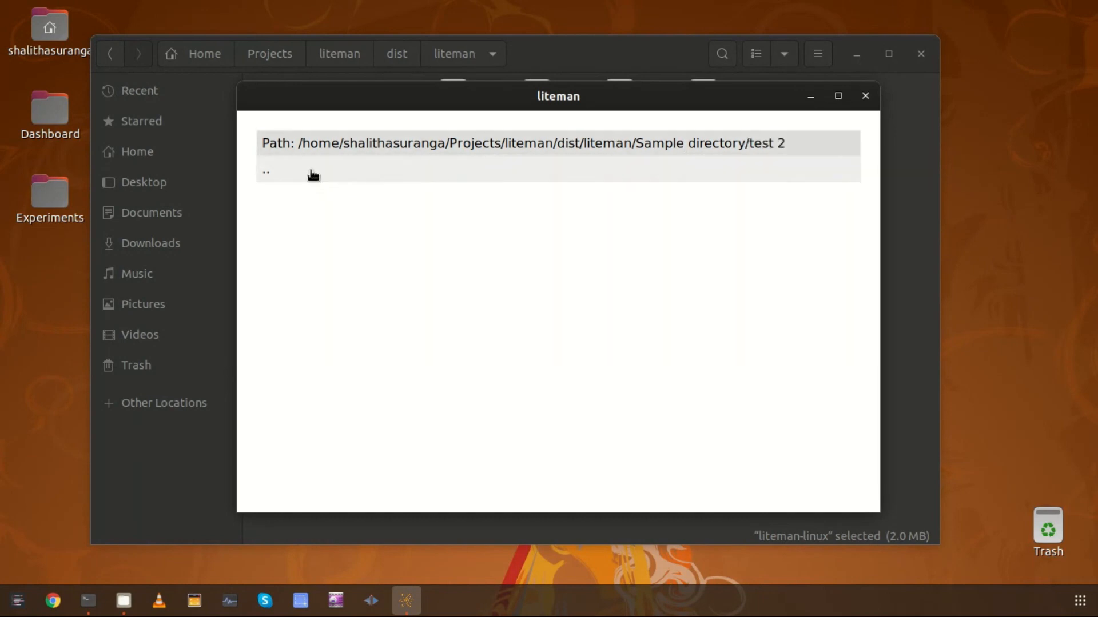
pyautogui.click(267, 172)
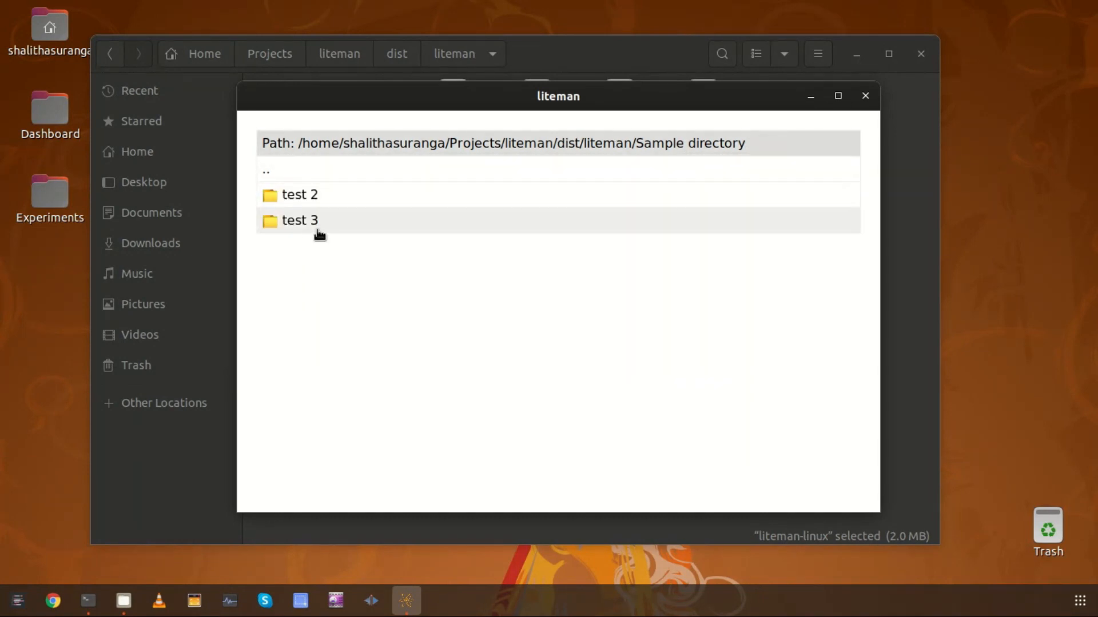
pyautogui.doubleClick(300, 221)
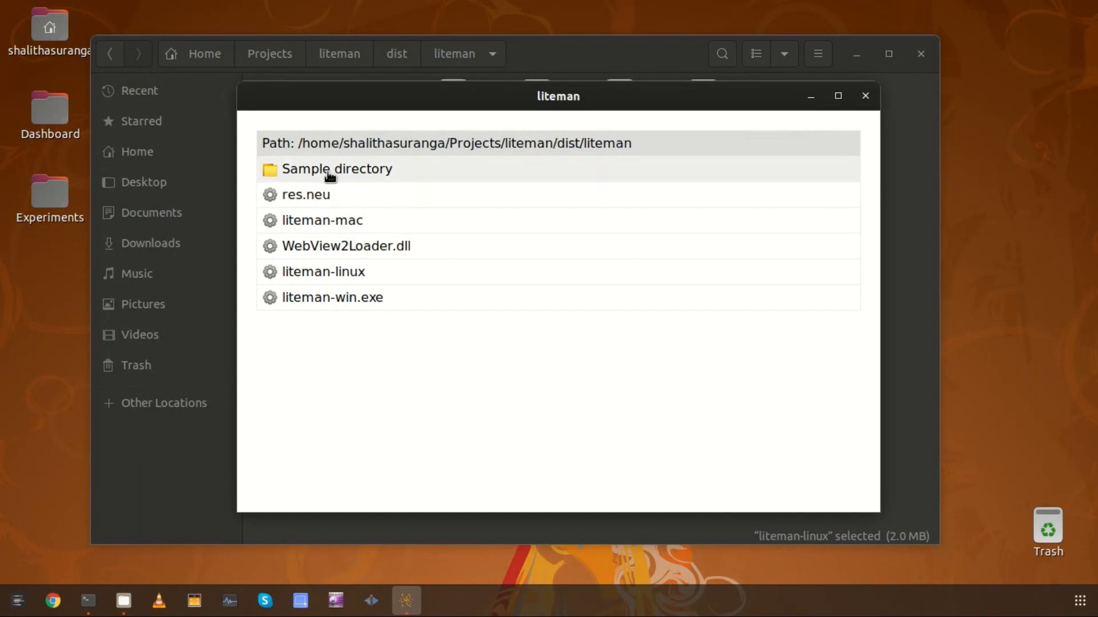
pyautogui.doubleClick(337, 169)
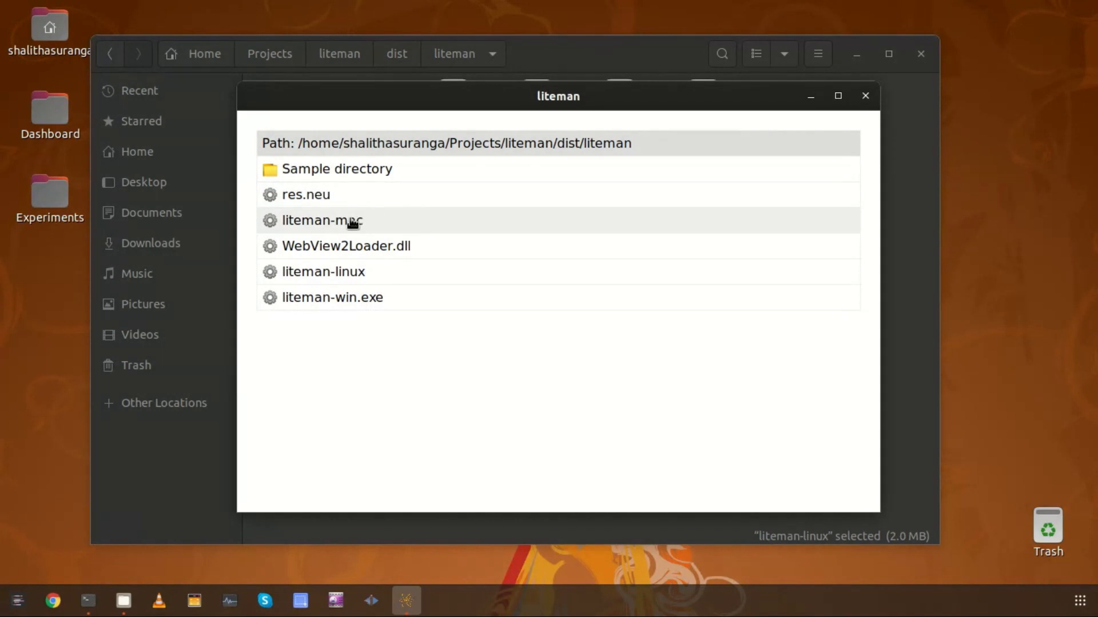
pyautogui.doubleClick(323, 220)
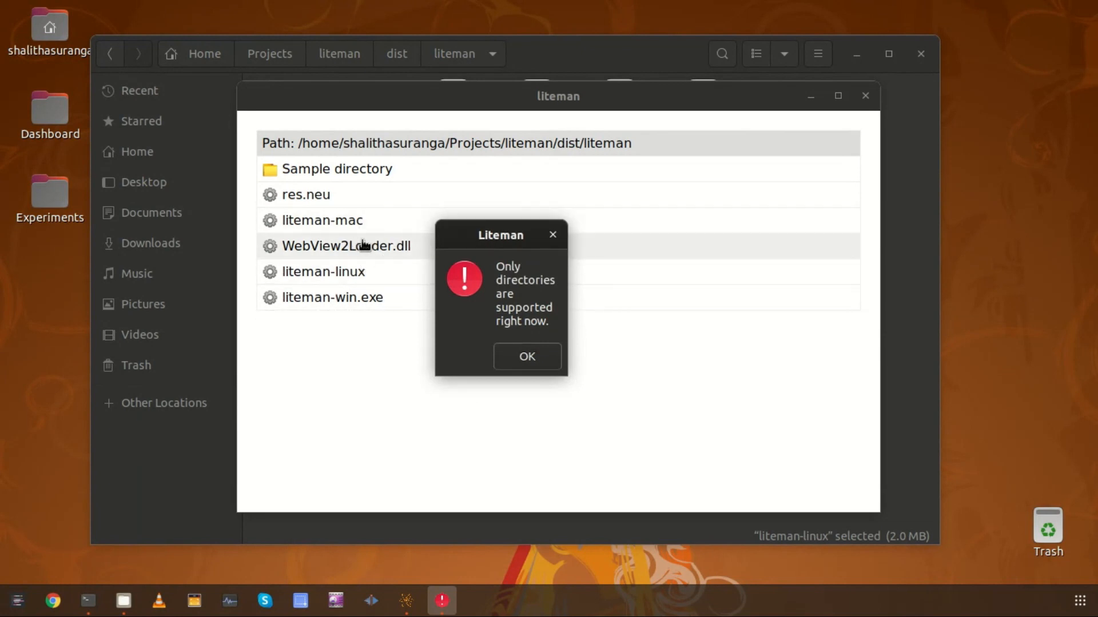
pyautogui.moveTo(461, 317)
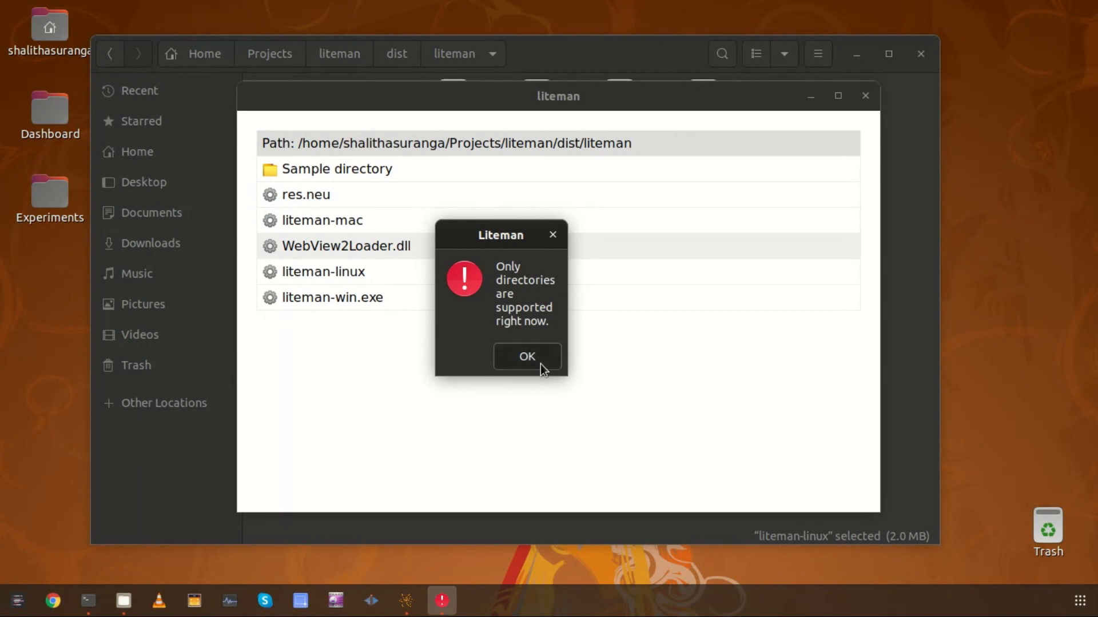
pyautogui.click(526, 356)
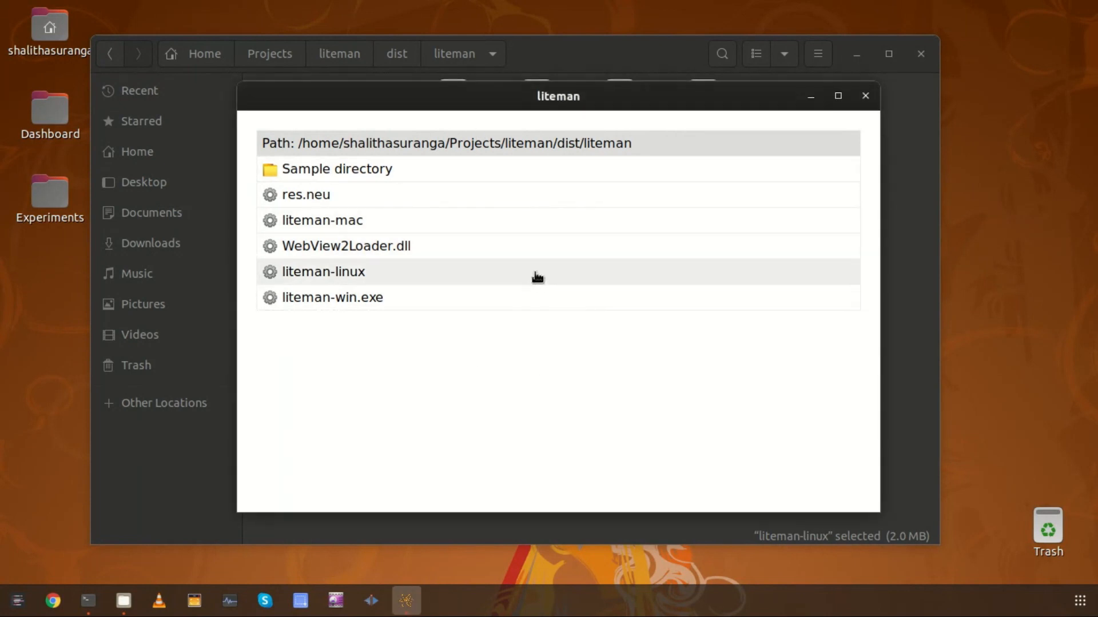
pyautogui.moveTo(565, 283)
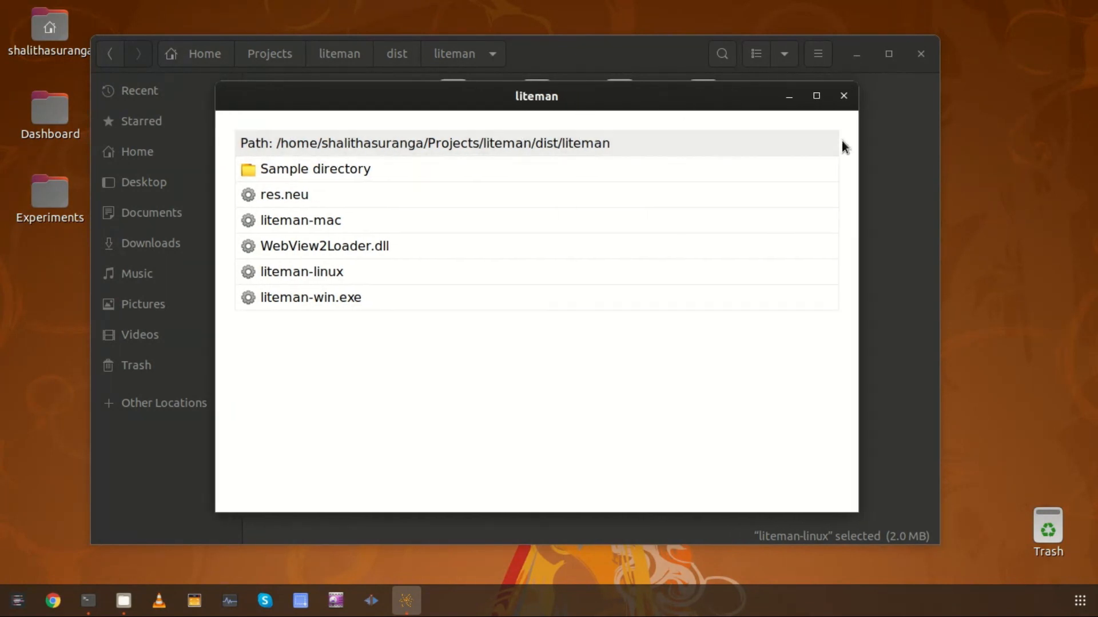
# Step: Close Liteman and start a terminal in the liteman project folder via Open in Terminal
pyautogui.click(843, 96)
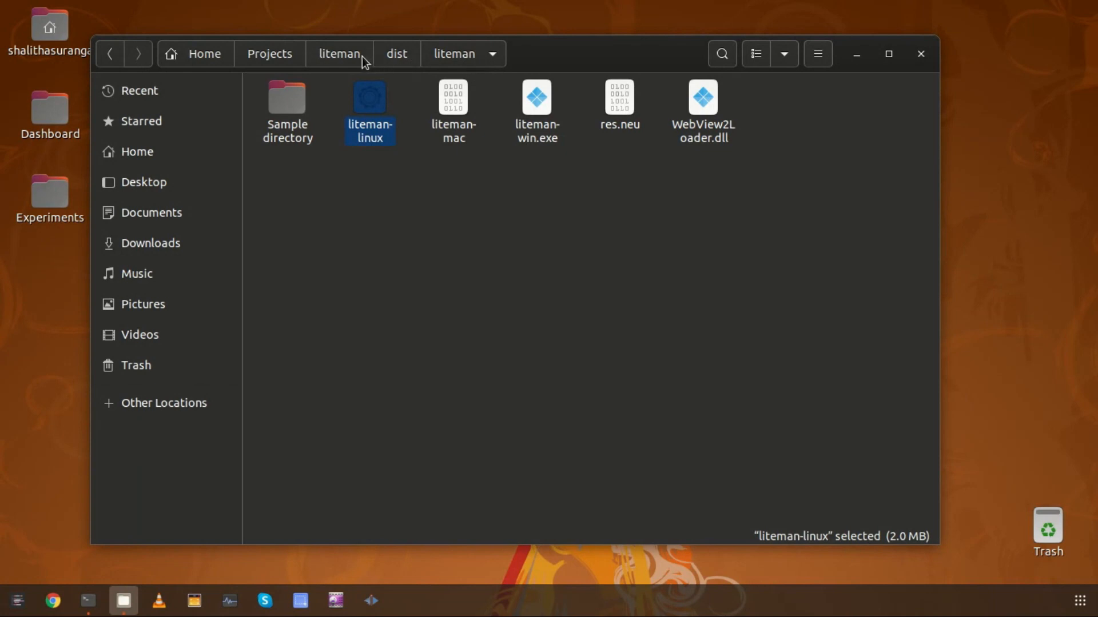
pyautogui.moveTo(394, 60)
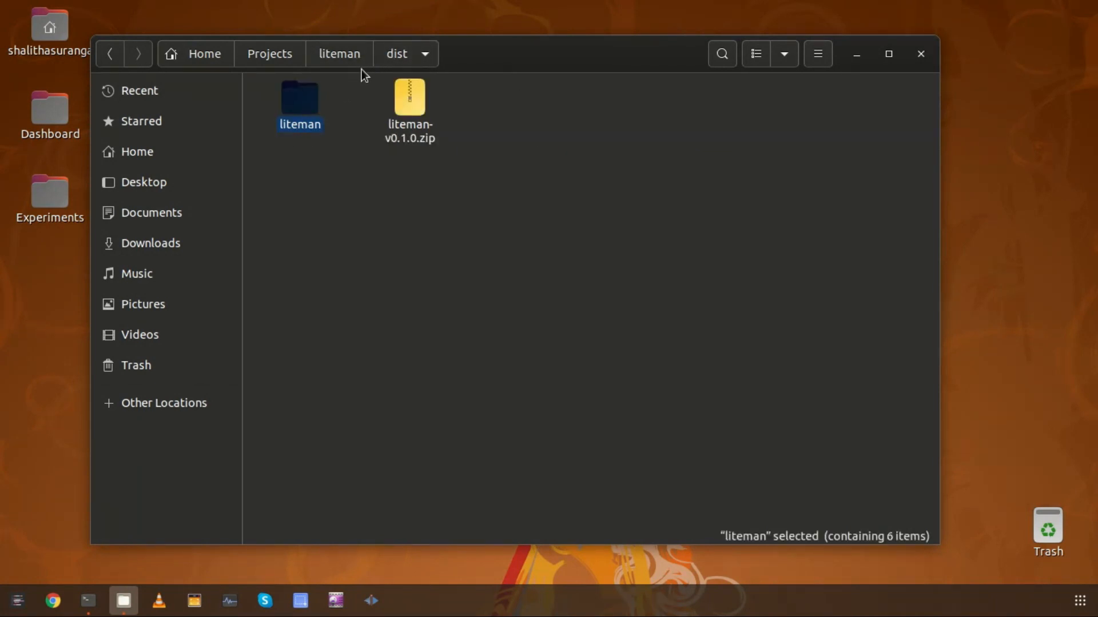
pyautogui.rightClick(587, 406)
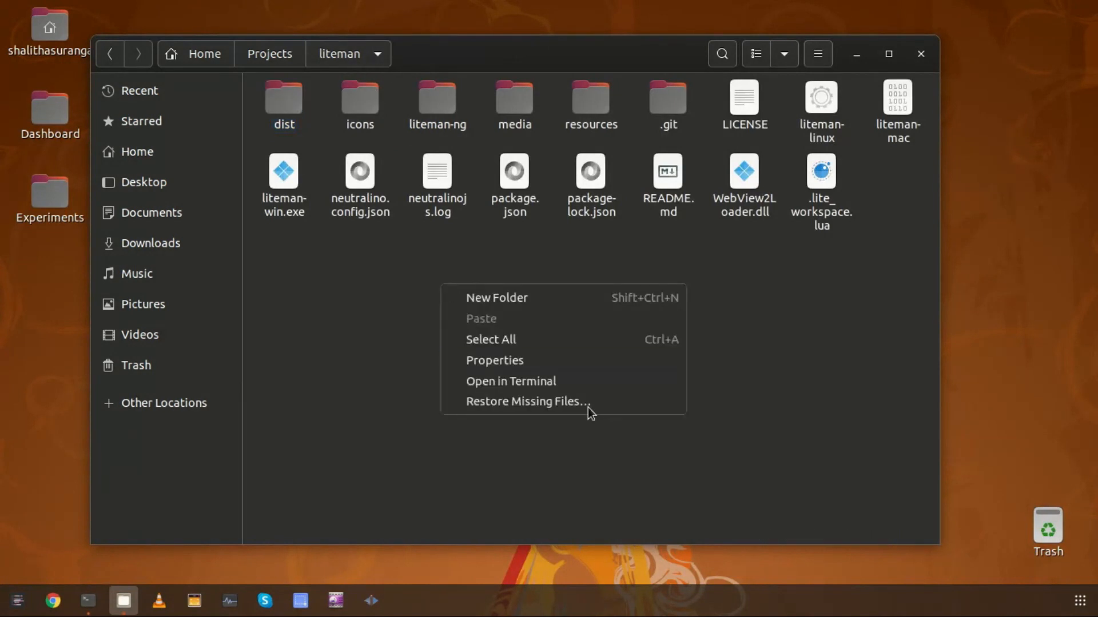
pyautogui.click(510, 381)
pyautogui.write('./')
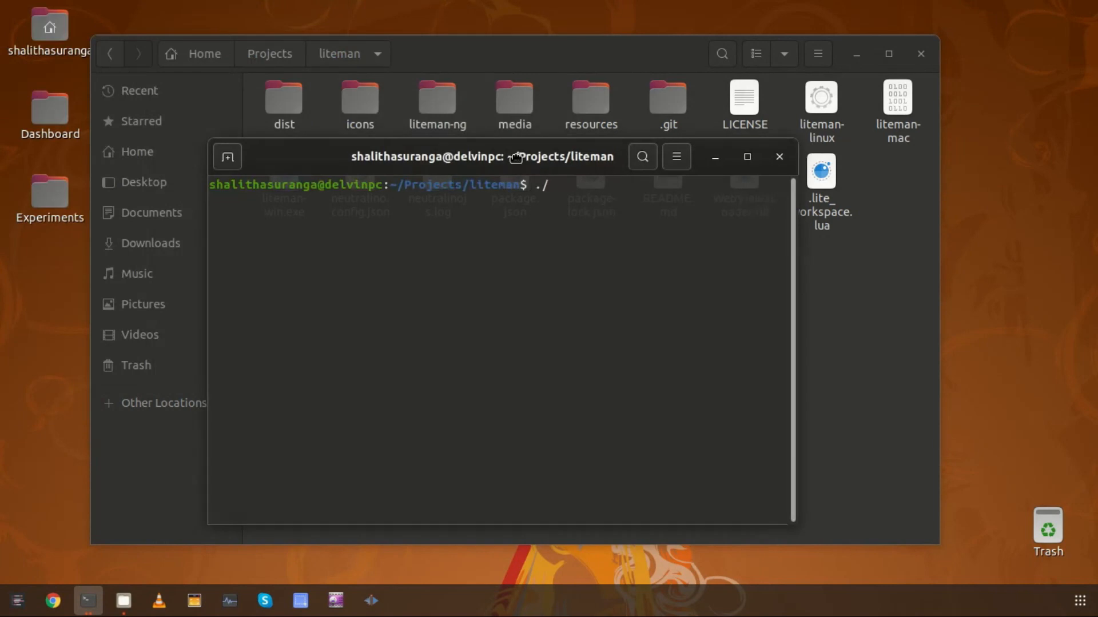
# Step: Run ./dist/liteman/liteman-linux from the project directory
pyautogui.write('dist/')
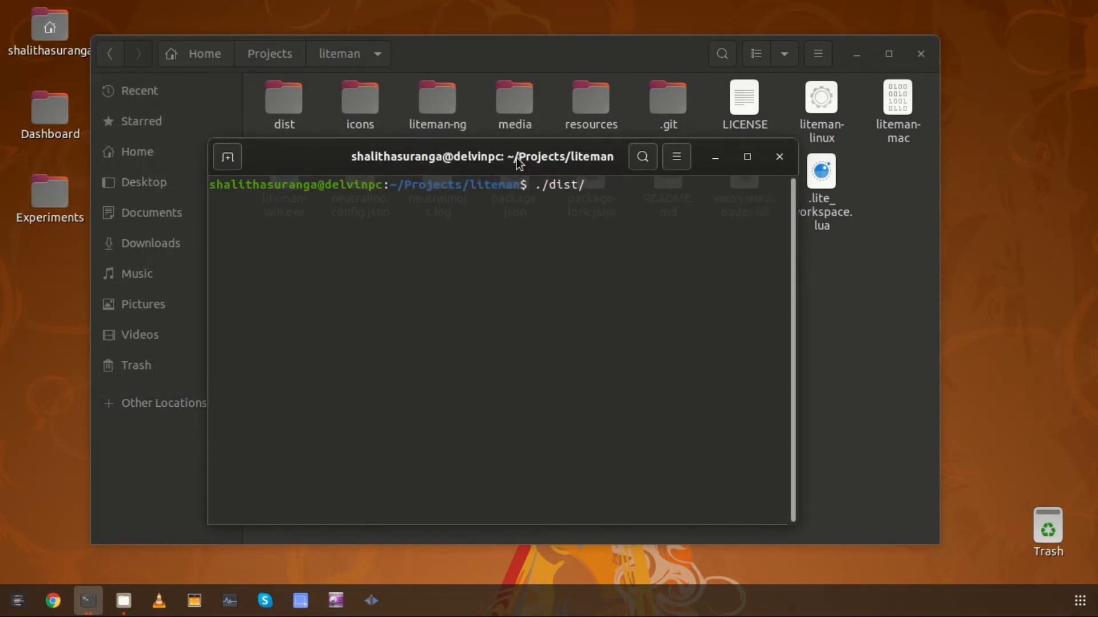
pyautogui.write('liteman/')
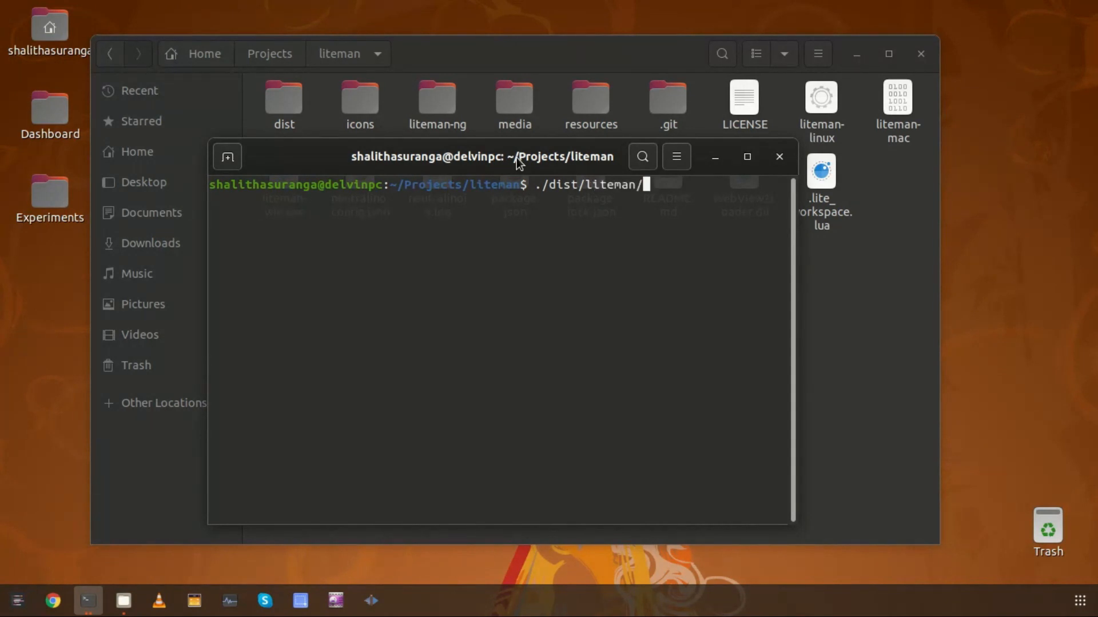
pyautogui.moveTo(559, 201)
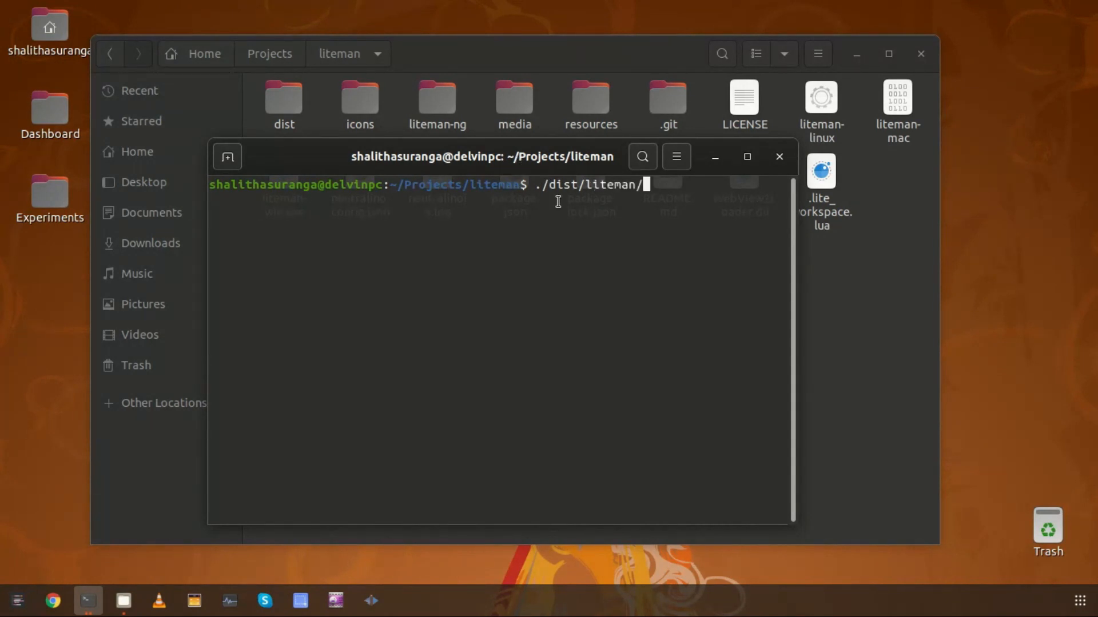
pyautogui.write('liteman-linux')
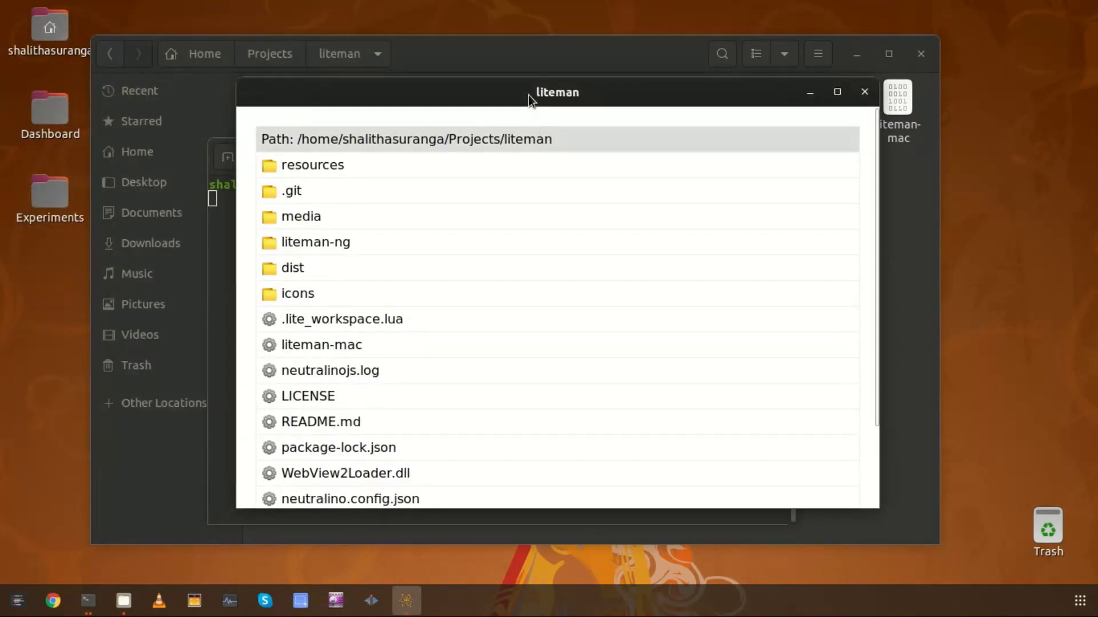
# Step: Browse into resources/assets, dismiss the 'Only directories are supported' warning and go back up
pyautogui.moveTo(556, 92); pyautogui.dragTo(485, 32)
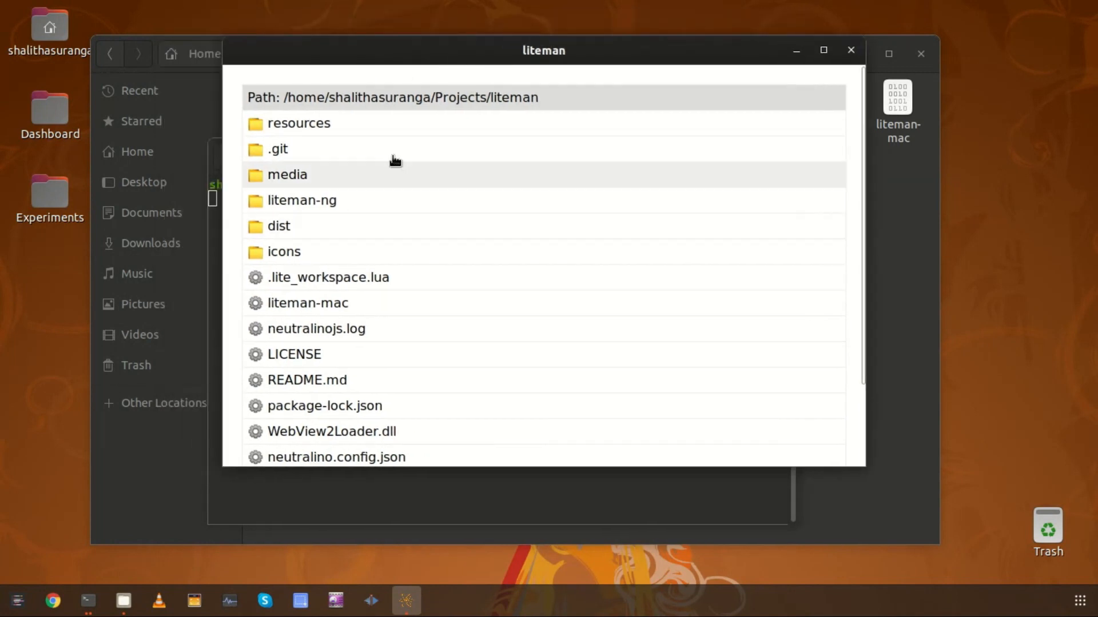
pyautogui.moveTo(379, 57)
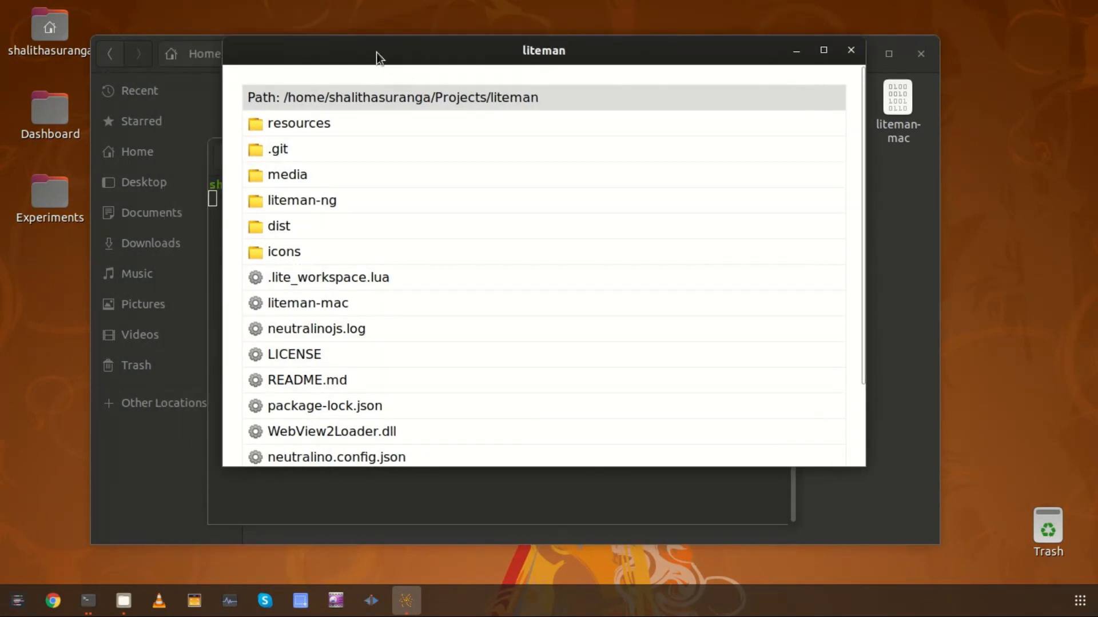
pyautogui.moveTo(532, 439)
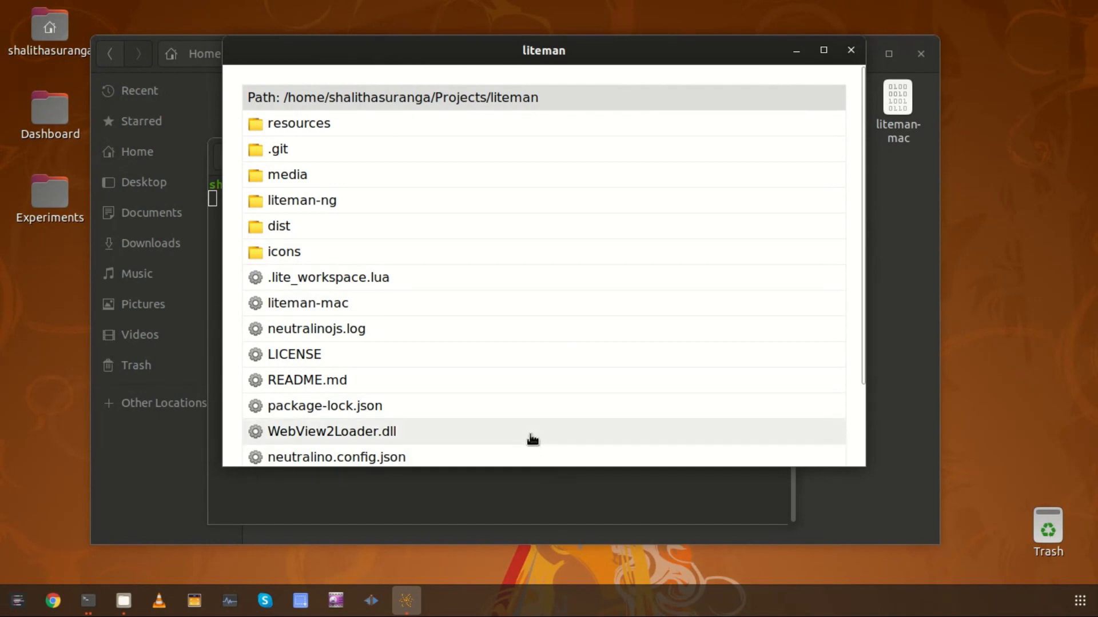
pyautogui.moveTo(348, 217)
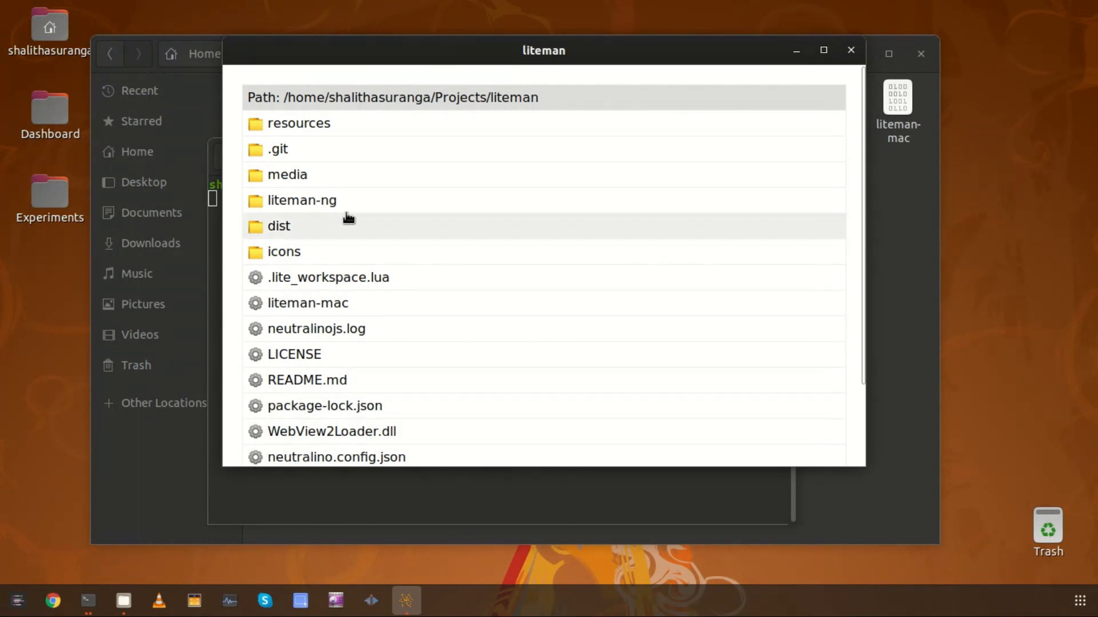
pyautogui.moveTo(438, 182)
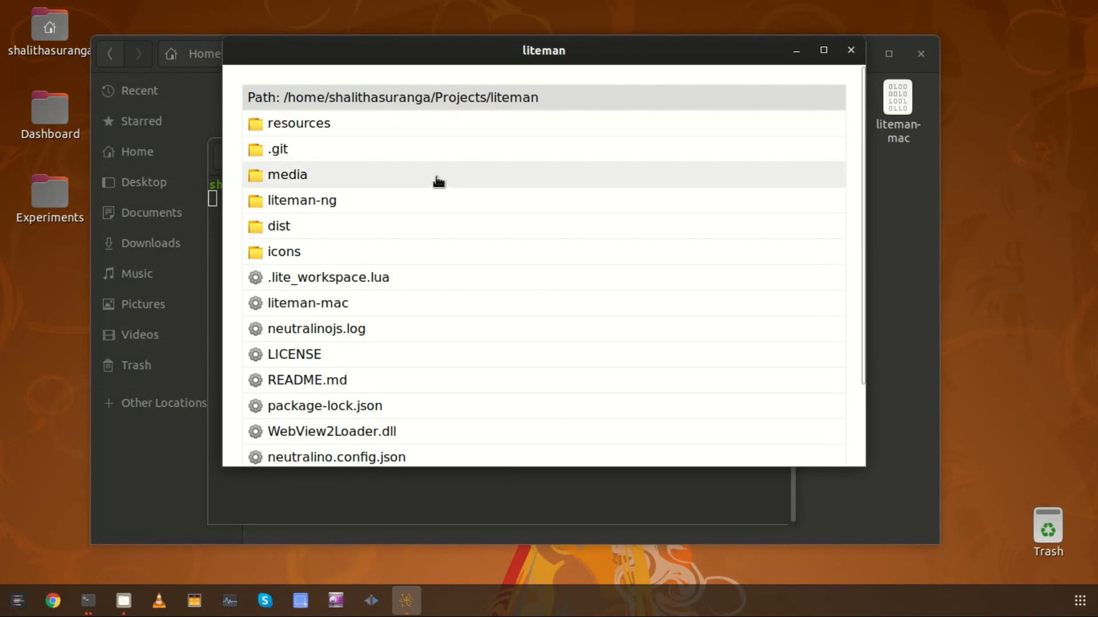
pyautogui.moveTo(350, 153)
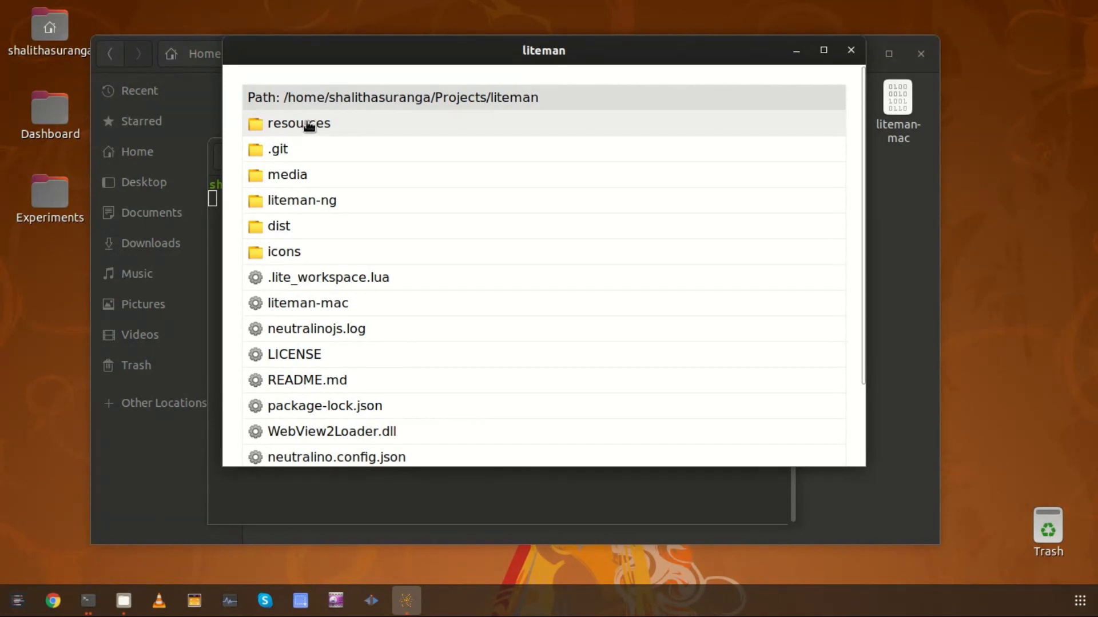
pyautogui.doubleClick(299, 123)
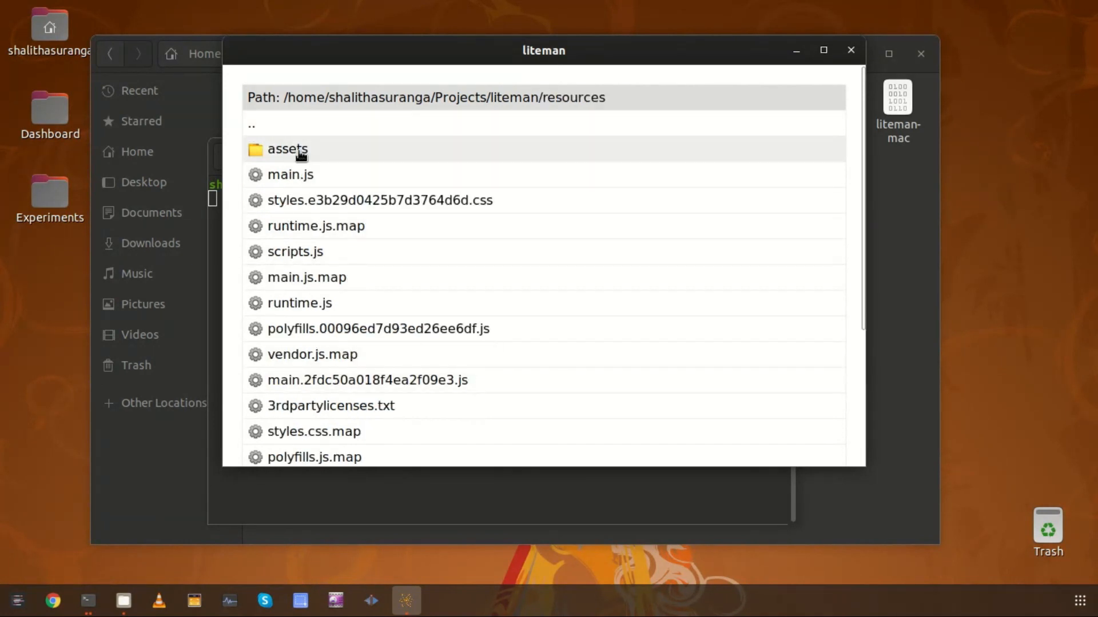
pyautogui.doubleClick(287, 149)
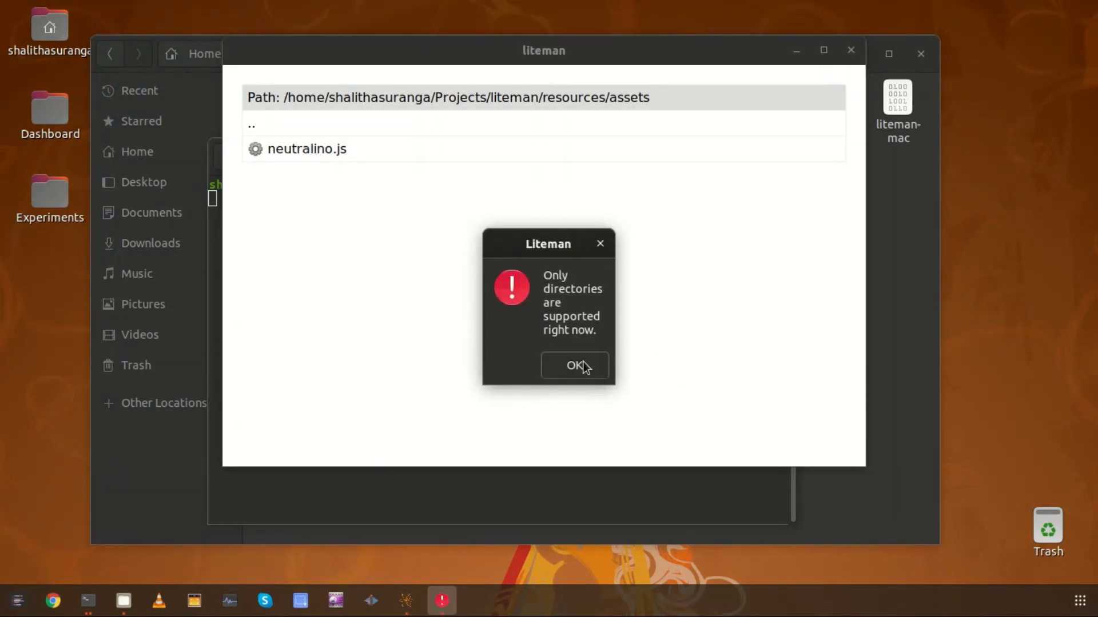
pyautogui.click(574, 366)
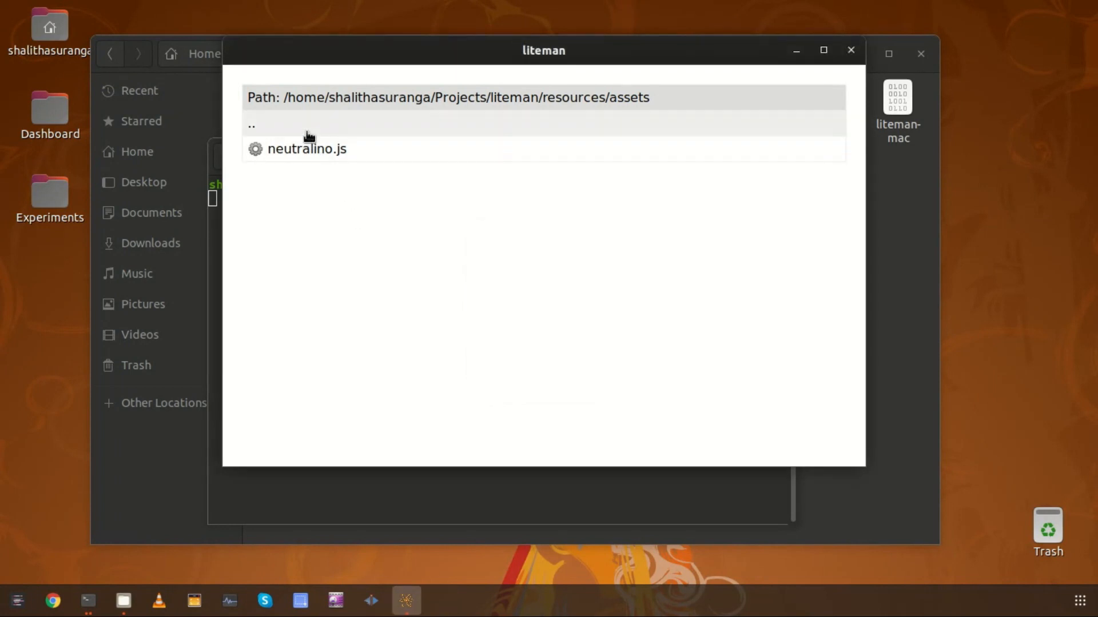
pyautogui.click(252, 123)
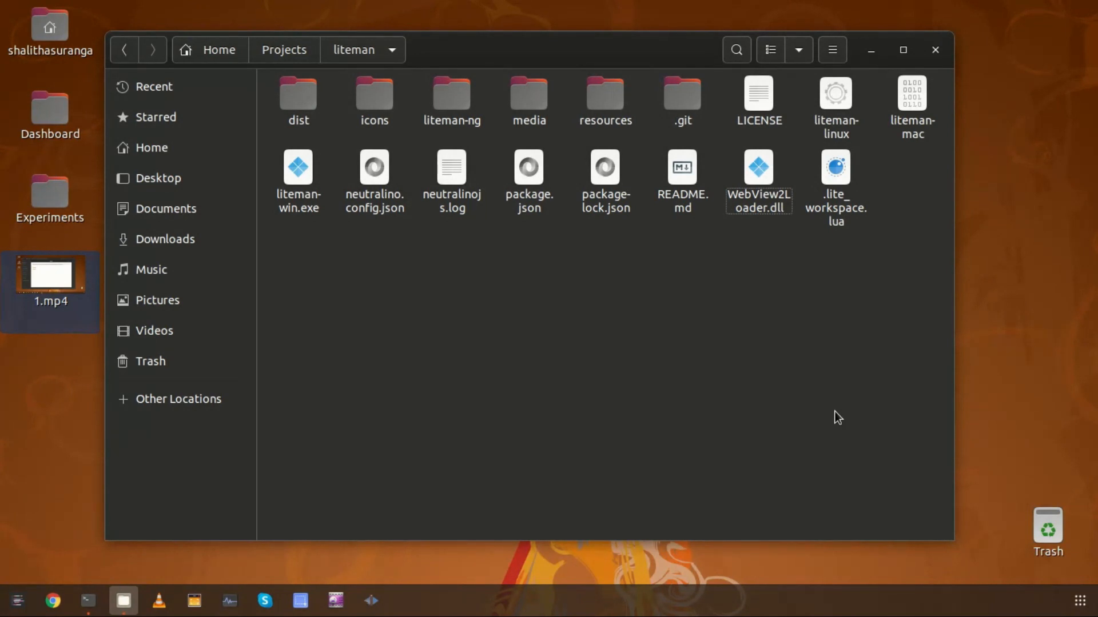
pyautogui.moveTo(636, 247)
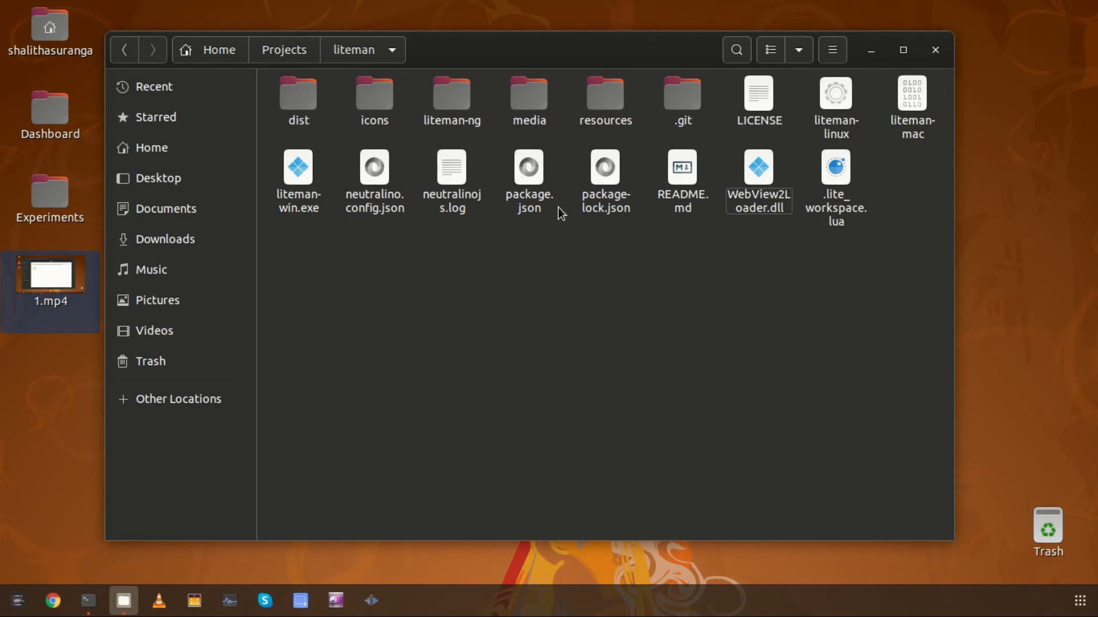
# Step: Browse the liteman project folder in Files
pyautogui.doubleClick(451, 101)
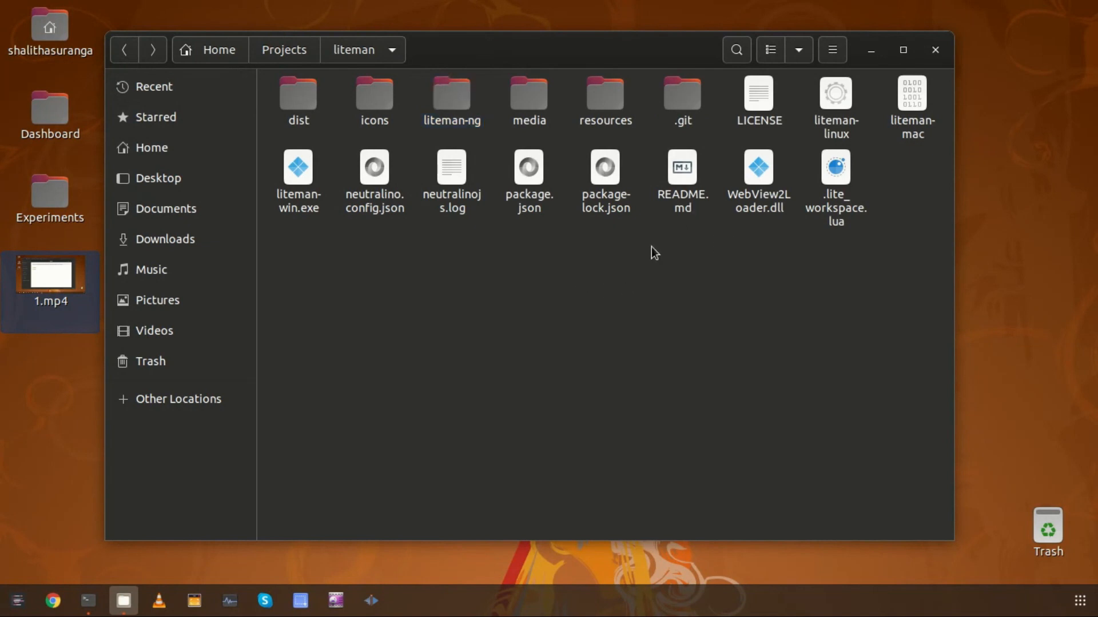
pyautogui.moveTo(641, 254)
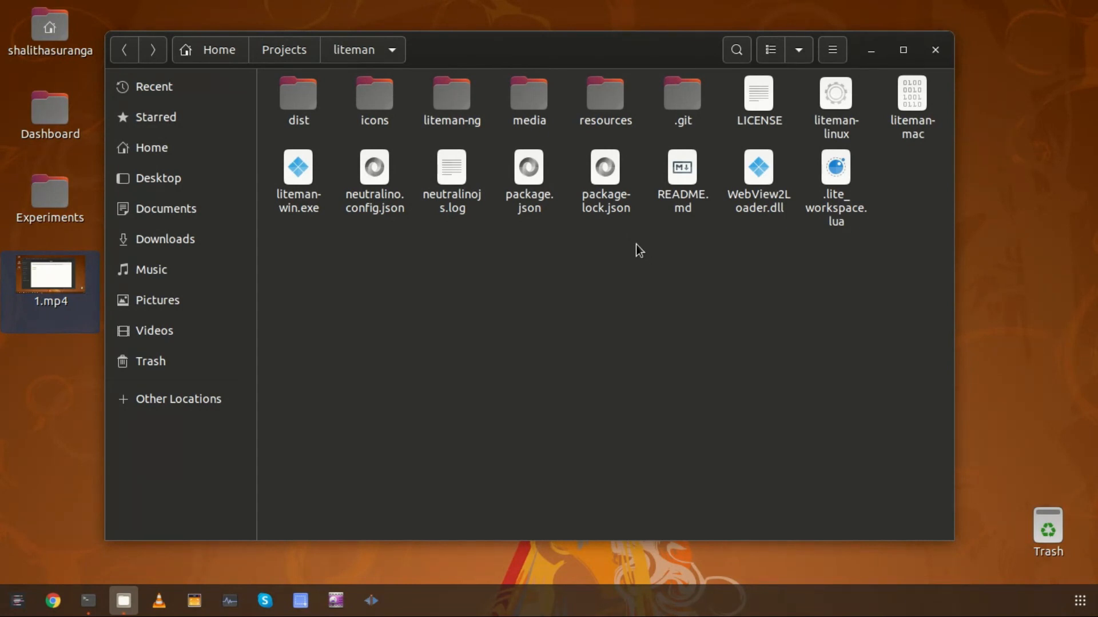
pyautogui.moveTo(700, 233)
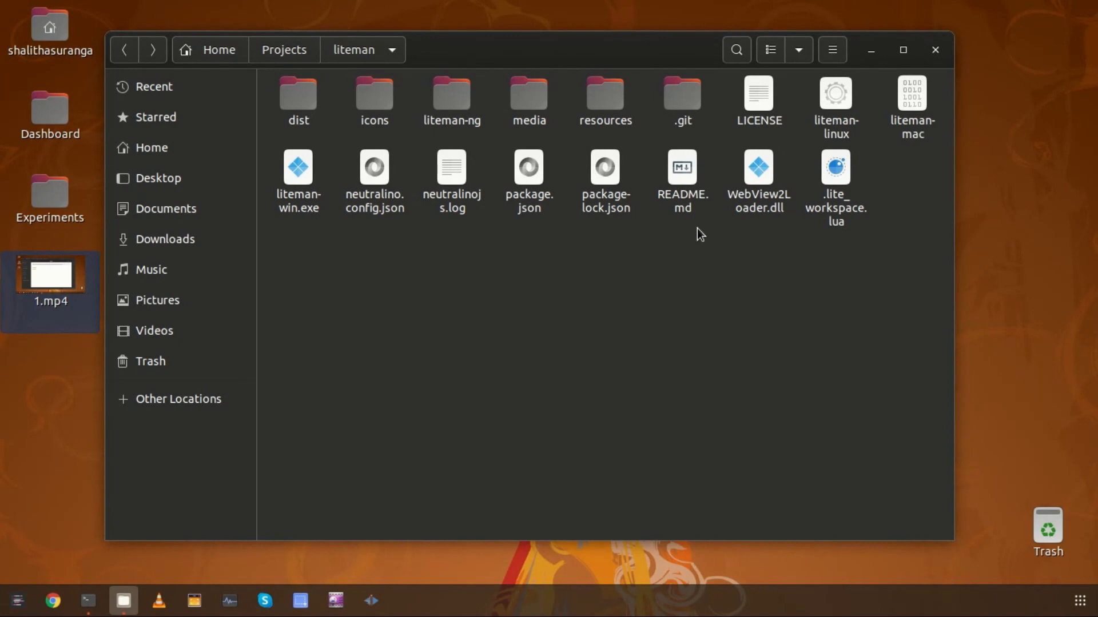
pyautogui.moveTo(689, 238)
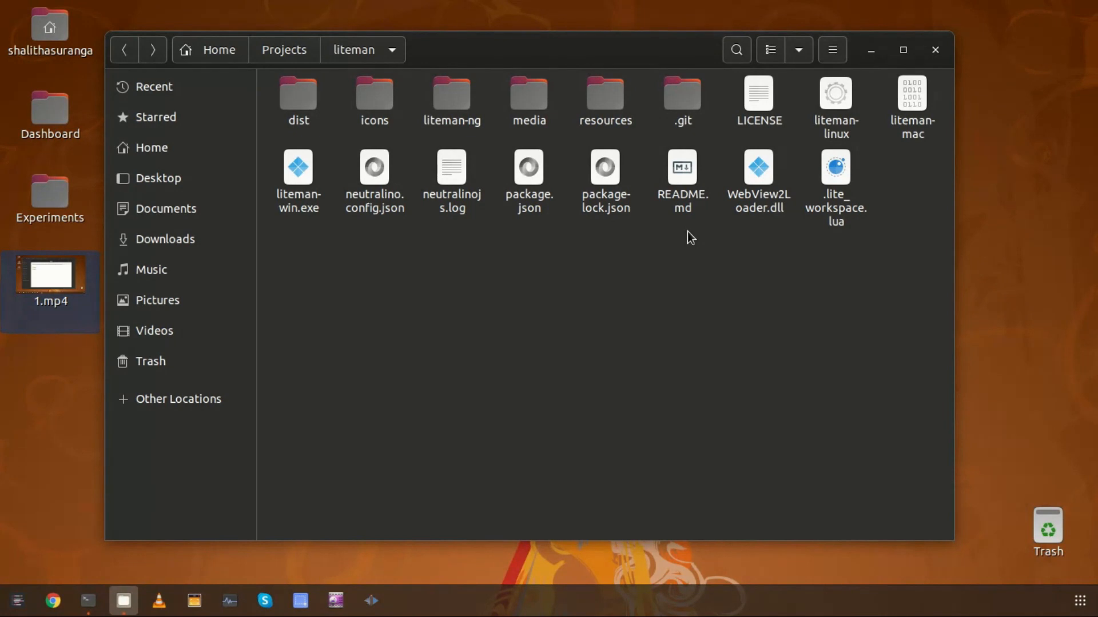
pyautogui.moveTo(718, 255)
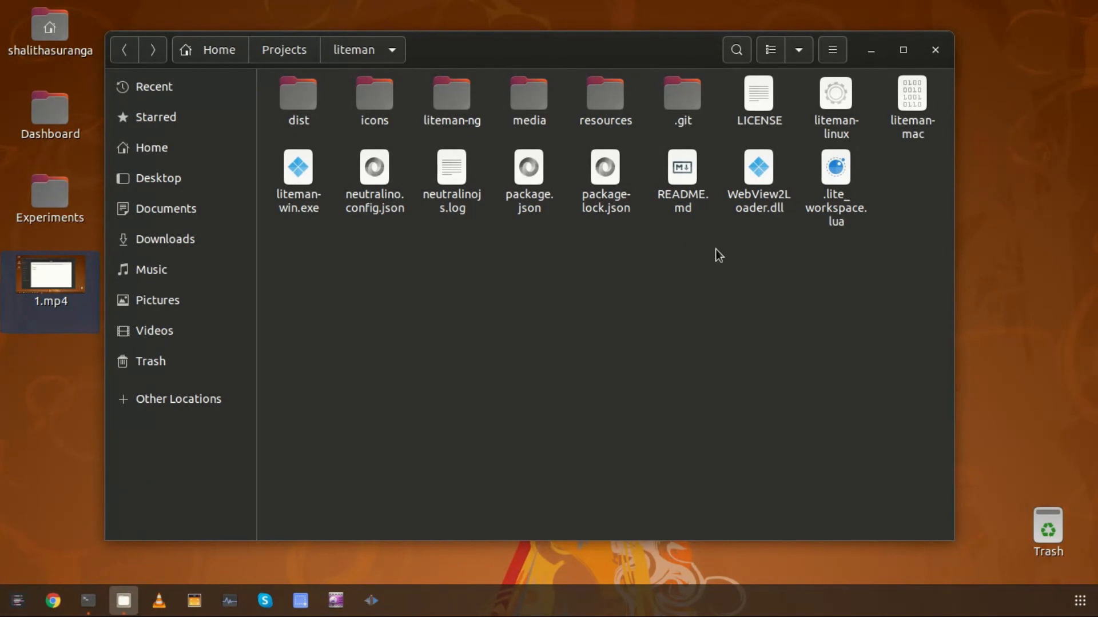
pyautogui.moveTo(654, 230)
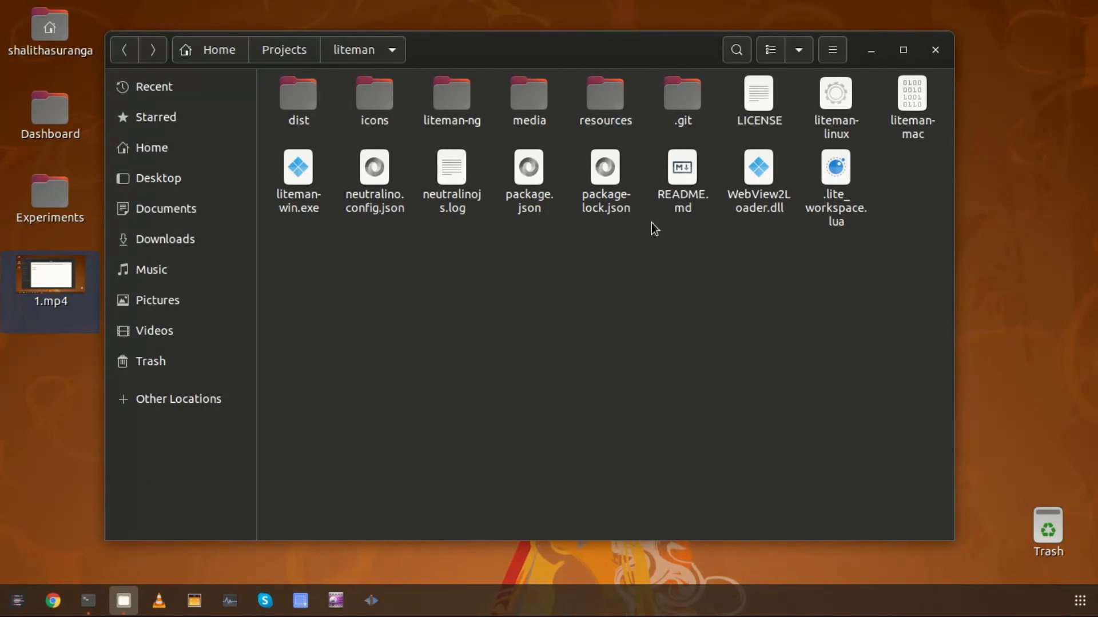
pyautogui.moveTo(668, 244)
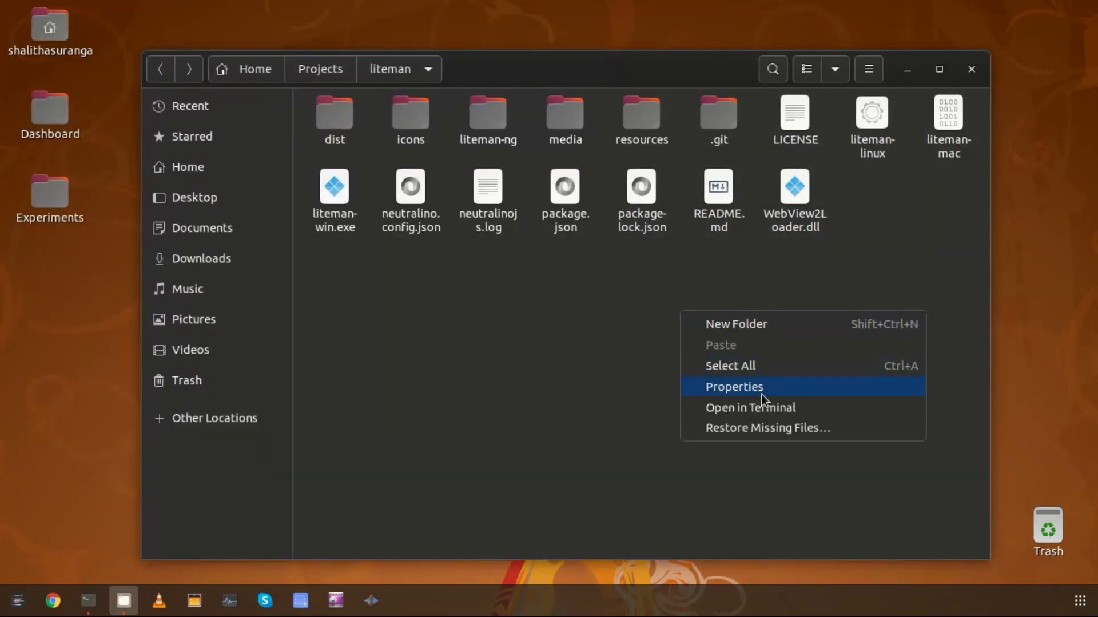
# Step: Run 'lite .' in a terminal to launch the Lite editor on the liteman project
pyautogui.click(750, 407)
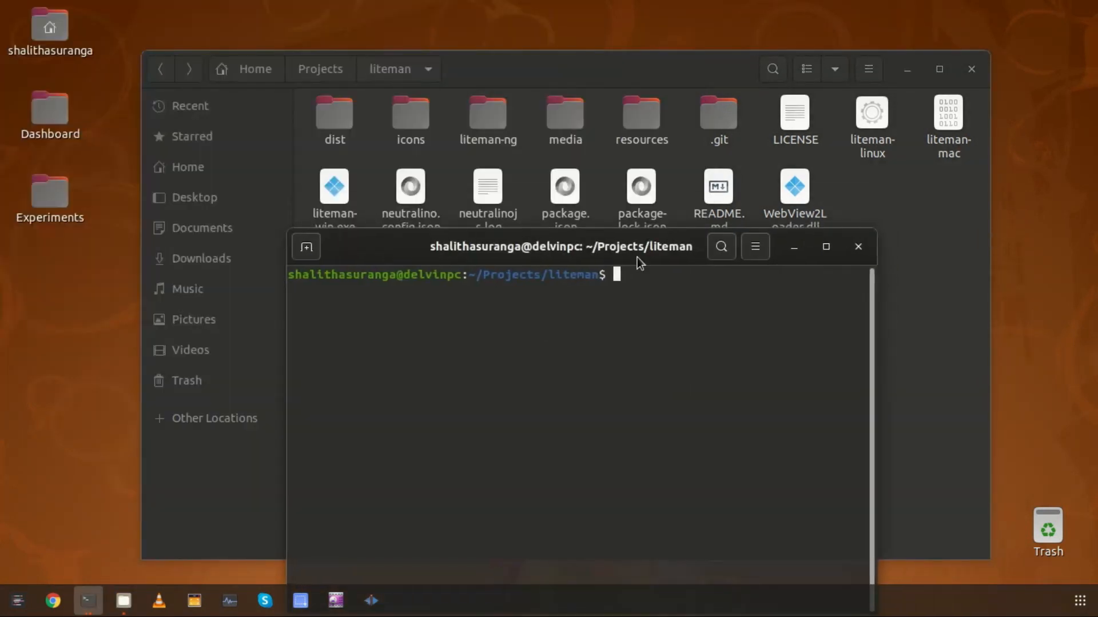
pyautogui.write('lite .')
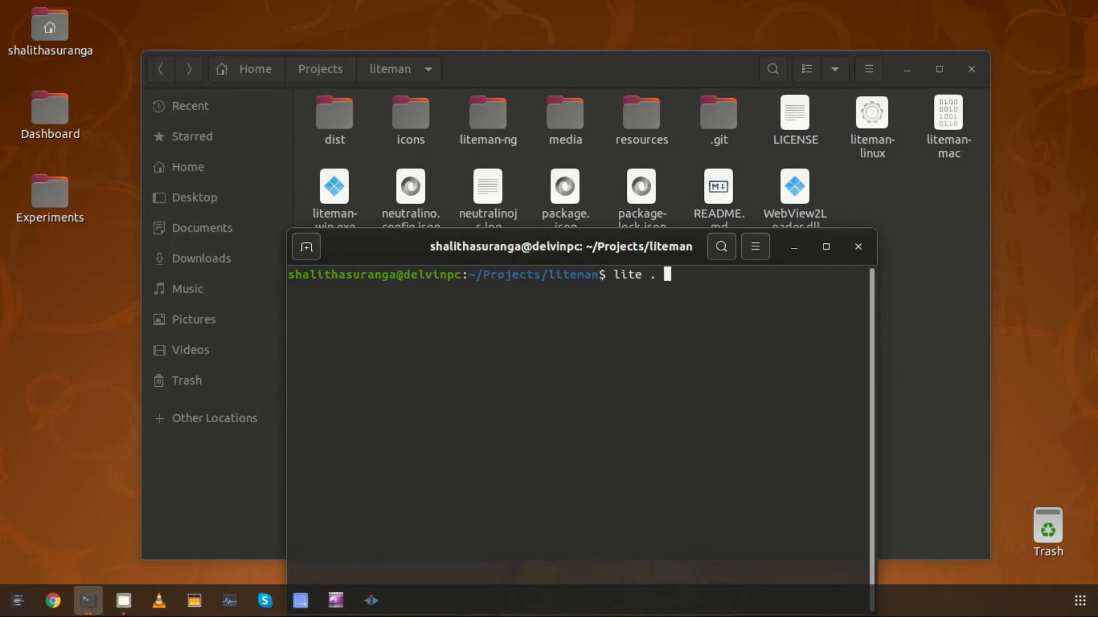
pyautogui.press('Return')
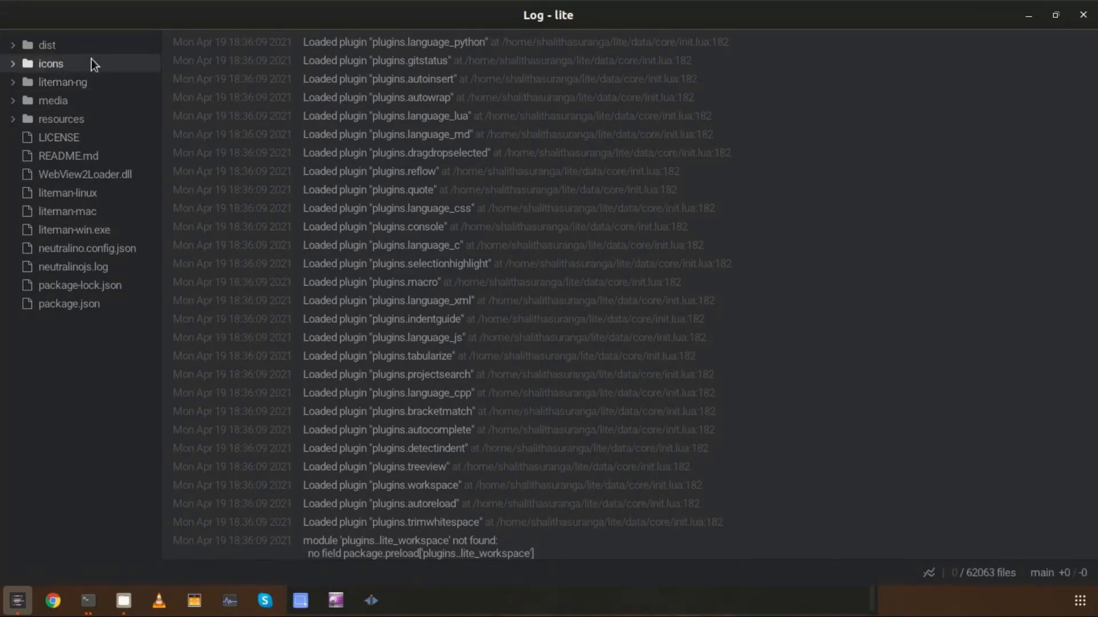
# Step: Expand liteman-ng/src/assets in the tree and view index.html's assets/neutralino.js script tag
pyautogui.click(62, 82)
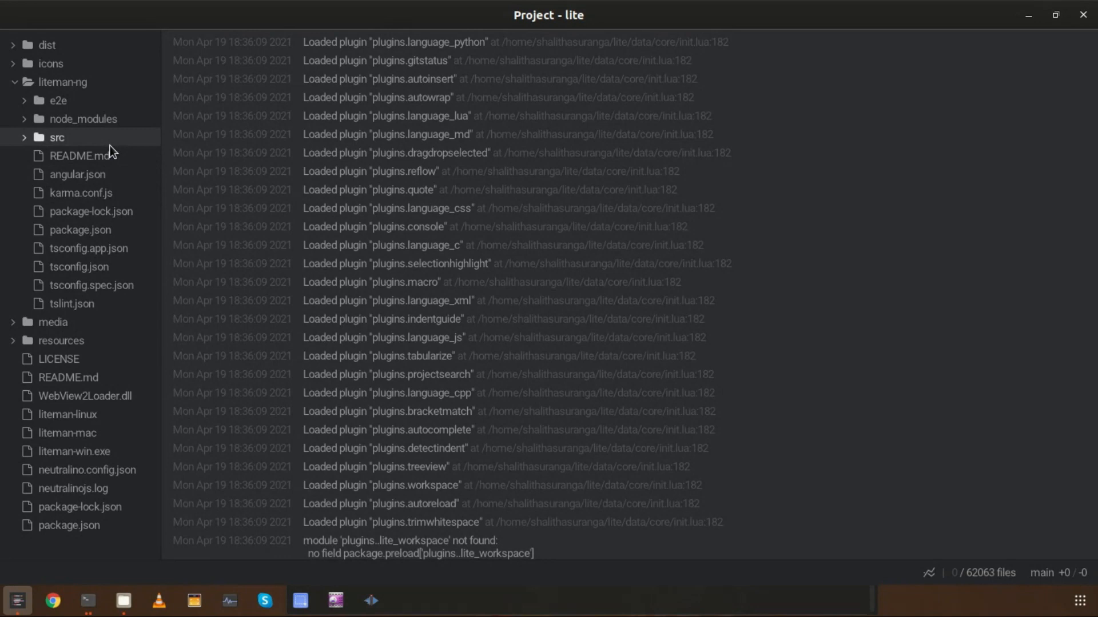
pyautogui.click(56, 136)
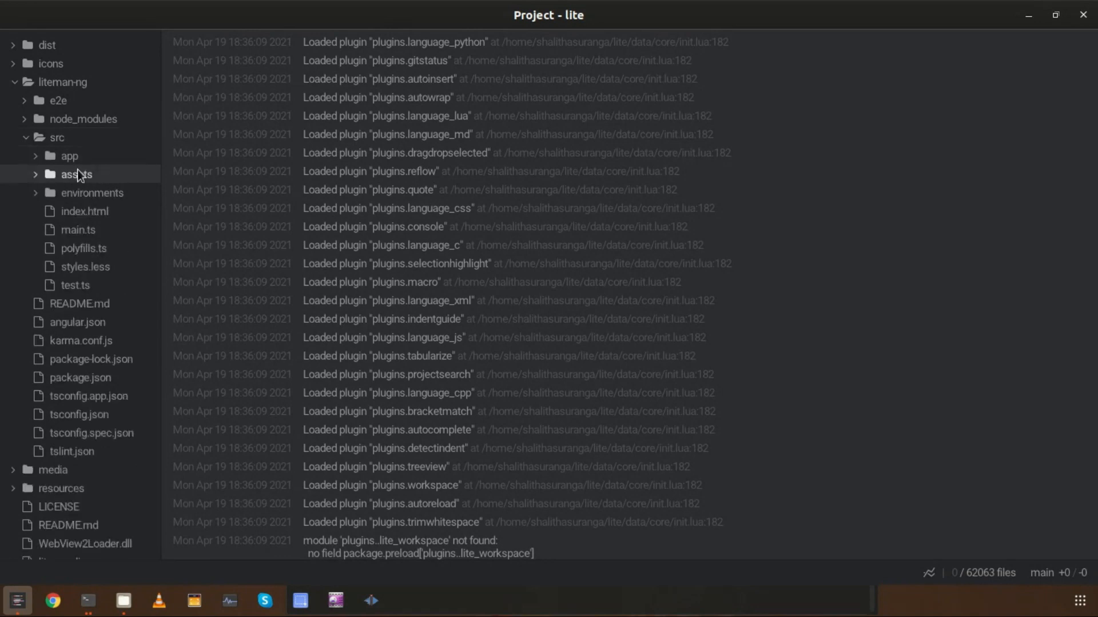
pyautogui.click(76, 174)
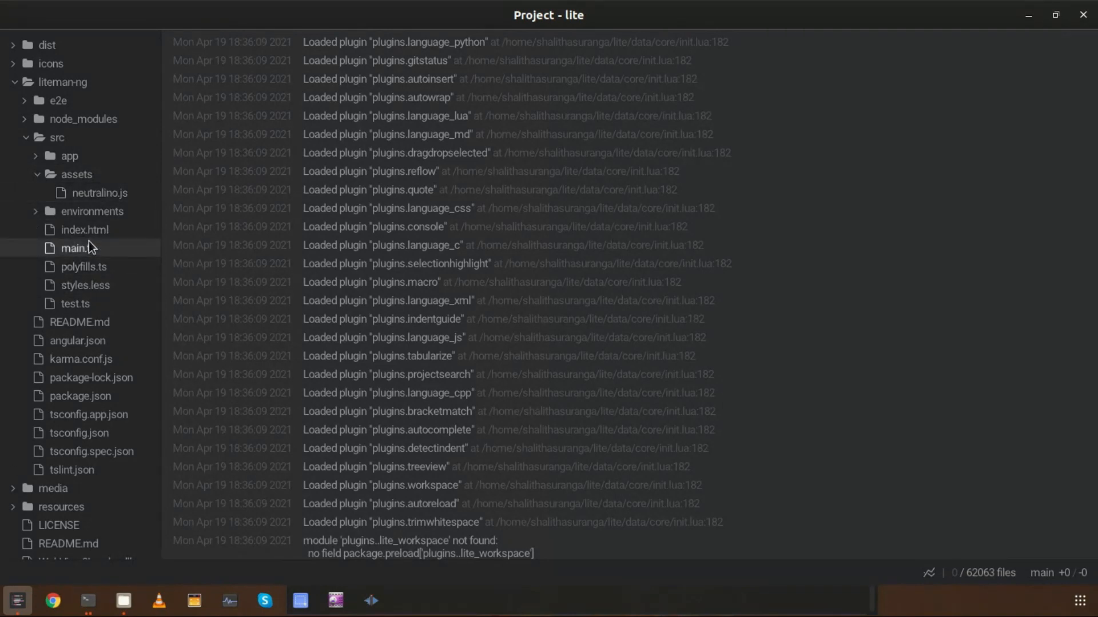
pyautogui.click(83, 229)
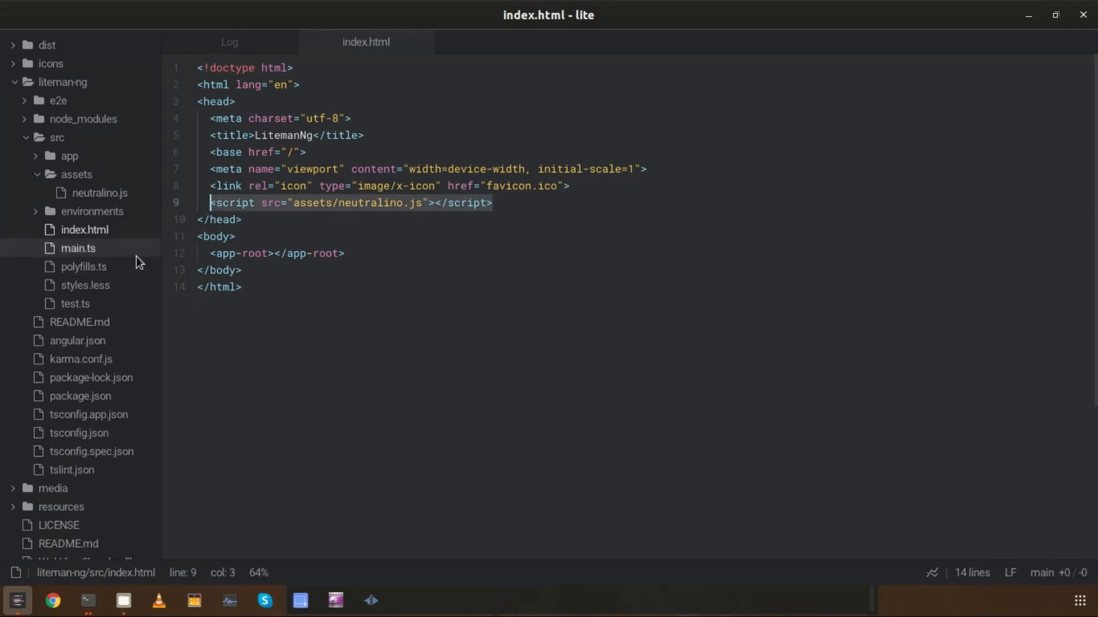
# Step: Review angular.json's neutralino.js script entry, then view neutralino.config.json's resources URL
pyautogui.click(76, 341)
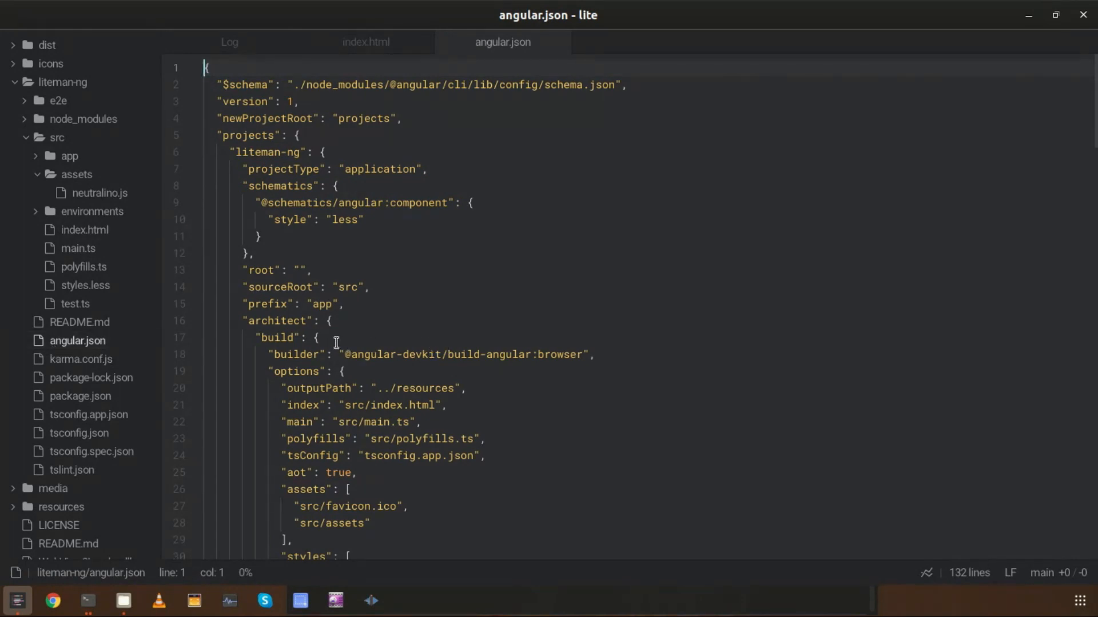
pyautogui.scroll(-3)
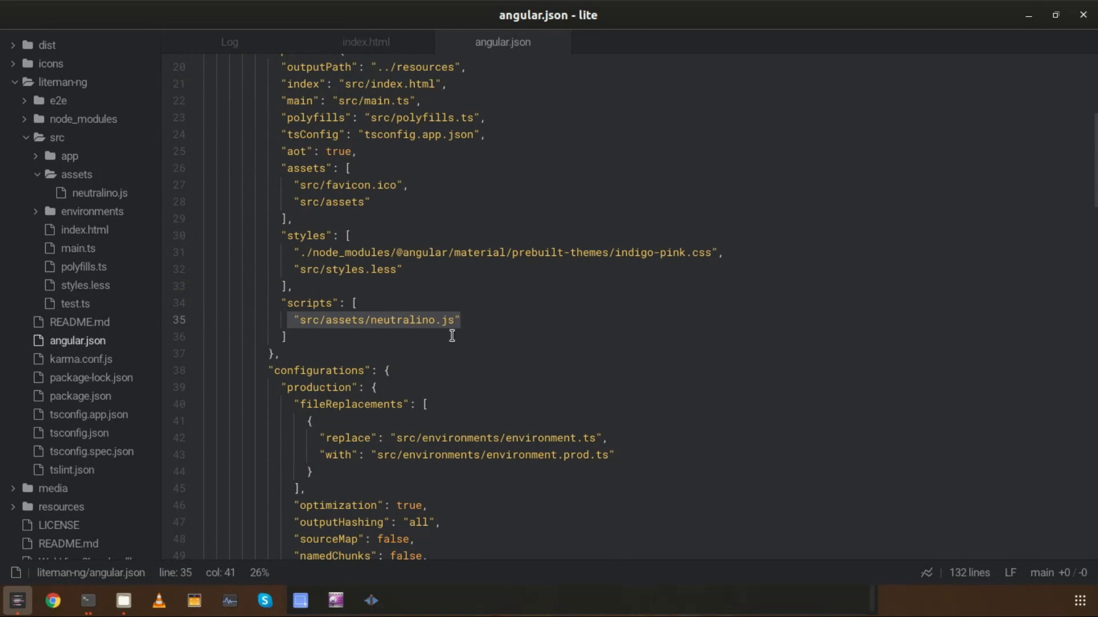
pyautogui.click(279, 353)
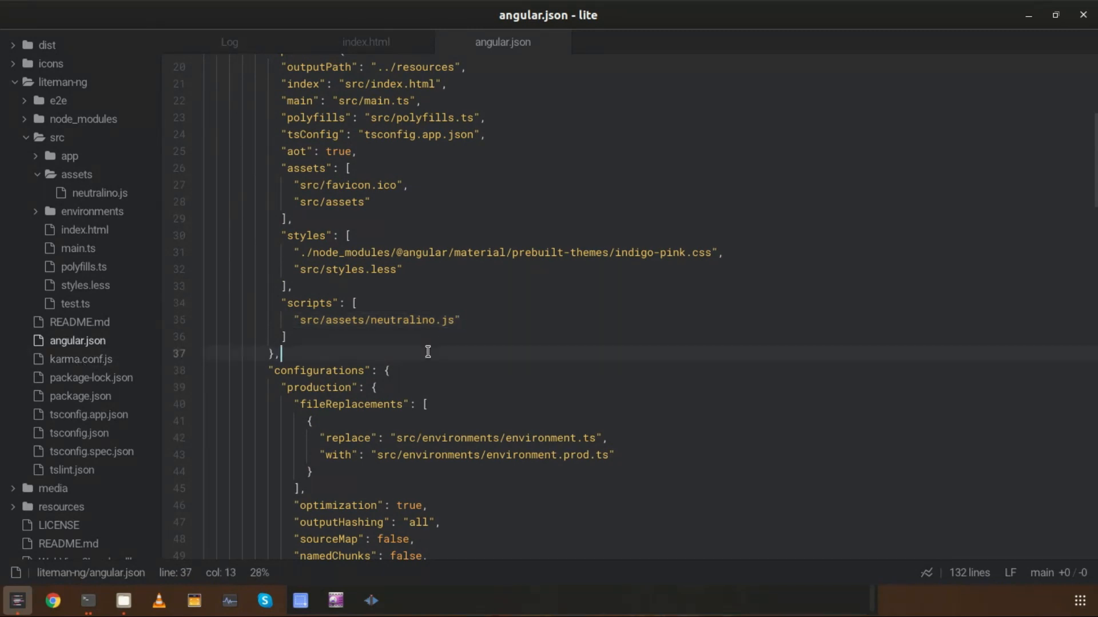
pyautogui.moveTo(342, 353)
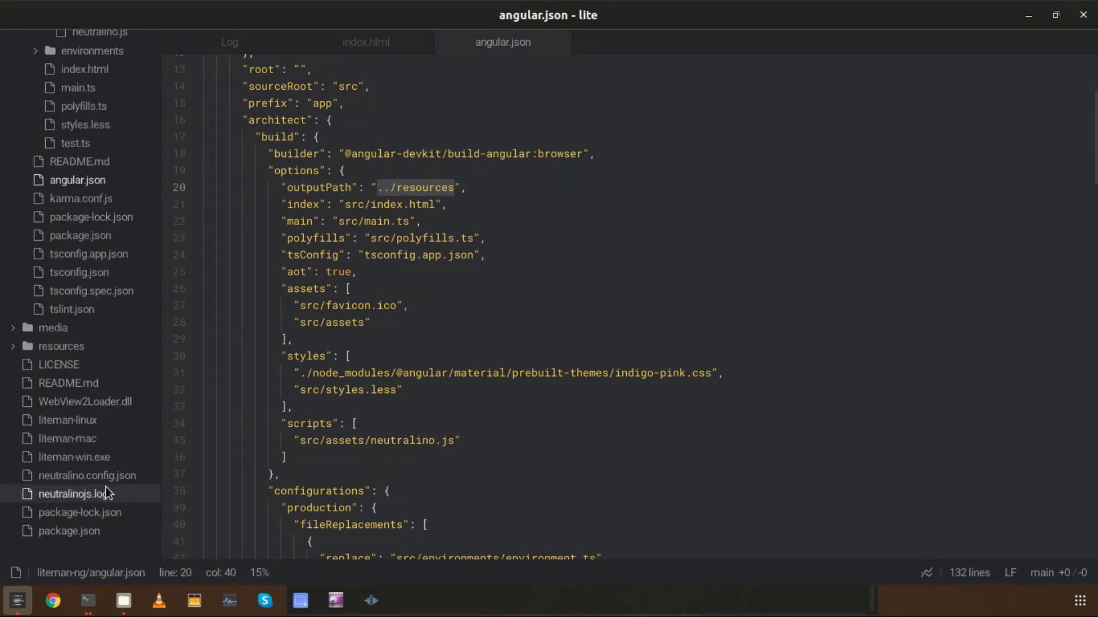
pyautogui.click(87, 476)
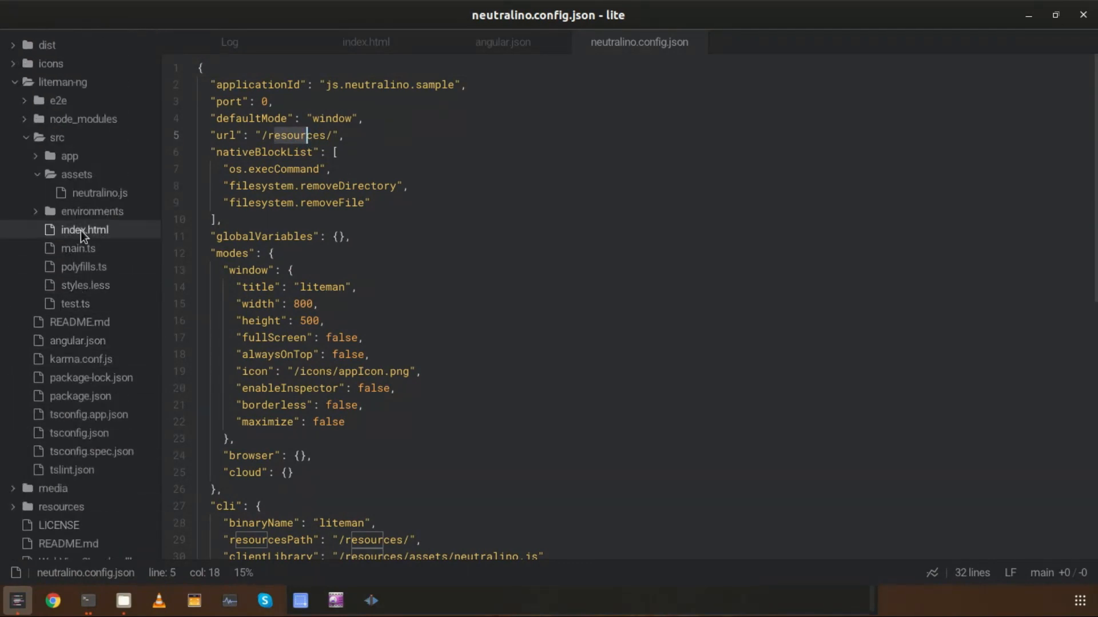
# Step: Check the '../resources' outputPath in angular.json, then view package.json's build scripts
pyautogui.click(502, 42)
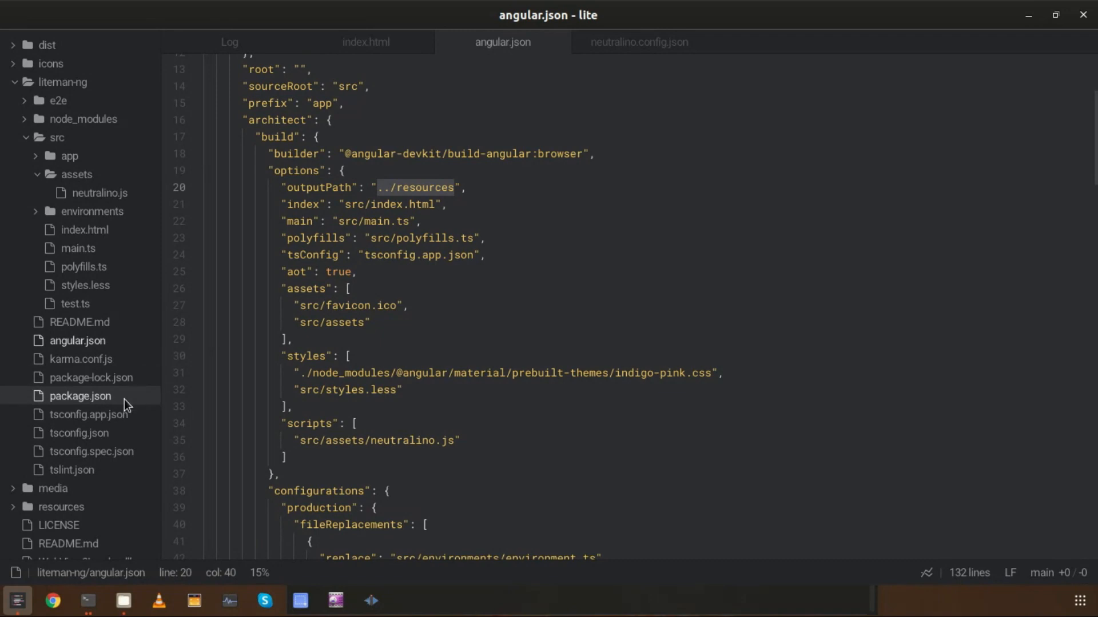
pyautogui.click(79, 395)
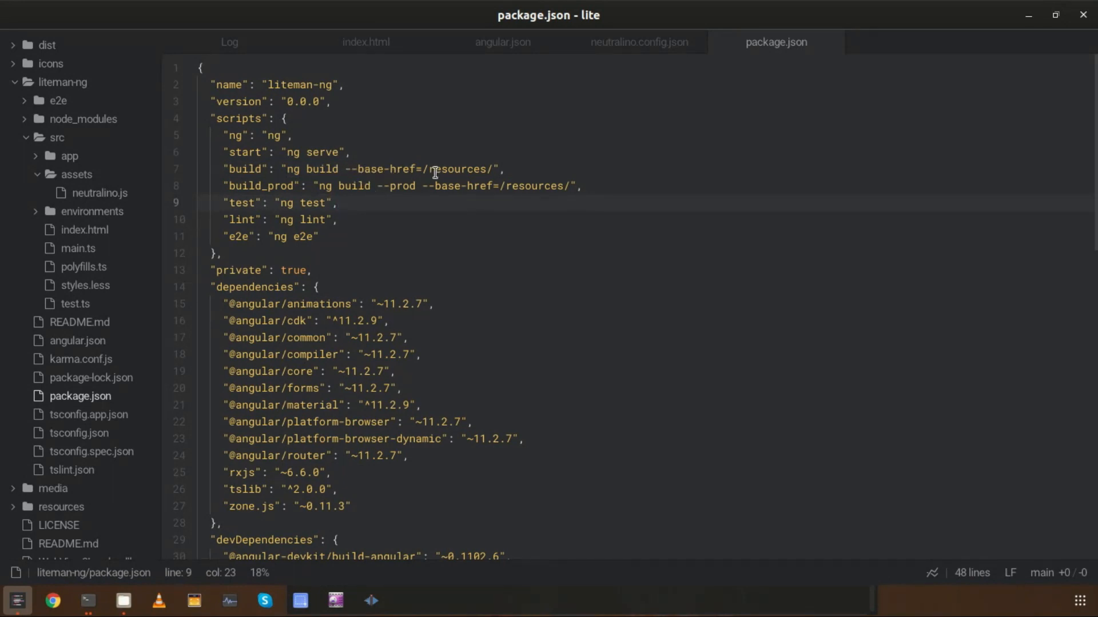
# Step: Highlight the --base-href=/resources/ values in the build and build_prod scripts
pyautogui.click(340, 203)
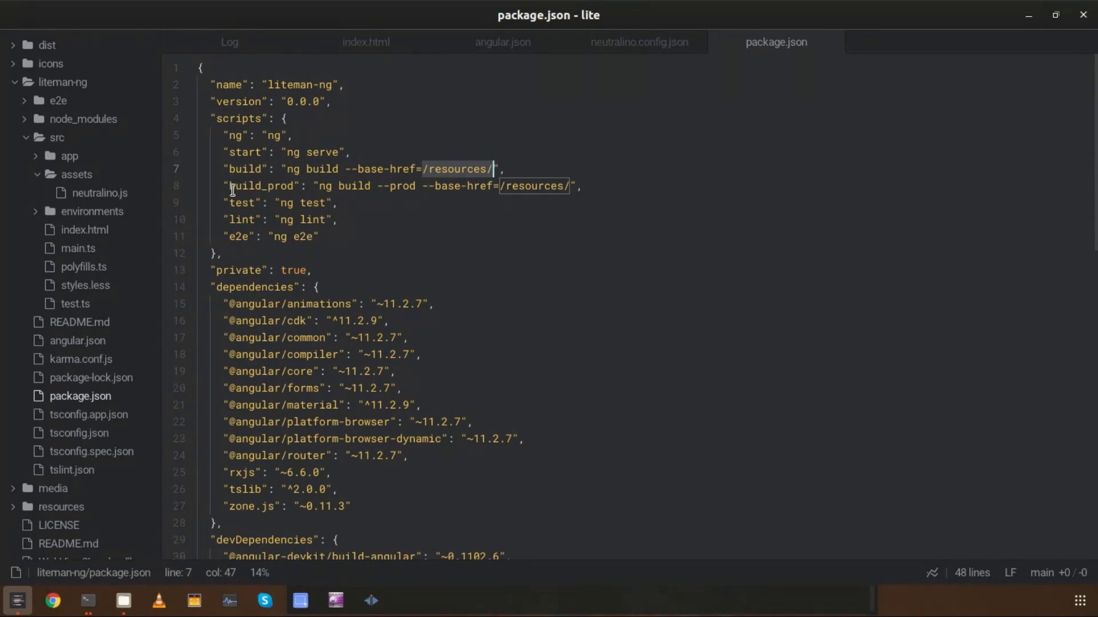
pyautogui.moveTo(275, 193)
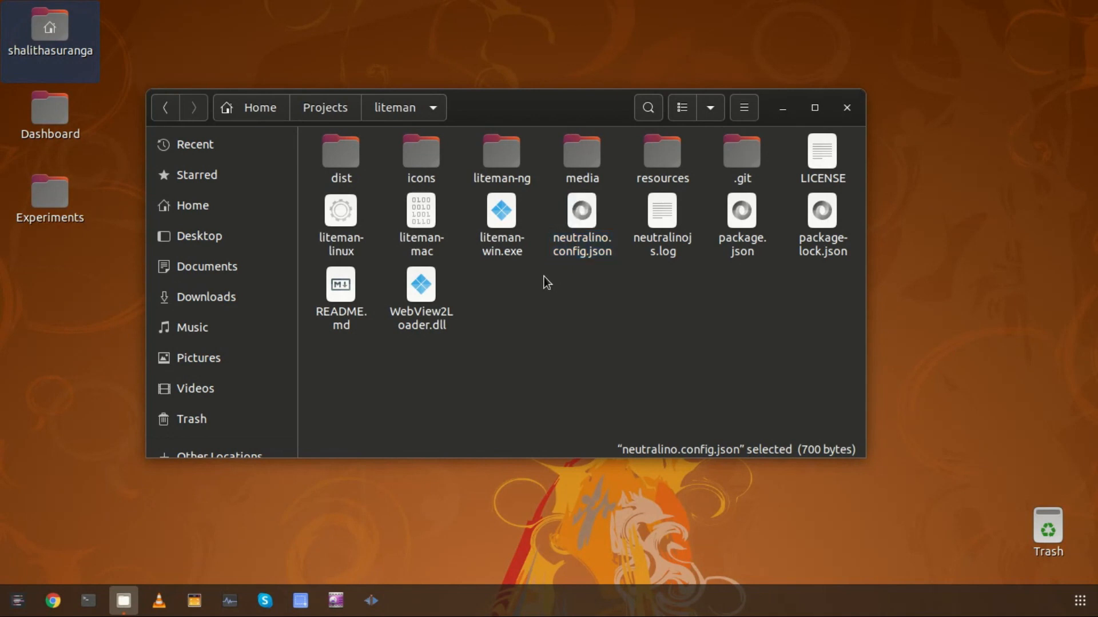
# Step: Start a terminal inside the liteman project folder
pyautogui.rightClick(547, 283)
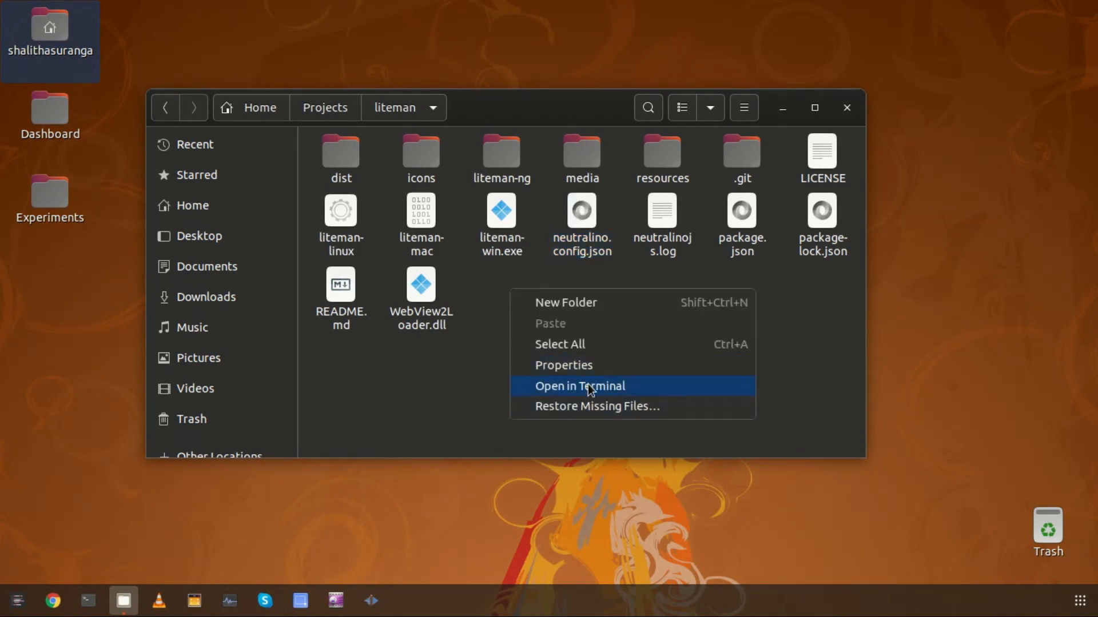
pyautogui.click(579, 385)
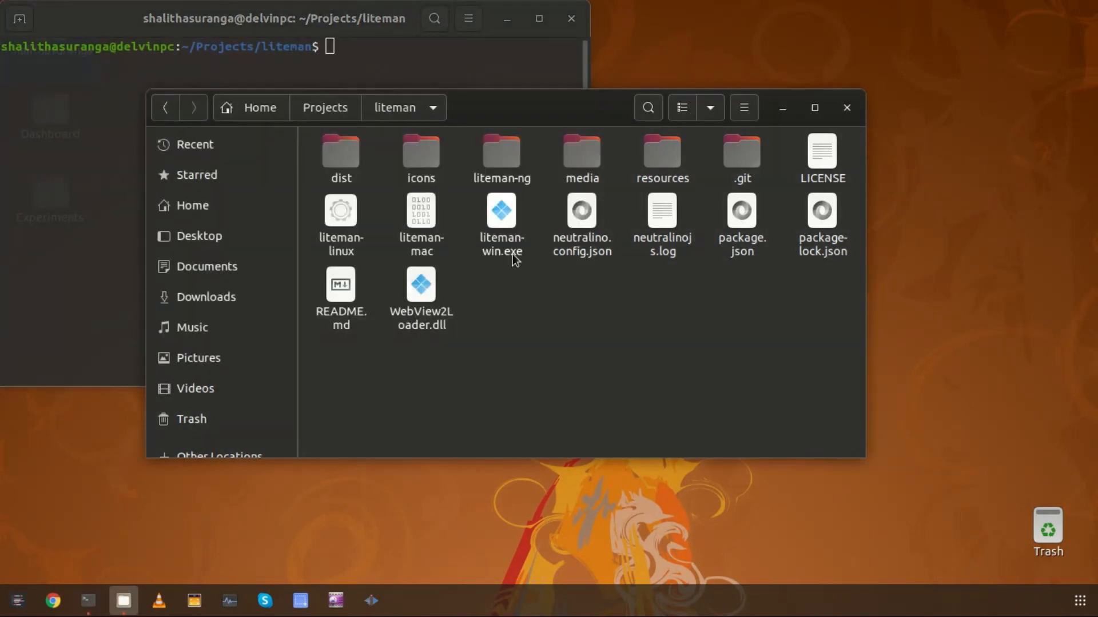
# Step: In neutralino.config.json, change enableInspector from false to true
pyautogui.doubleClick(581, 217)
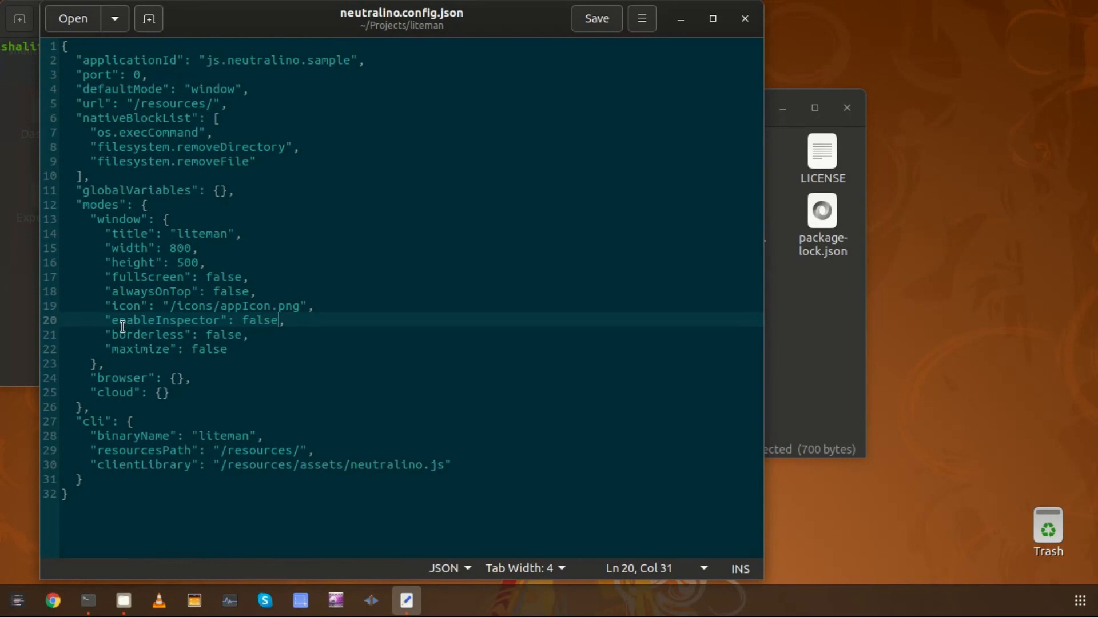
pyautogui.doubleClick(260, 320)
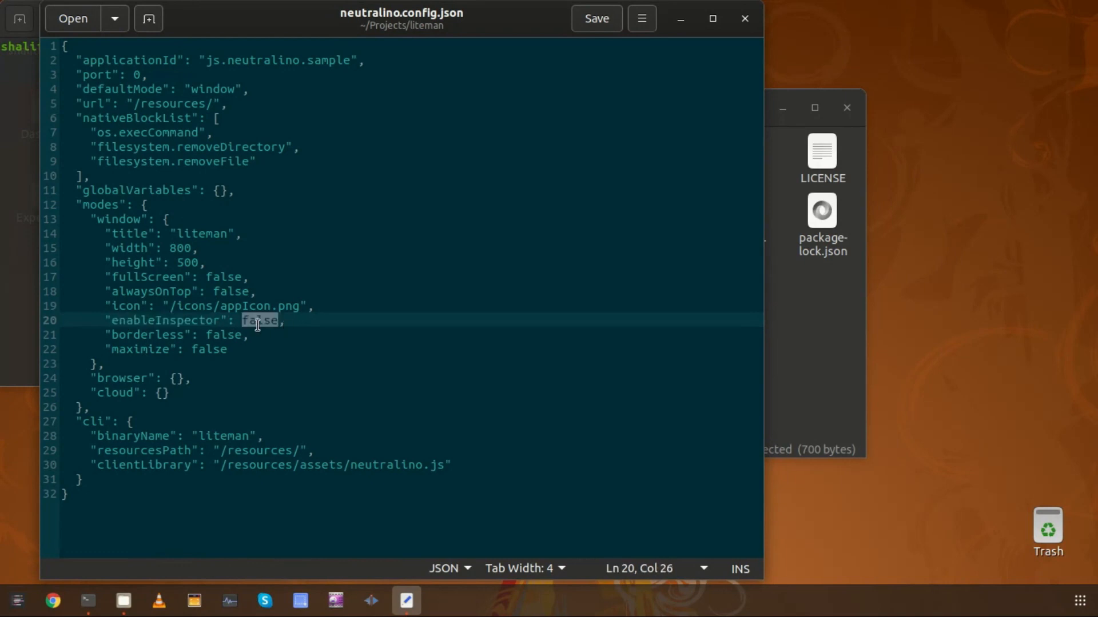
pyautogui.write('true')
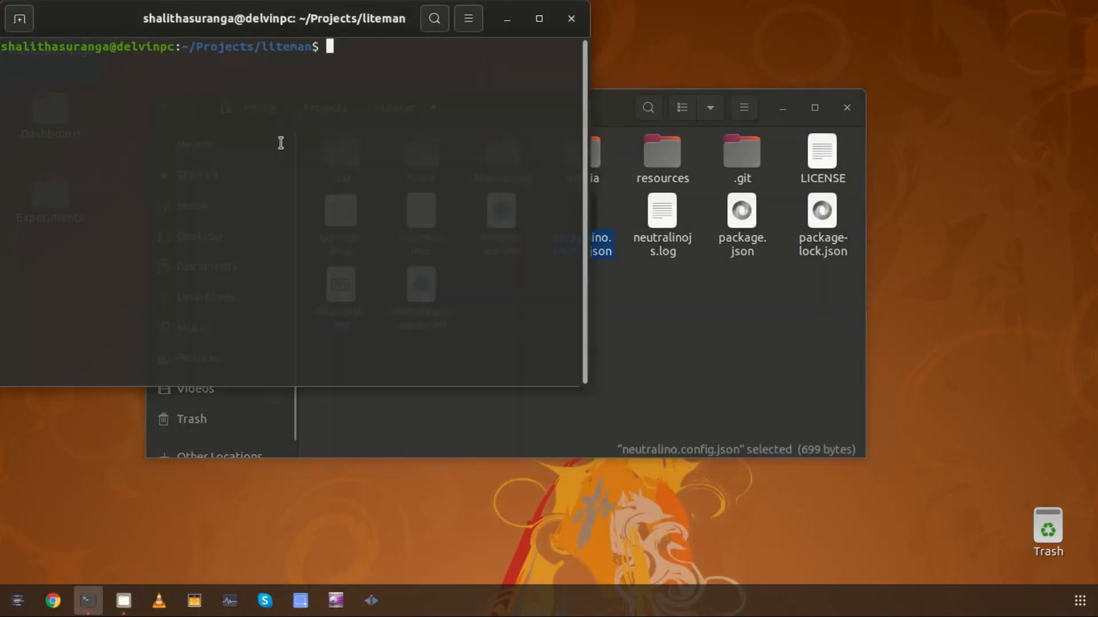
# Step: Run neu listen to launch Liteman with its inspector, then enter the liteman-ng folder
pyautogui.write('neu list')
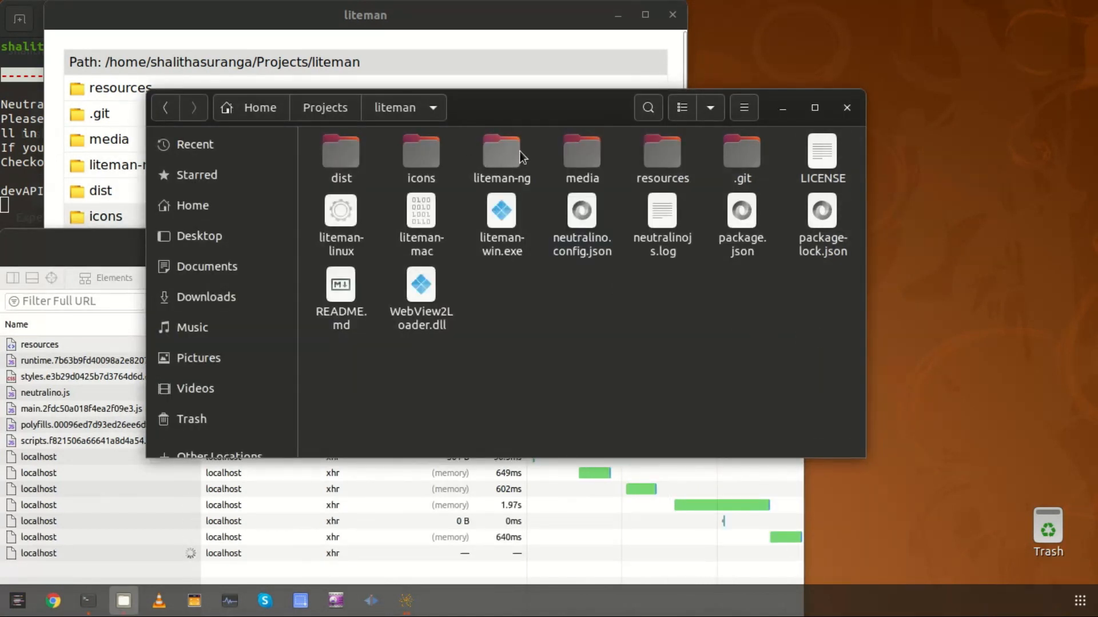
pyautogui.click(501, 154)
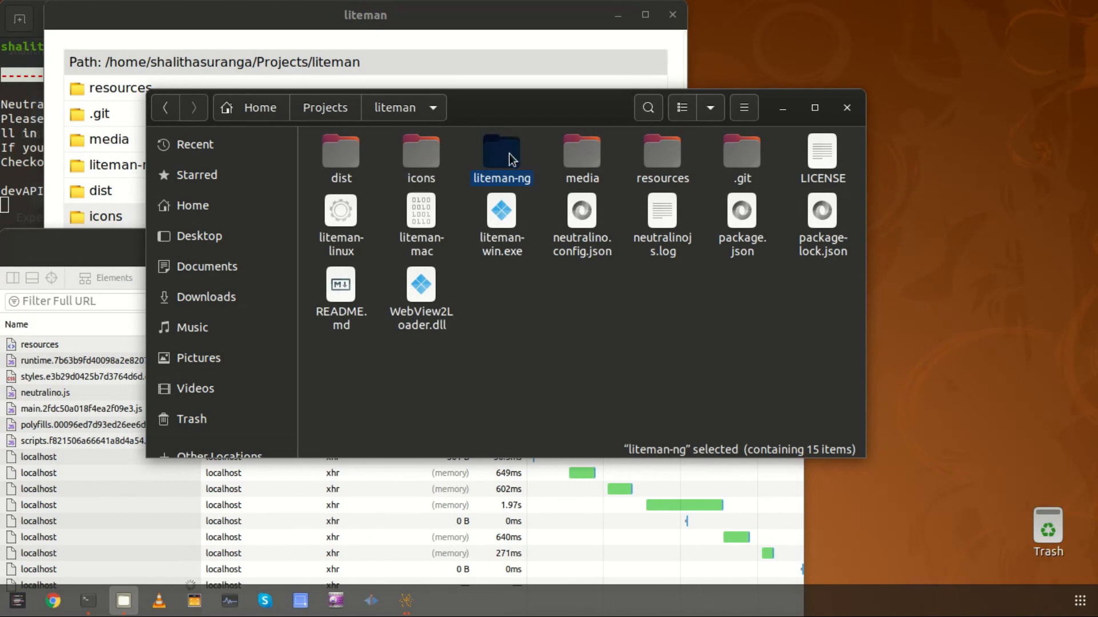
pyautogui.doubleClick(501, 151)
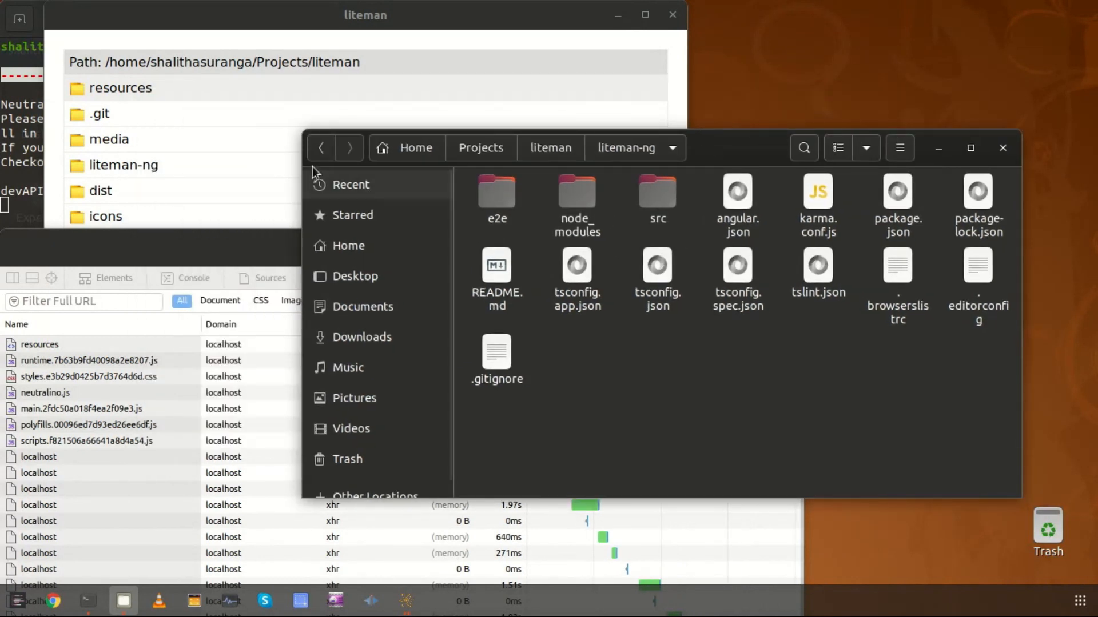
pyautogui.moveTo(623, 179)
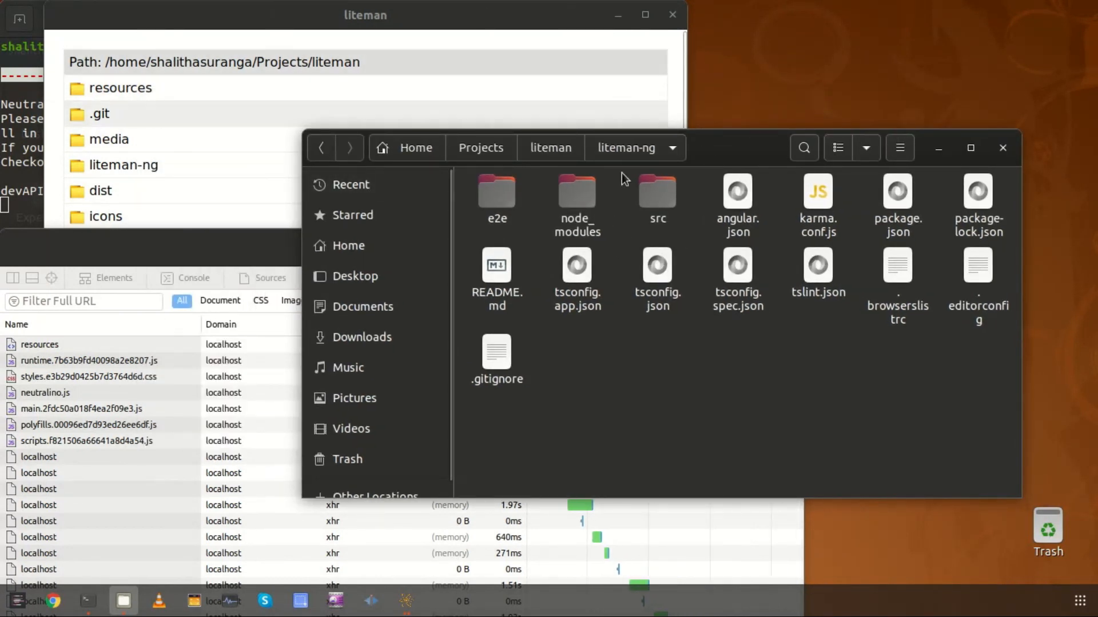
# Step: From a terminal in liteman-ng, run npm run build for the regular Angular build
pyautogui.rightClick(728, 369)
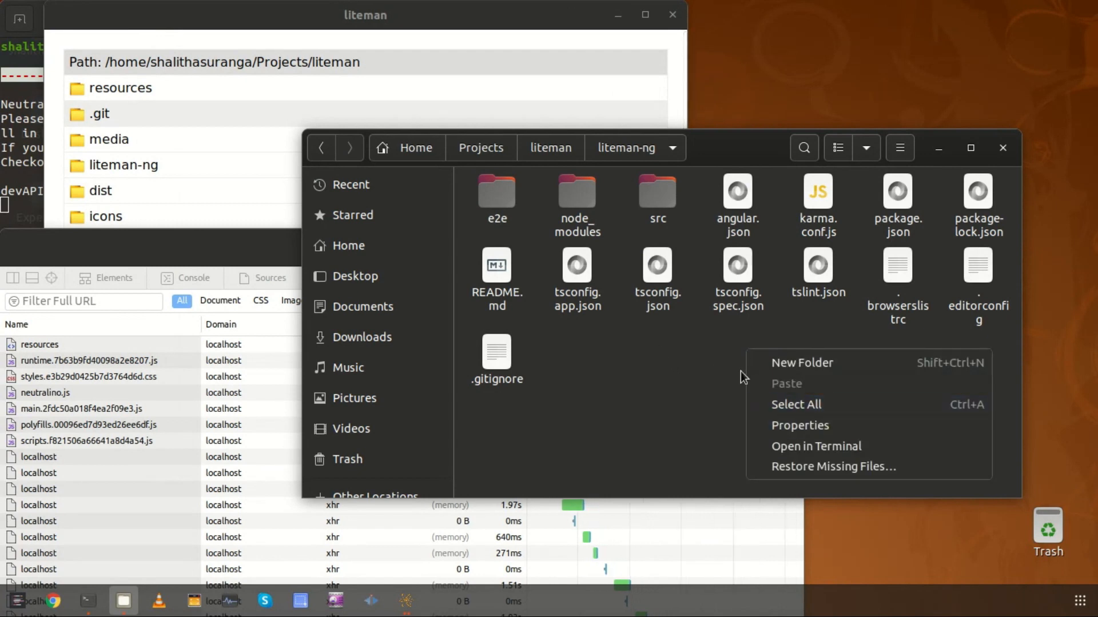
pyautogui.click(815, 446)
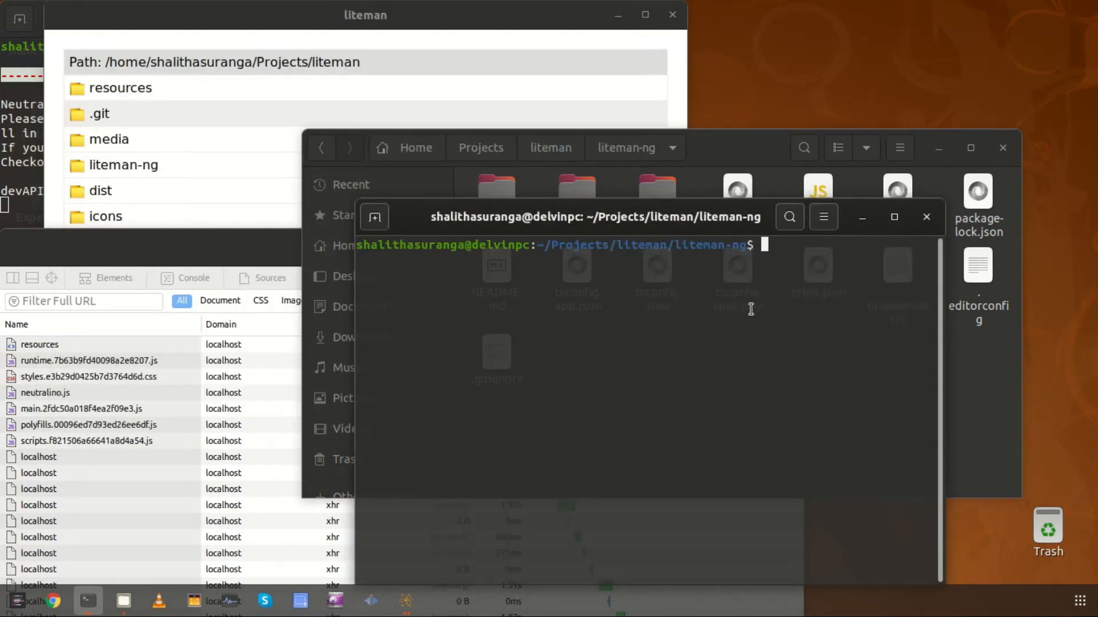
pyautogui.write('n')
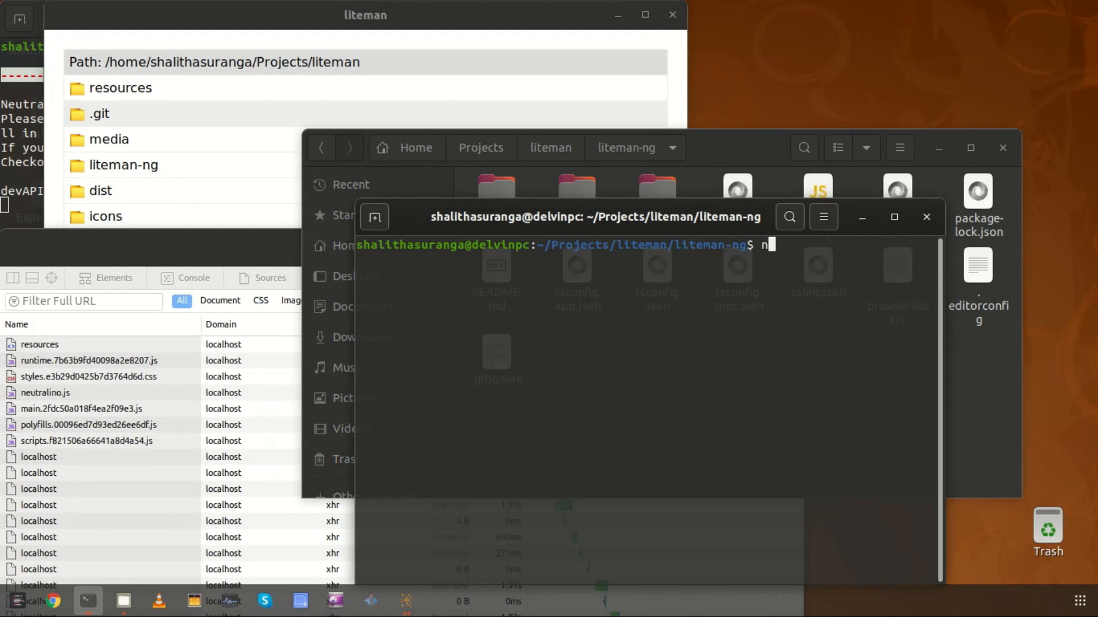
pyautogui.write('pm run bu')
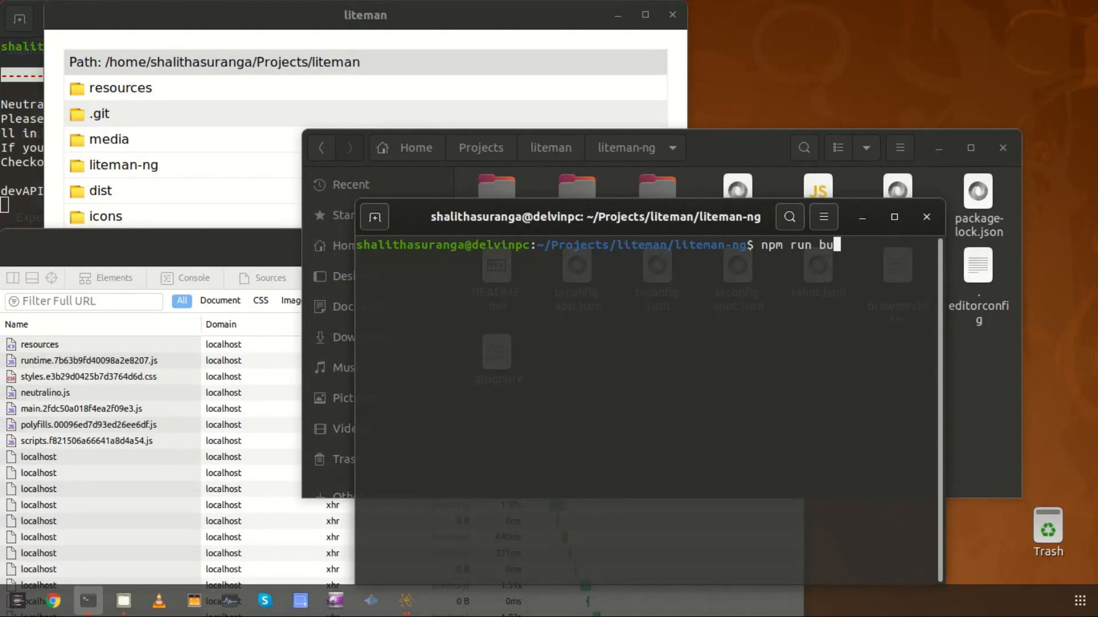
pyautogui.write('ild')
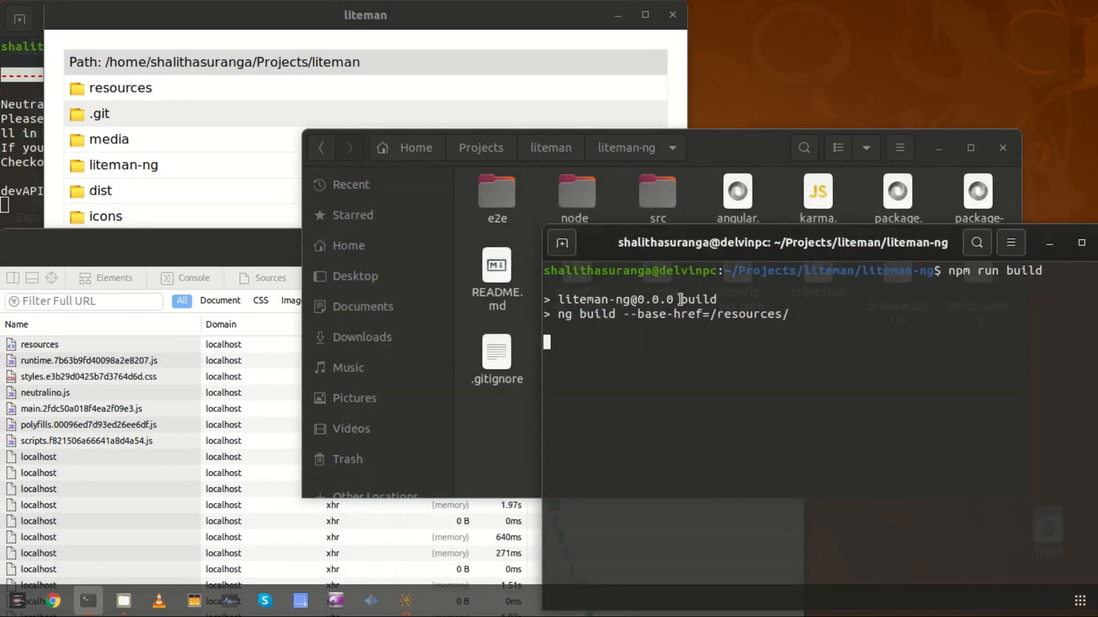
pyautogui.moveTo(729, 254)
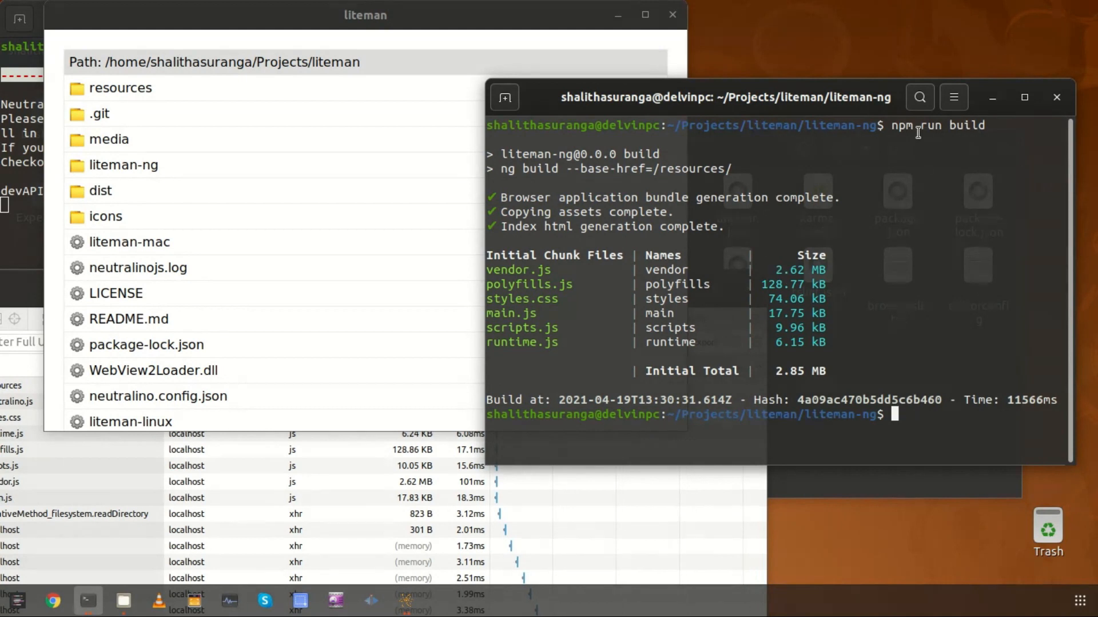
# Step: Run npm run build_prod to make the production Angular build
pyautogui.write('npm run build')
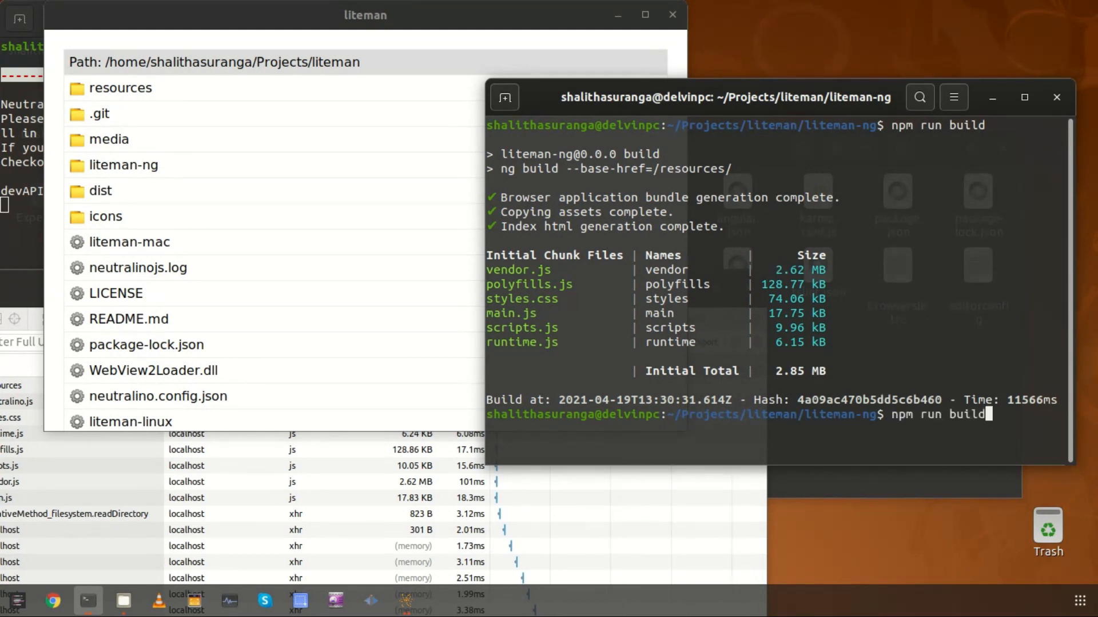
pyautogui.write('_prod')
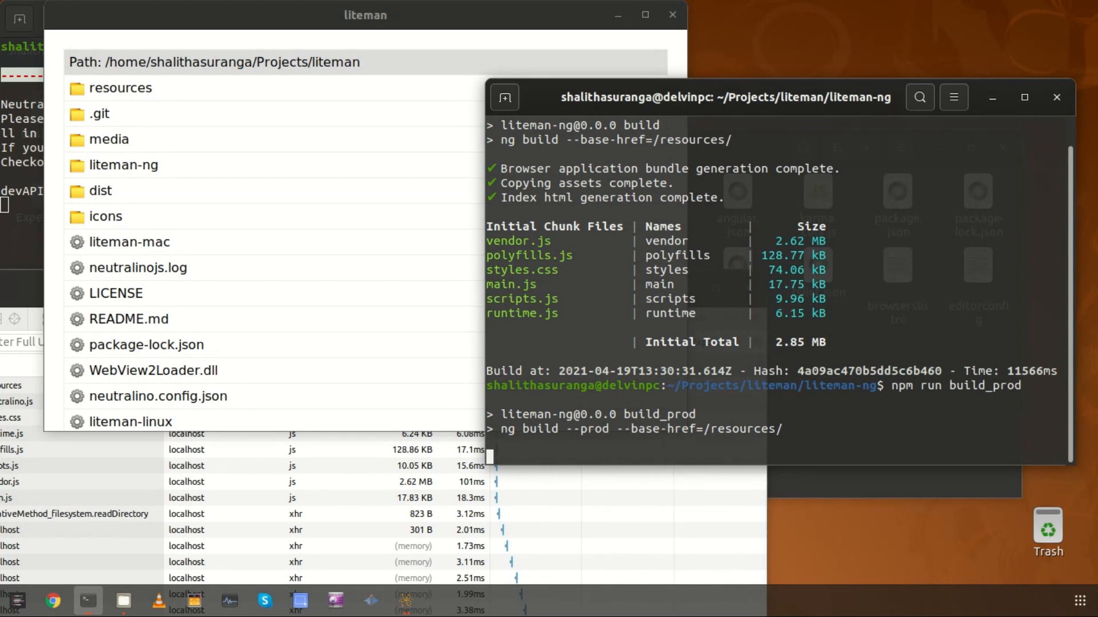
pyautogui.moveTo(786, 245)
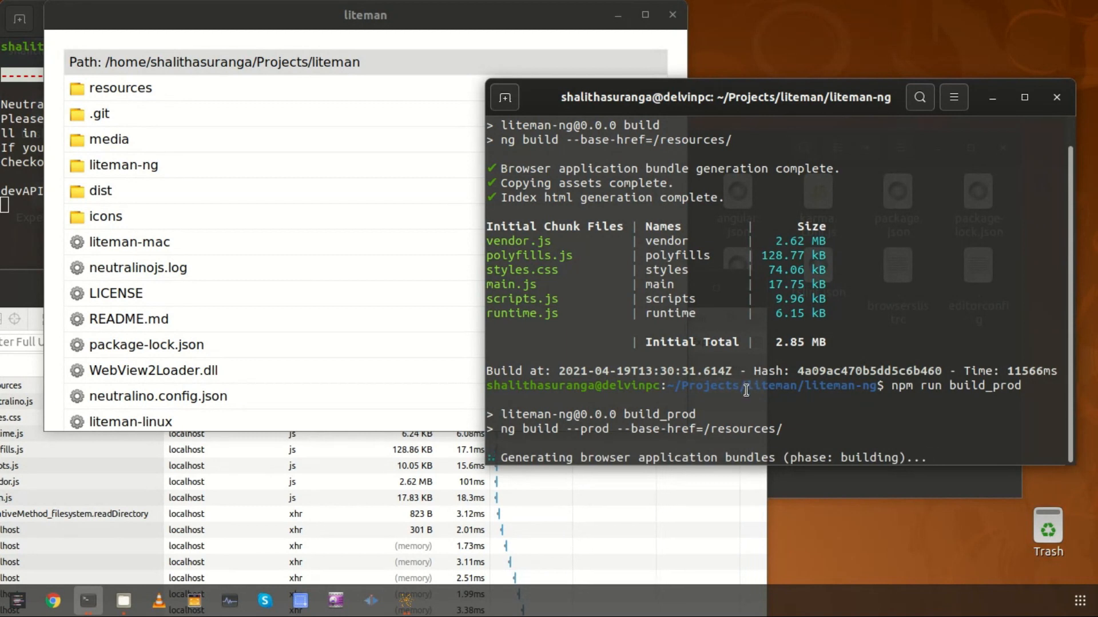
pyautogui.moveTo(763, 397)
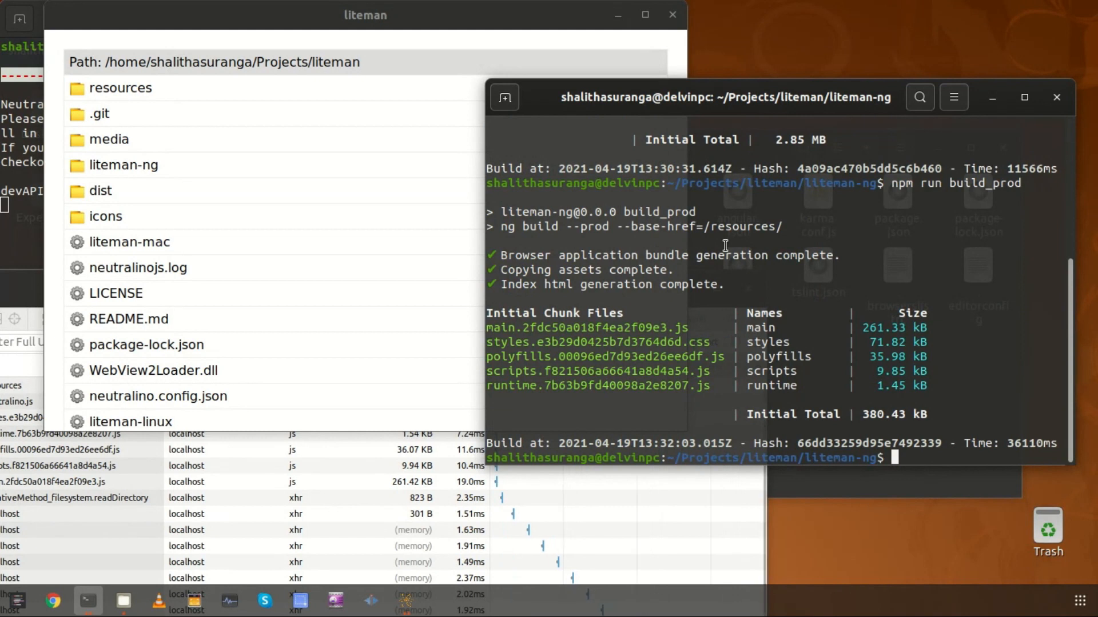
pyautogui.moveTo(726, 293)
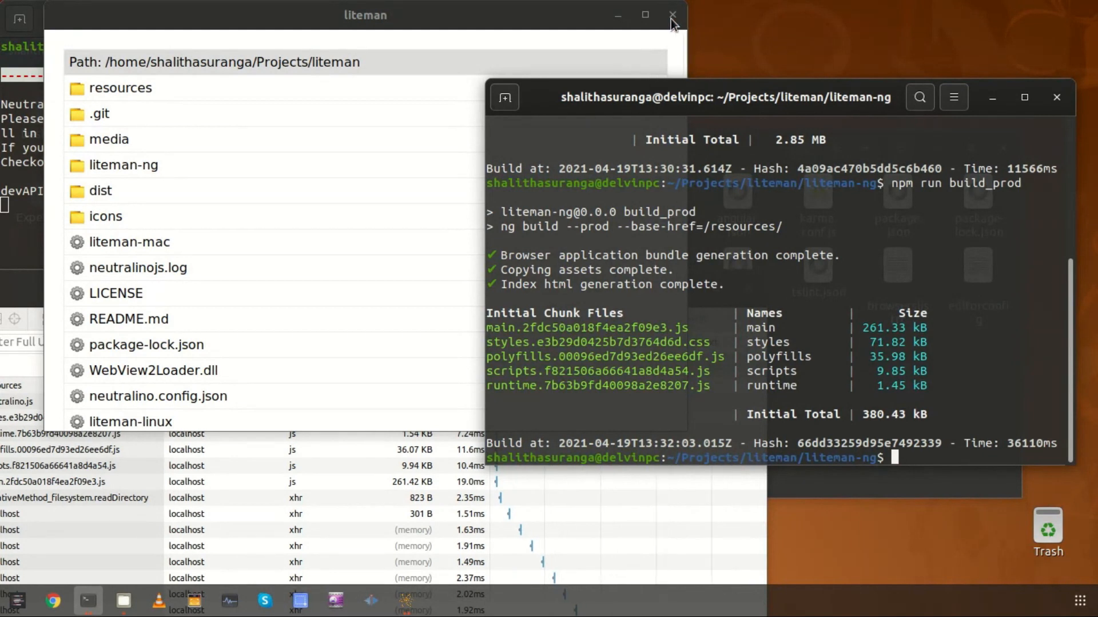
# Step: Quit the running Liteman viewer and set enableInspector back to false in the config
pyautogui.click(671, 15)
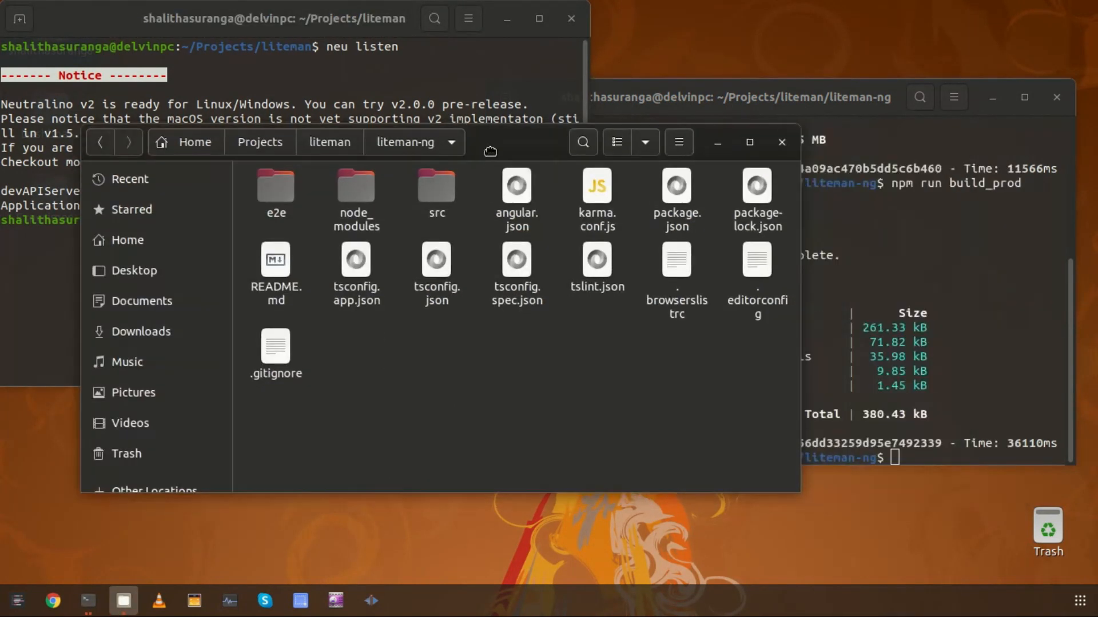
pyautogui.click(329, 141)
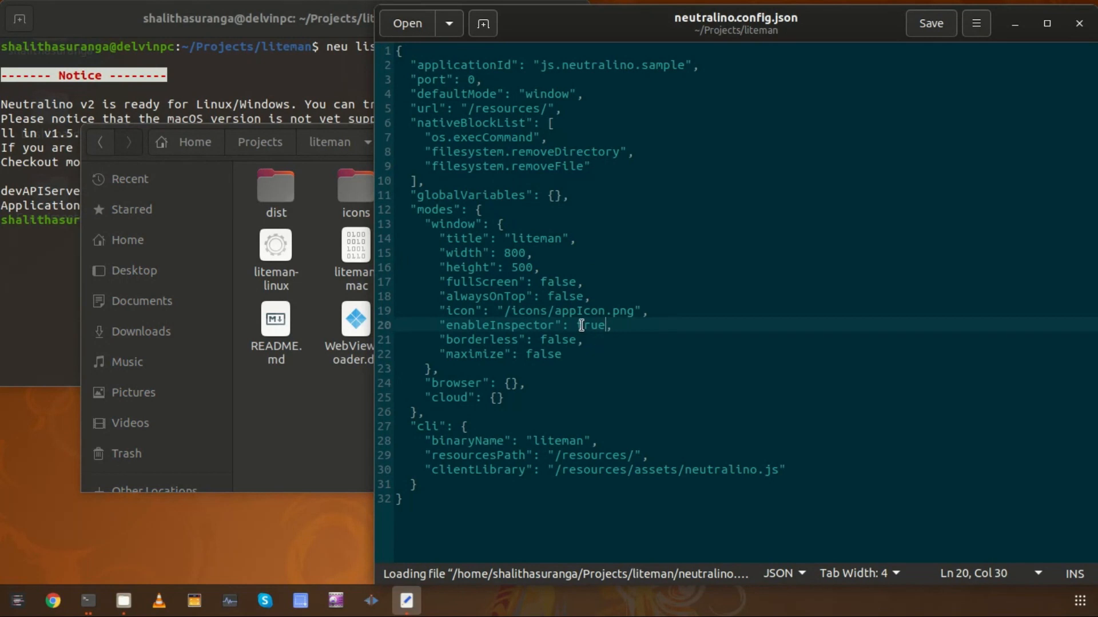
pyautogui.write('false')
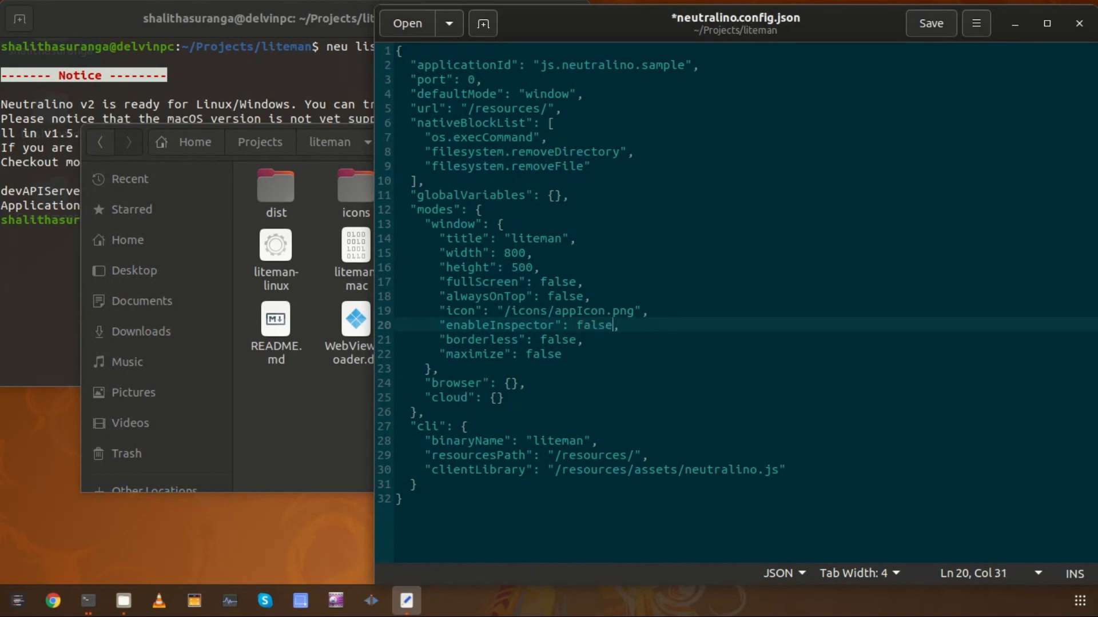
pyautogui.click(931, 23)
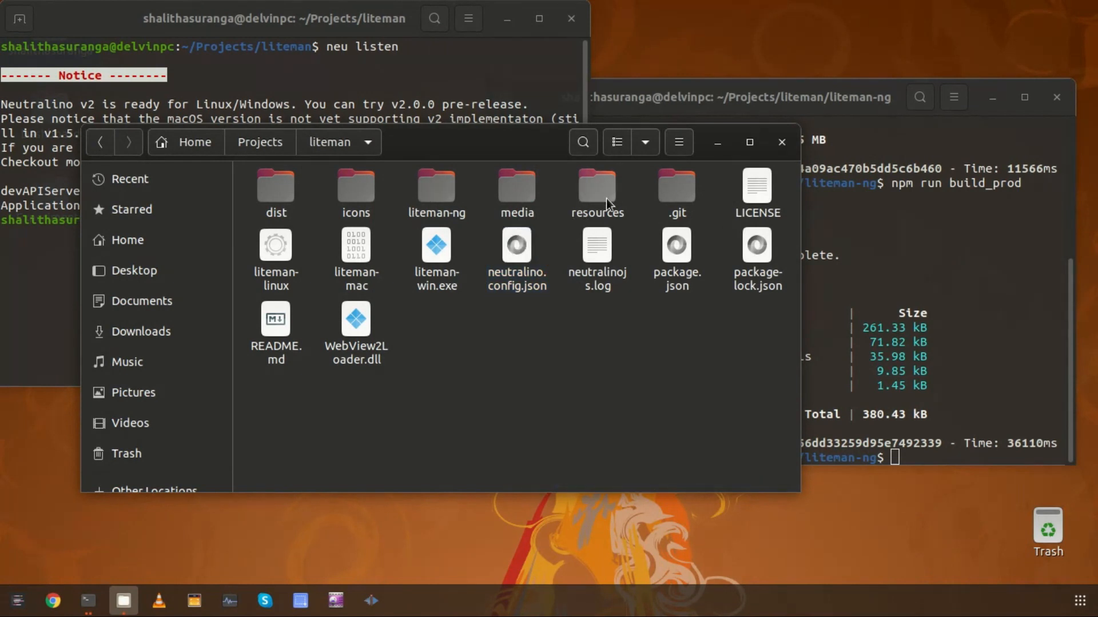
pyautogui.doubleClick(597, 189)
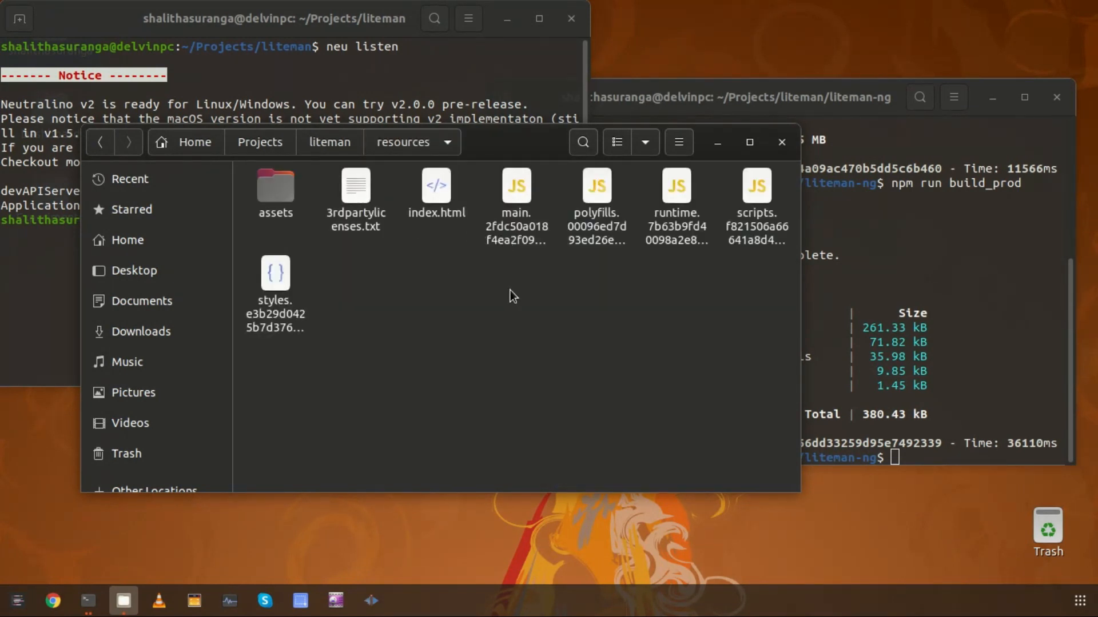
pyautogui.click(436, 186)
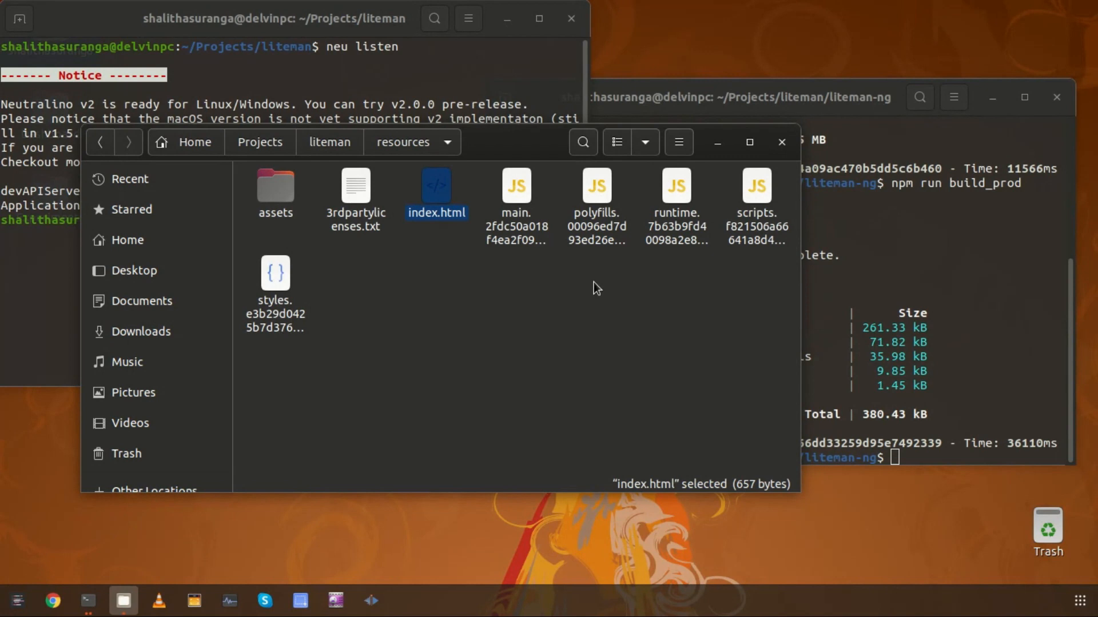
pyautogui.moveTo(674, 314)
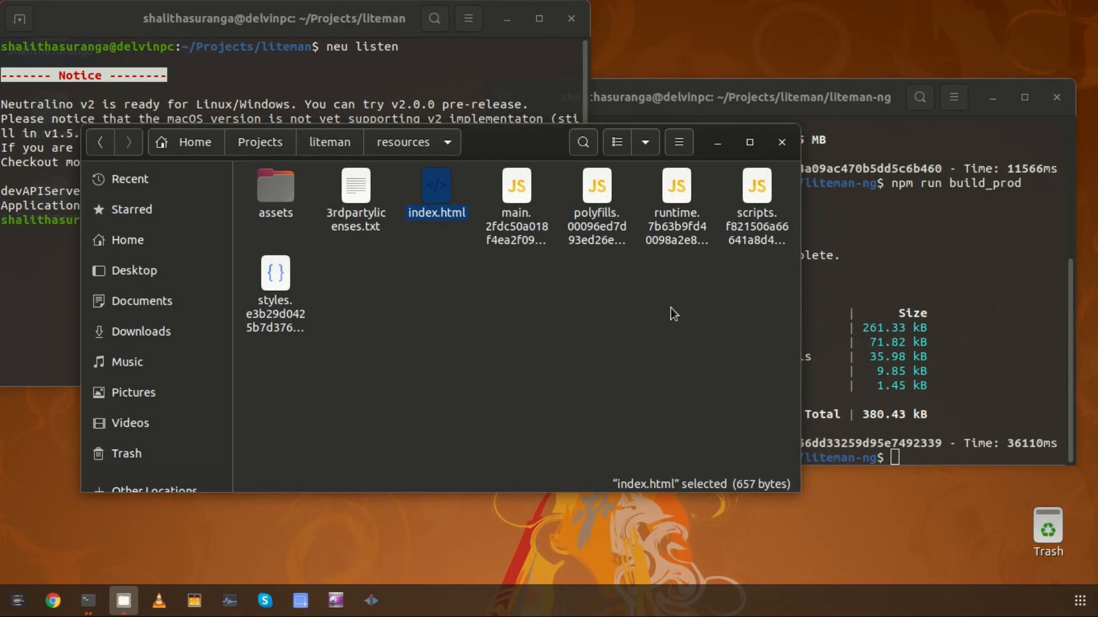
pyautogui.moveTo(346, 192)
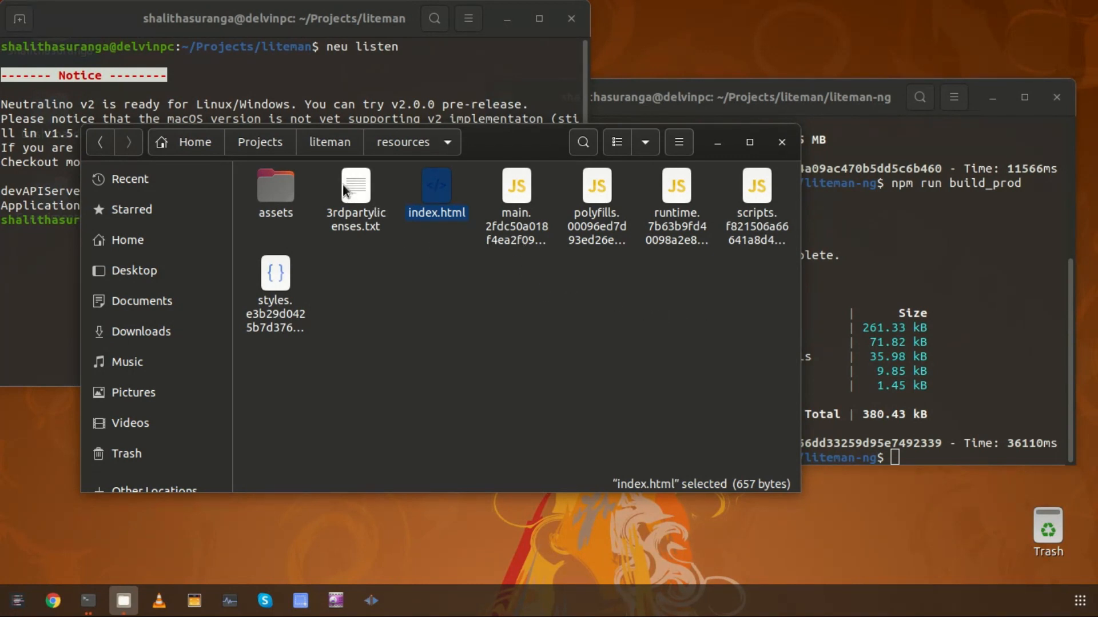
pyautogui.moveTo(357, 214)
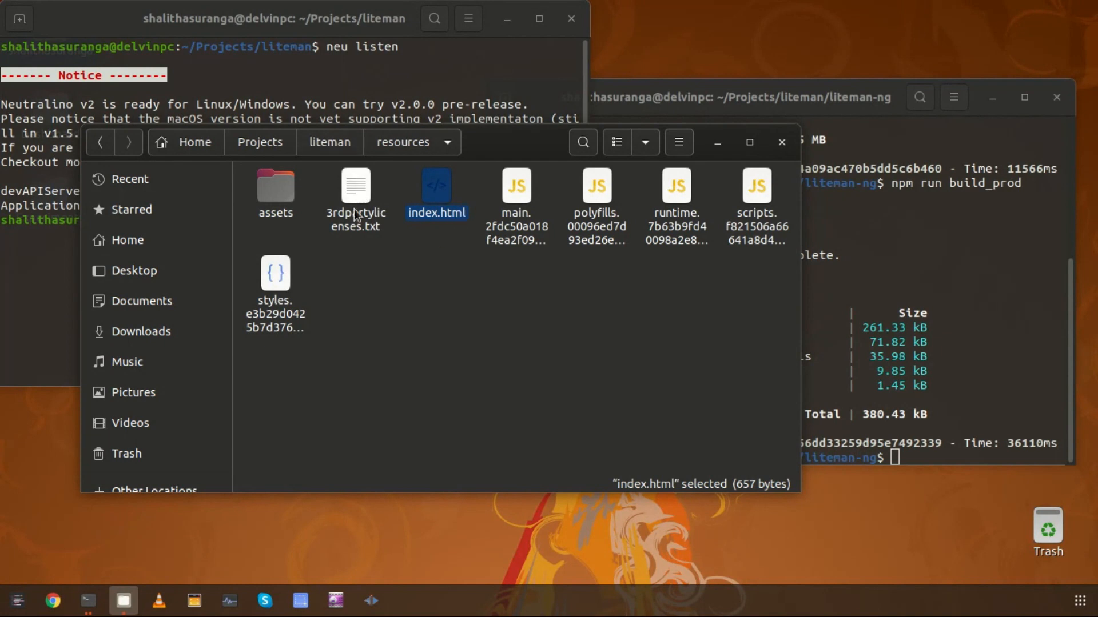
pyautogui.moveTo(326, 145)
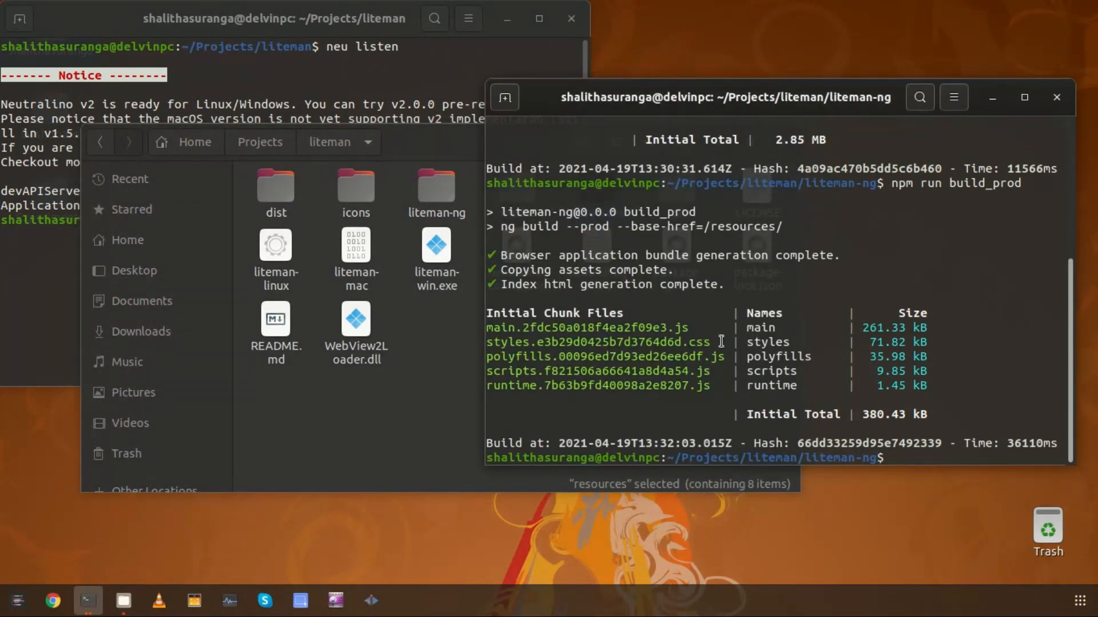
# Step: Move up to the liteman root and run neu build --release to produce liteman-release.zip
pyautogui.write('cd .')
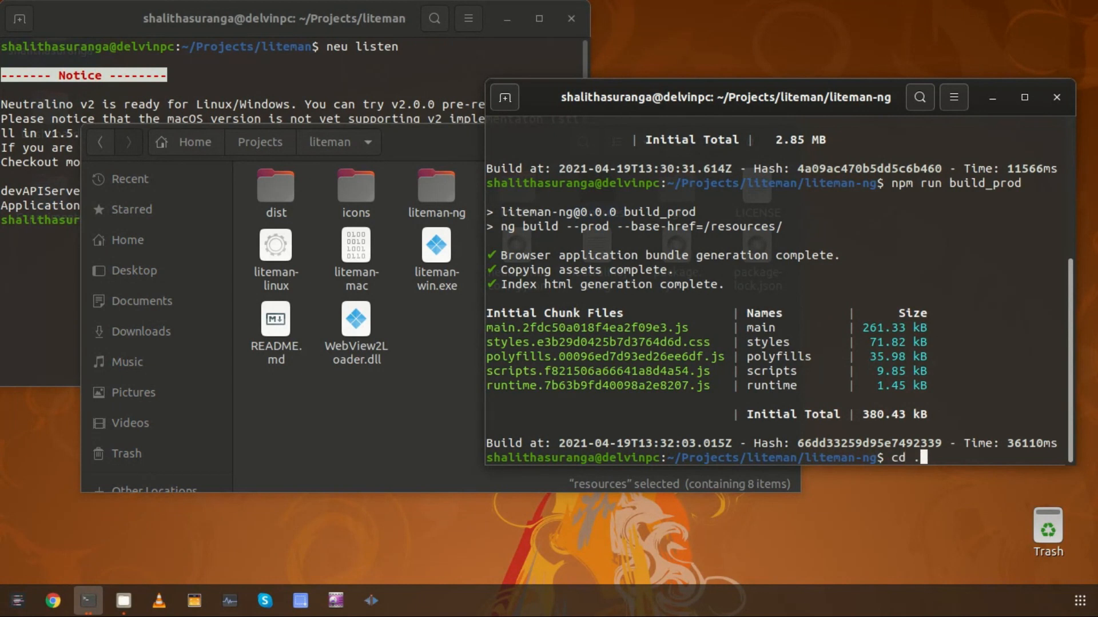
pyautogui.press('Return')
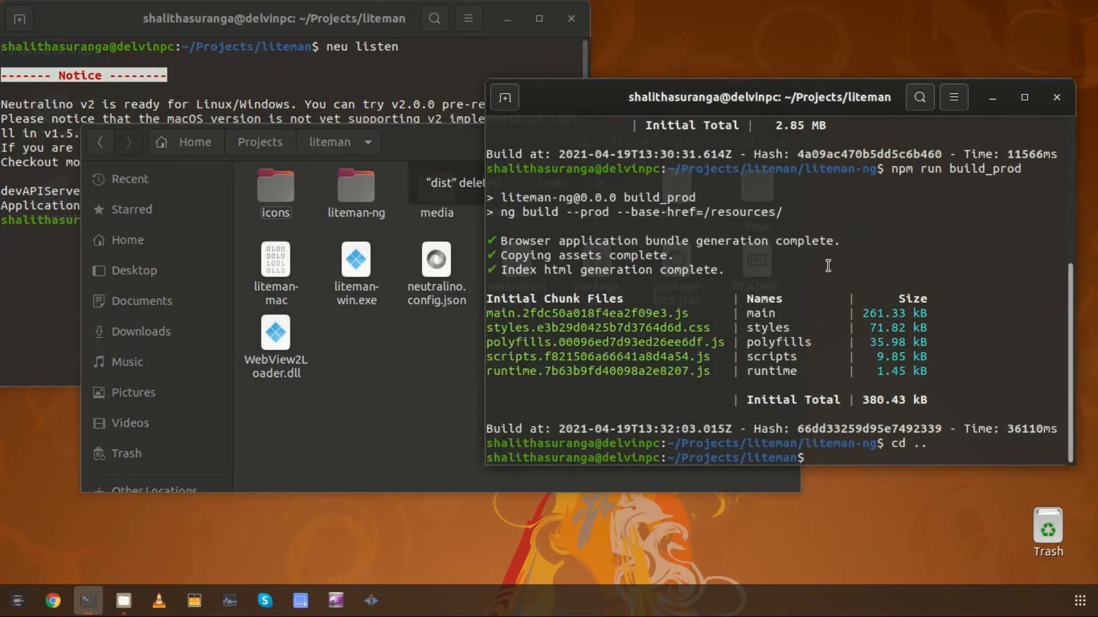
pyautogui.write('cd ..')
pyautogui.write('neu build --')
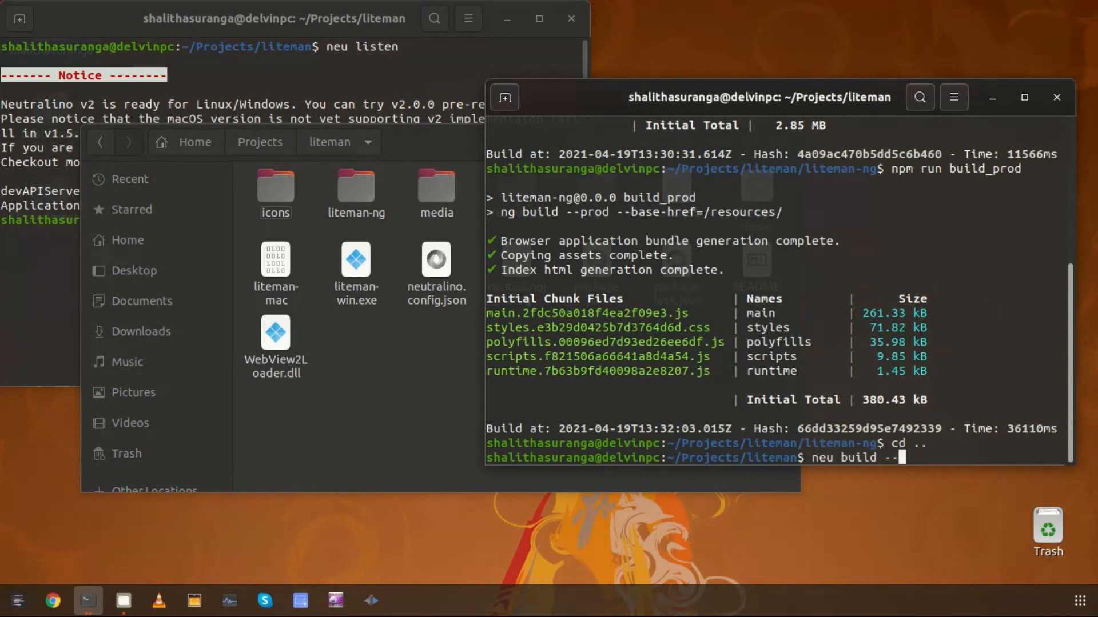
pyautogui.write('releaa')
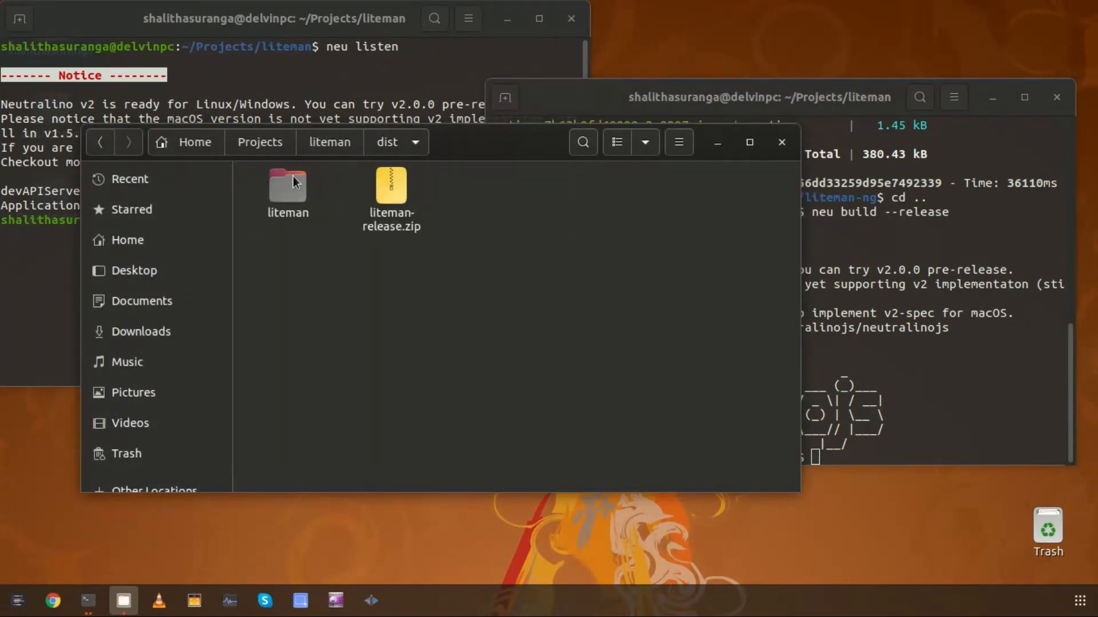
# Step: Enter dist/liteman to see liteman-linux, liteman-mac, liteman-win.exe, res.neu and WebView2Loader.dll
pyautogui.doubleClick(287, 185)
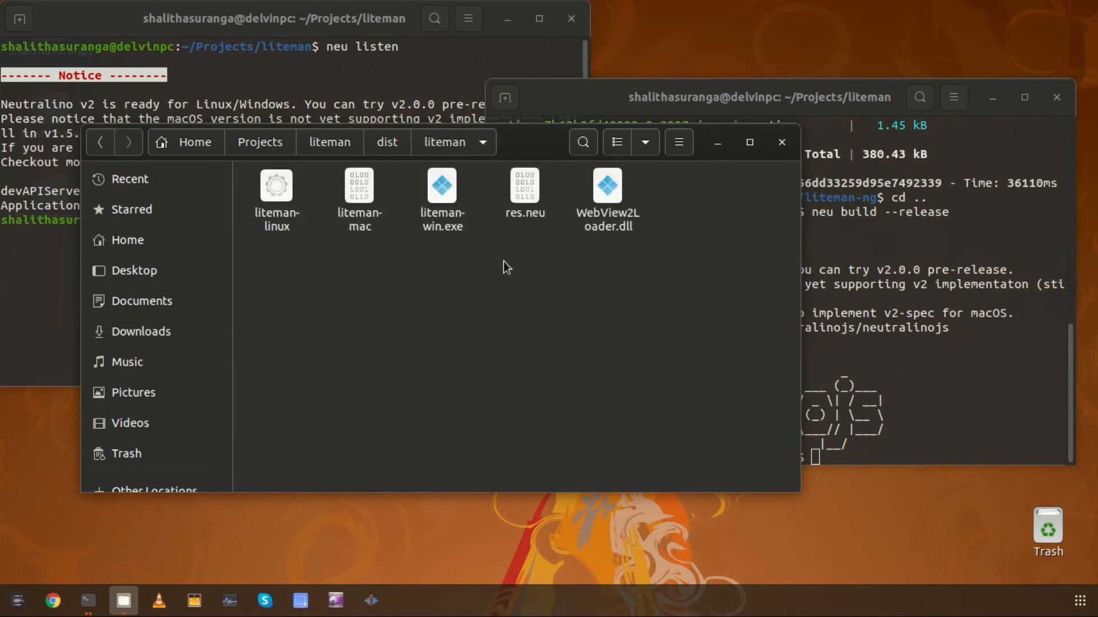
pyautogui.moveTo(525, 212)
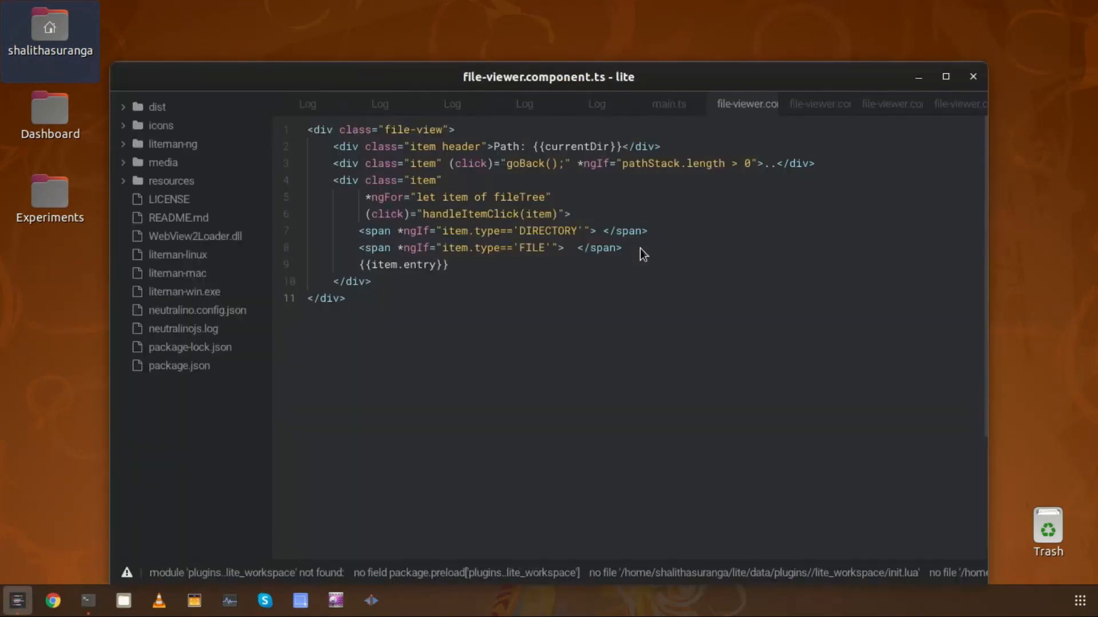
# Step: Maximize Lite and view main.ts with its Neutralino.init() call
pyautogui.click(946, 76)
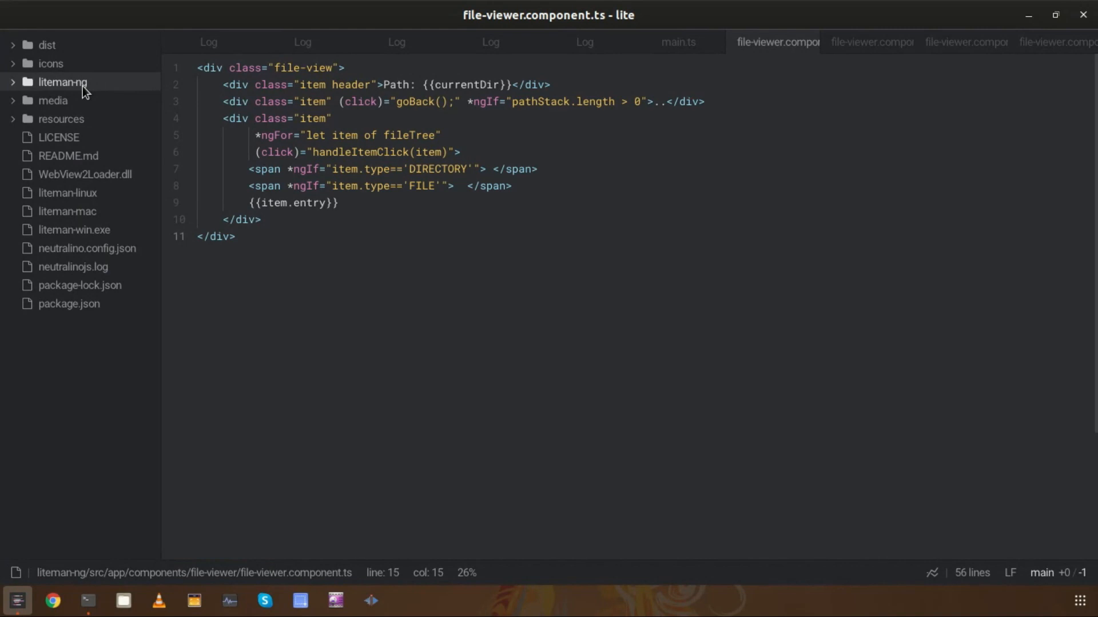
pyautogui.click(62, 82)
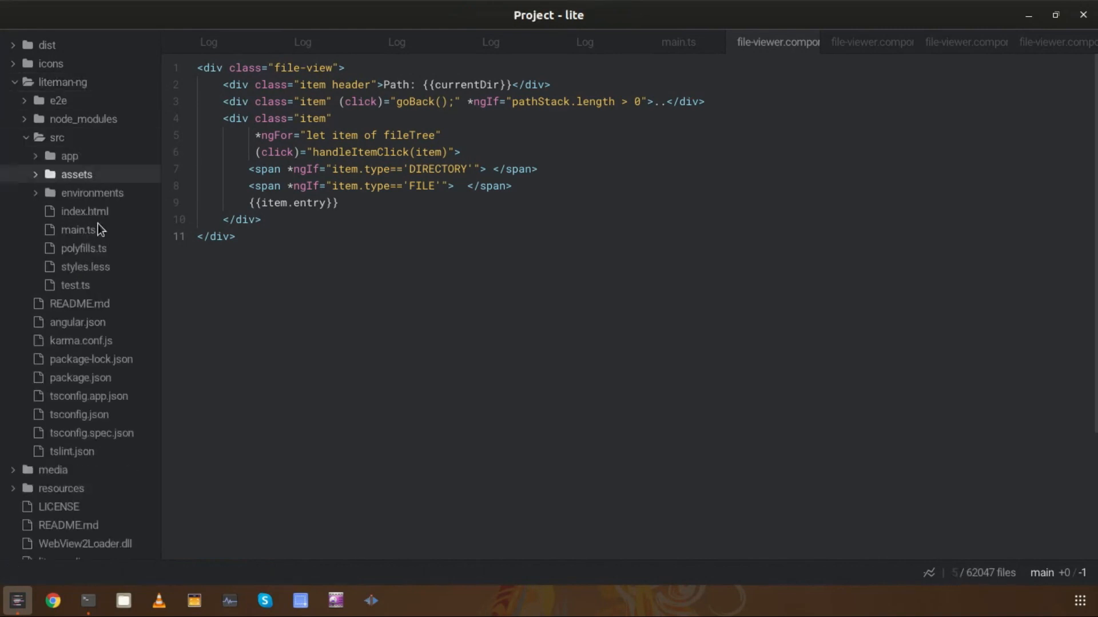
pyautogui.click(677, 42)
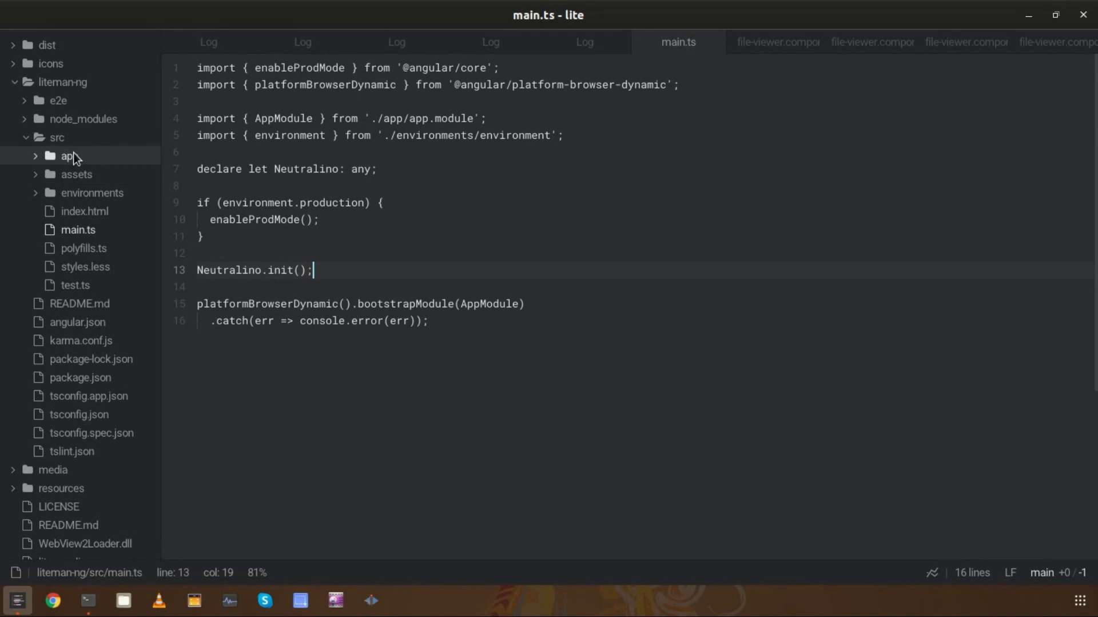
# Step: Expand src/app/components down to the file-viewer component folder
pyautogui.click(67, 157)
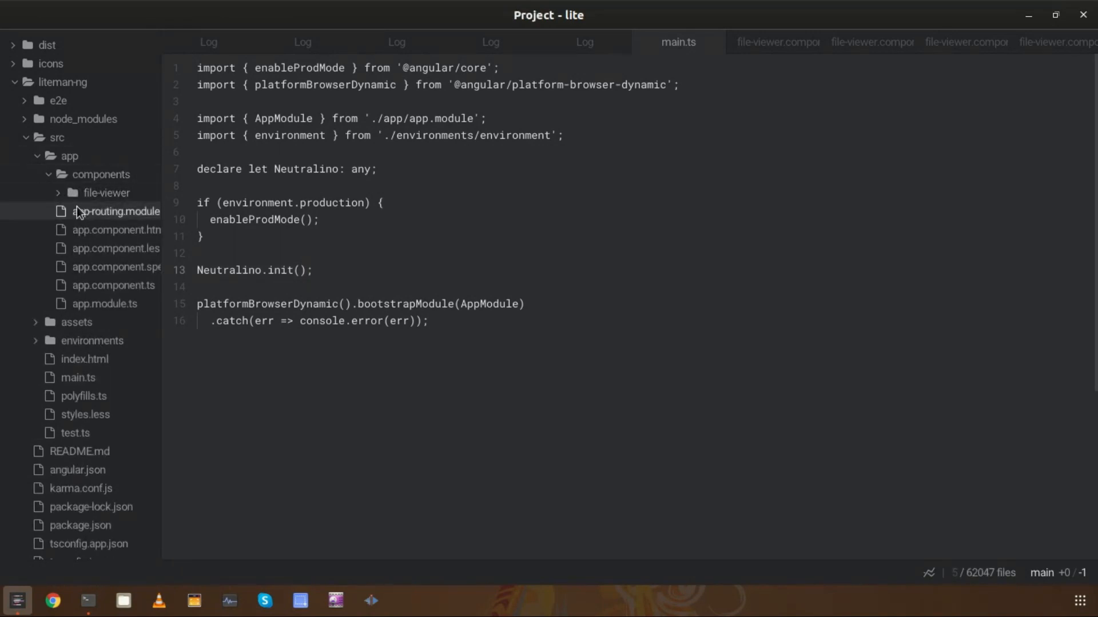
pyautogui.moveTo(105, 192)
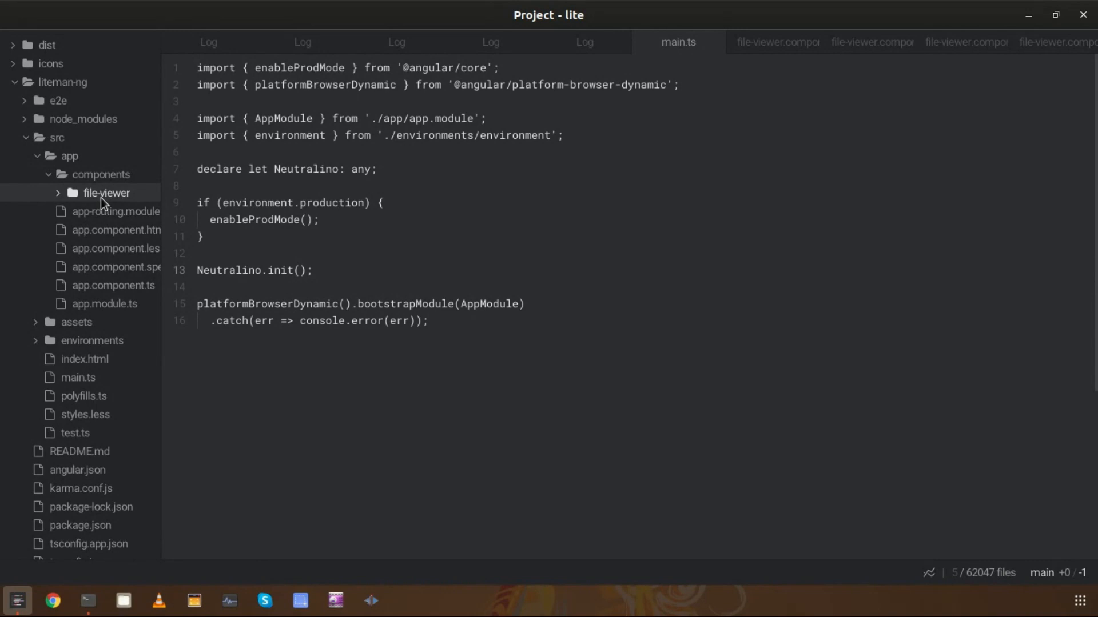
pyautogui.click(105, 192)
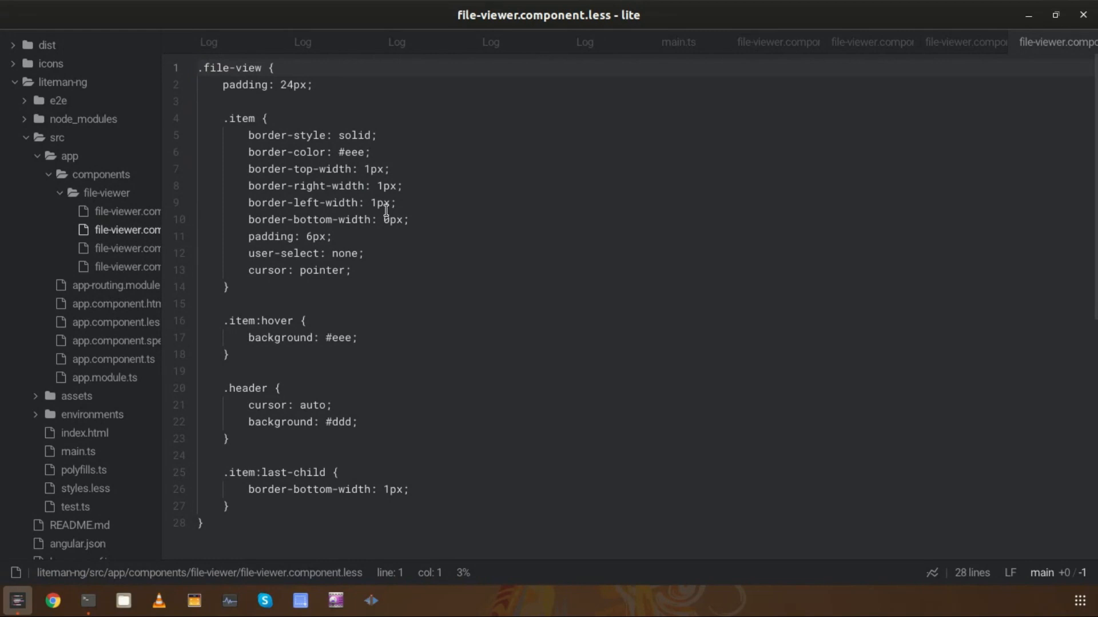
# Step: Read file-viewer.component.ts through setDirectory, goBack and the directories-only handleItemClick
pyautogui.click(129, 266)
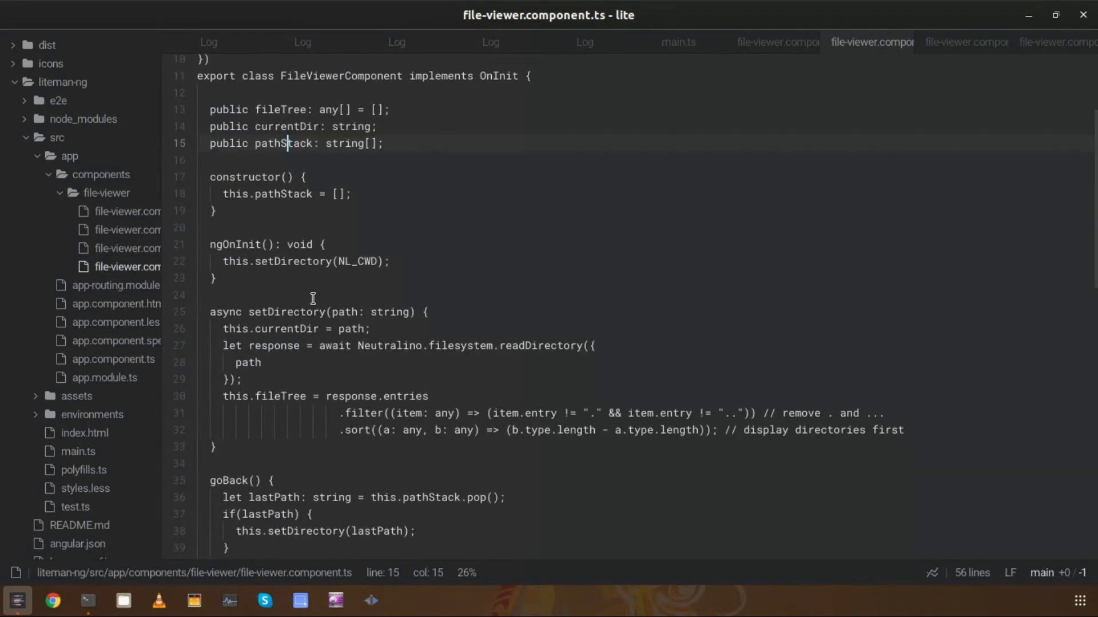
pyautogui.scroll(-3)
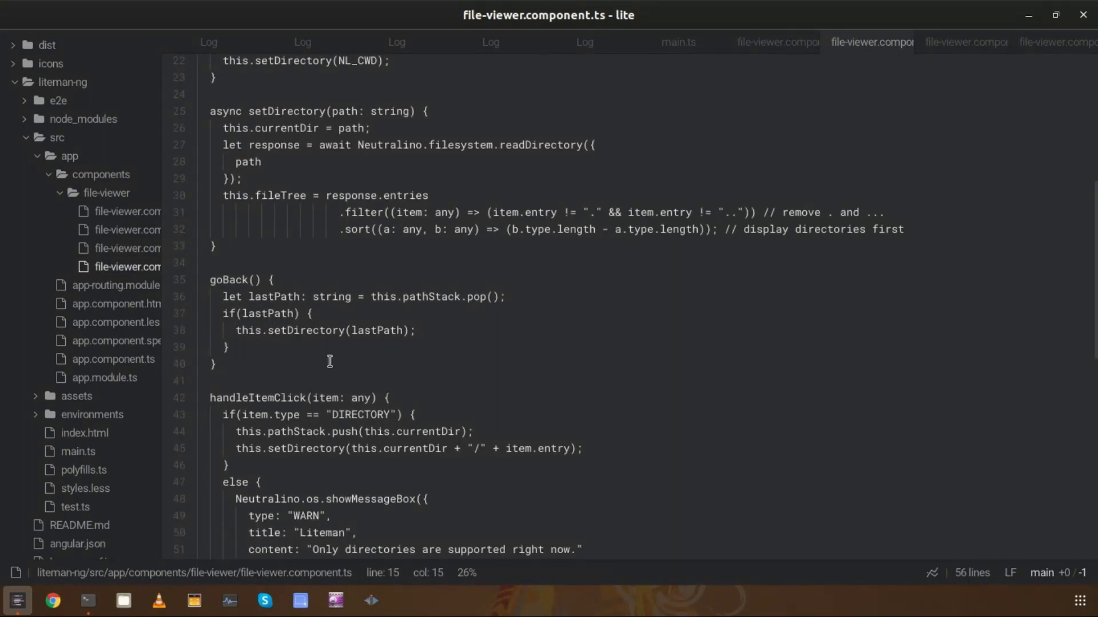
pyautogui.scroll(-3)
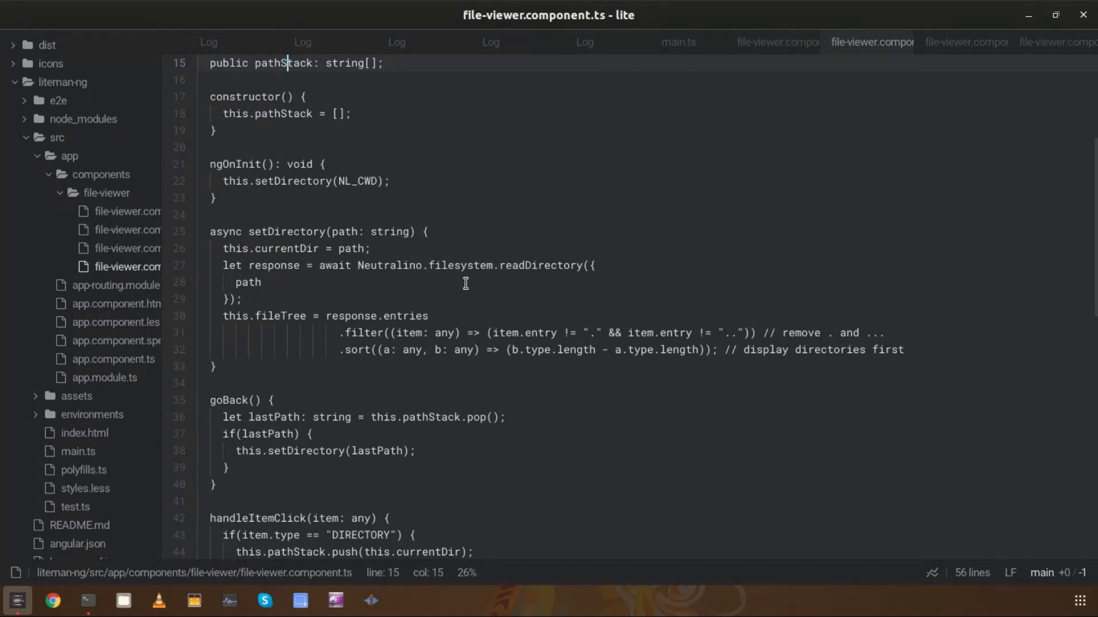
pyautogui.scroll(-3)
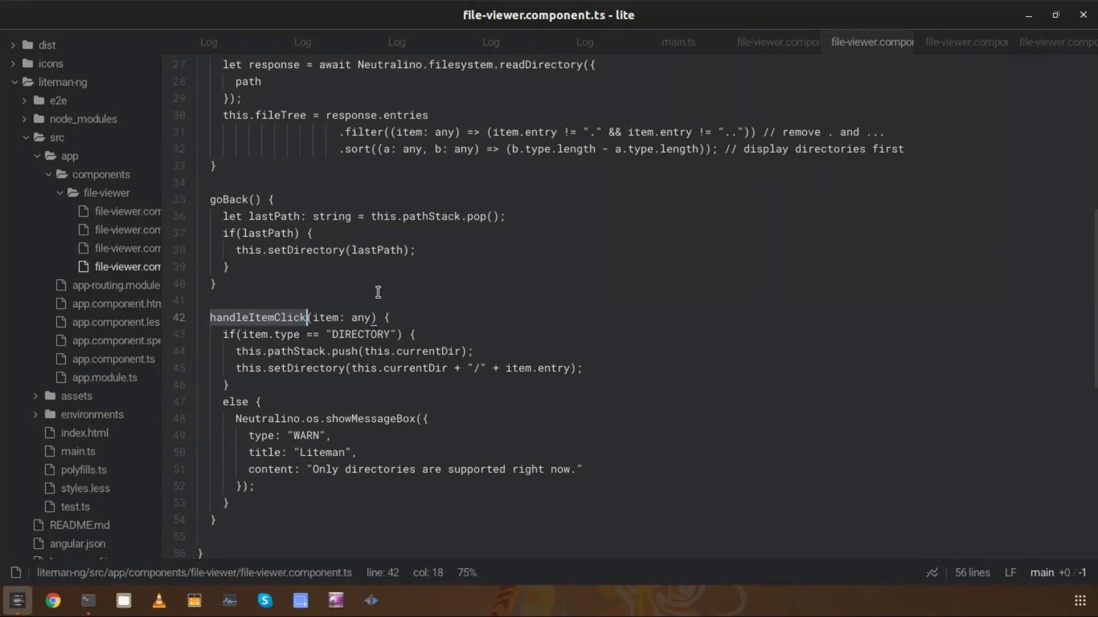
pyautogui.moveTo(359, 261)
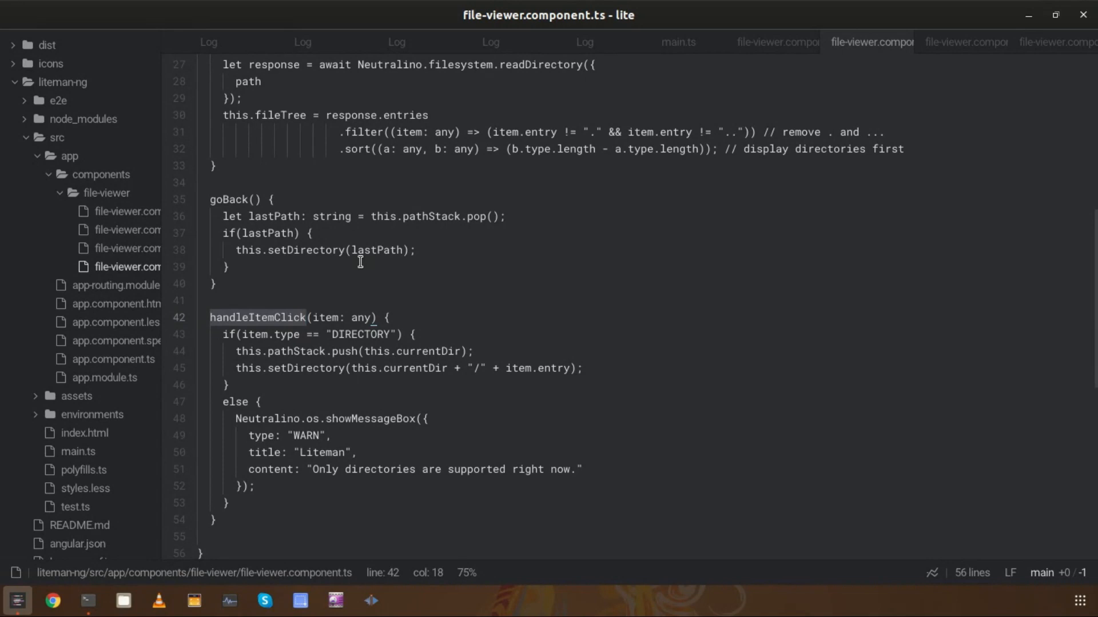
pyautogui.click(307, 316)
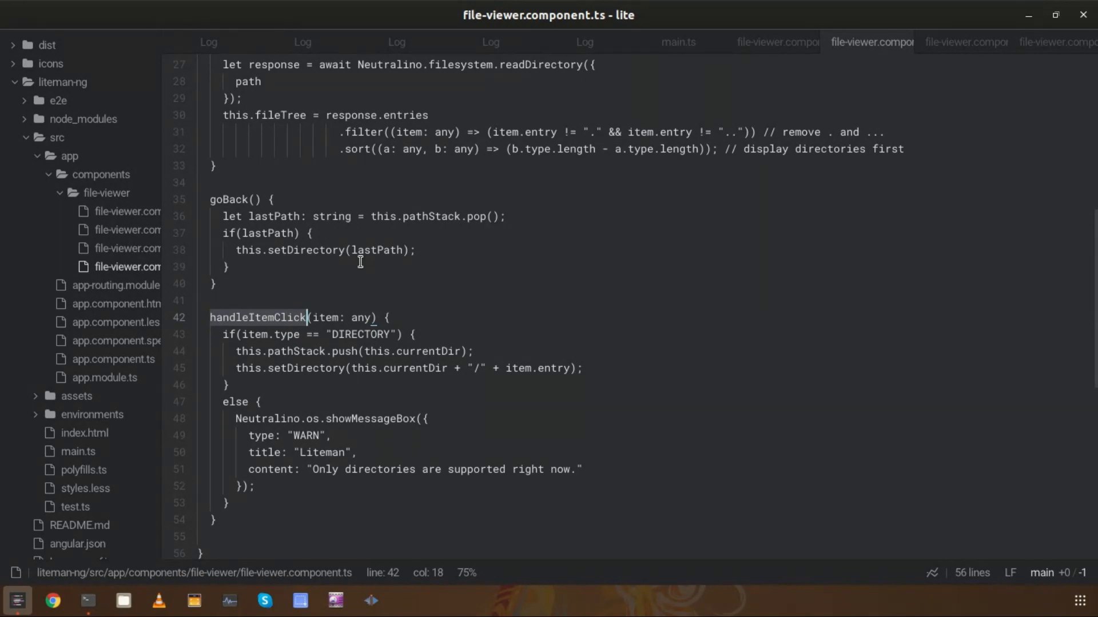